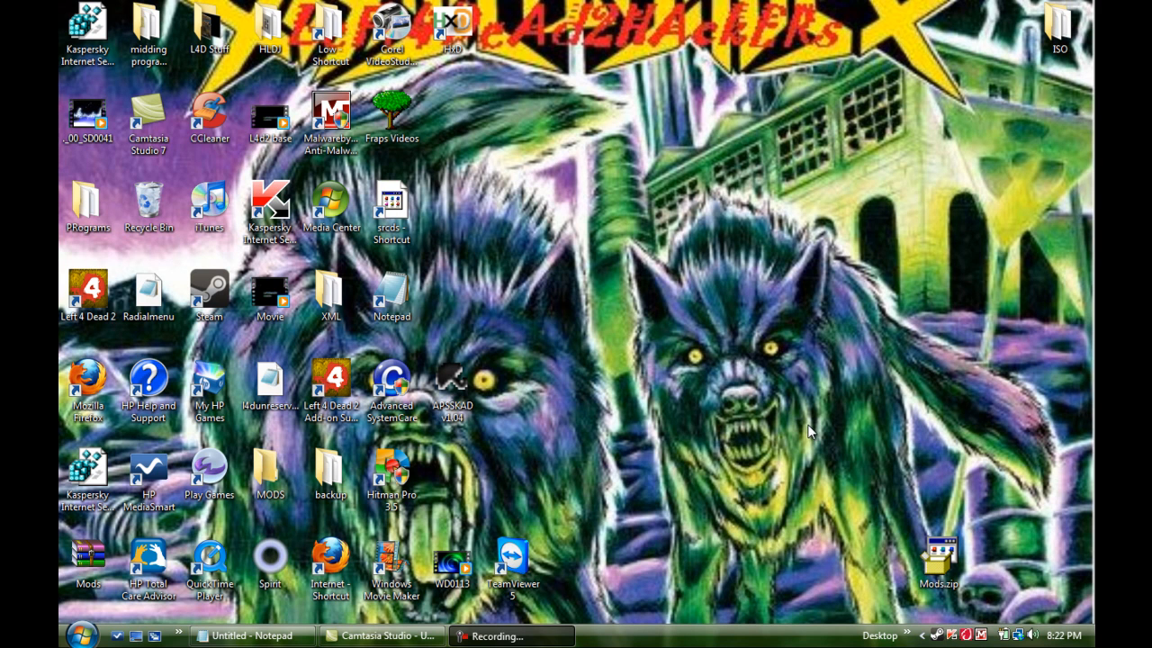
Step: Bring up the server notes in Notepad and copy the store.steampowered.com/about link
click(510, 636)
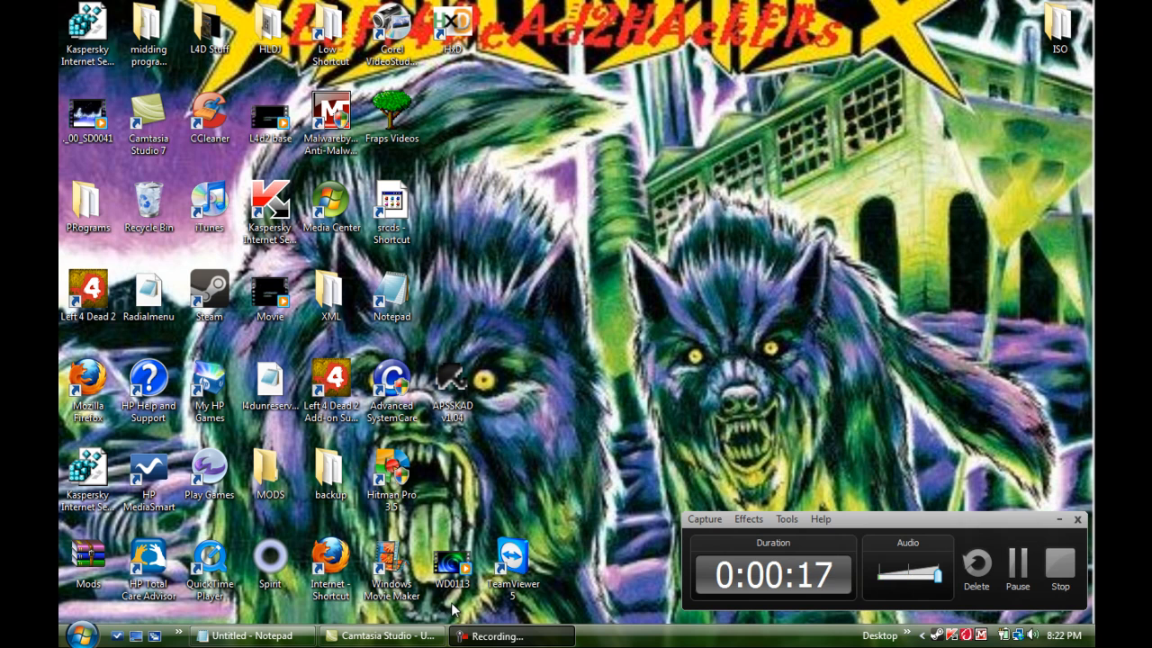
mouse_move(835, 498)
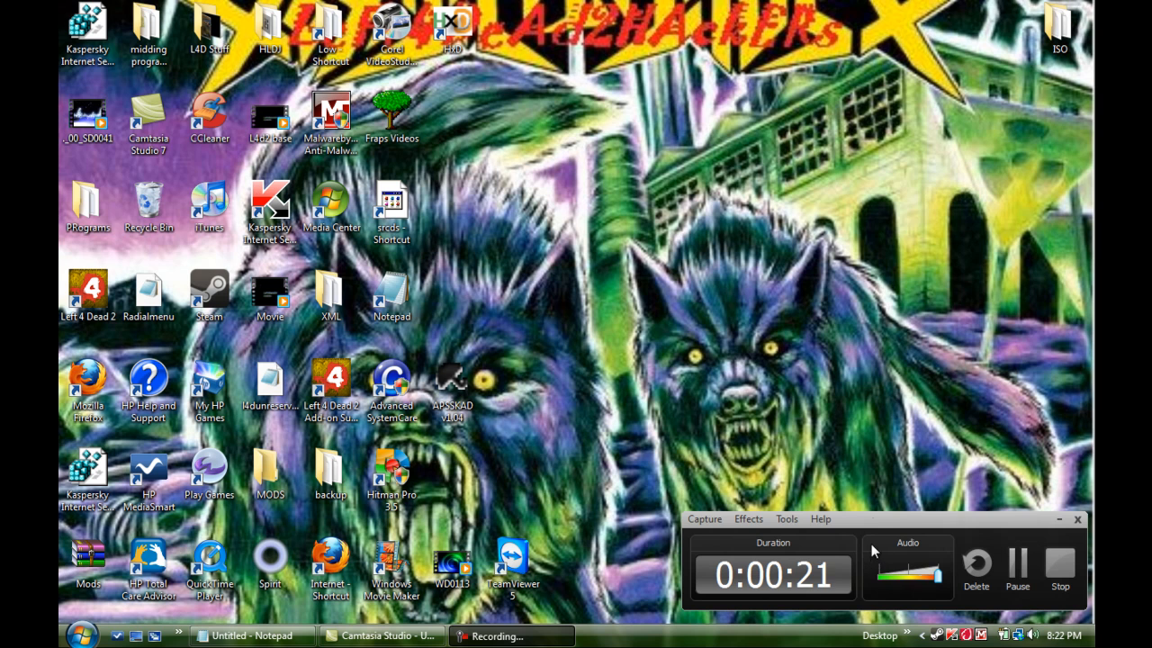
mouse_move(891, 529)
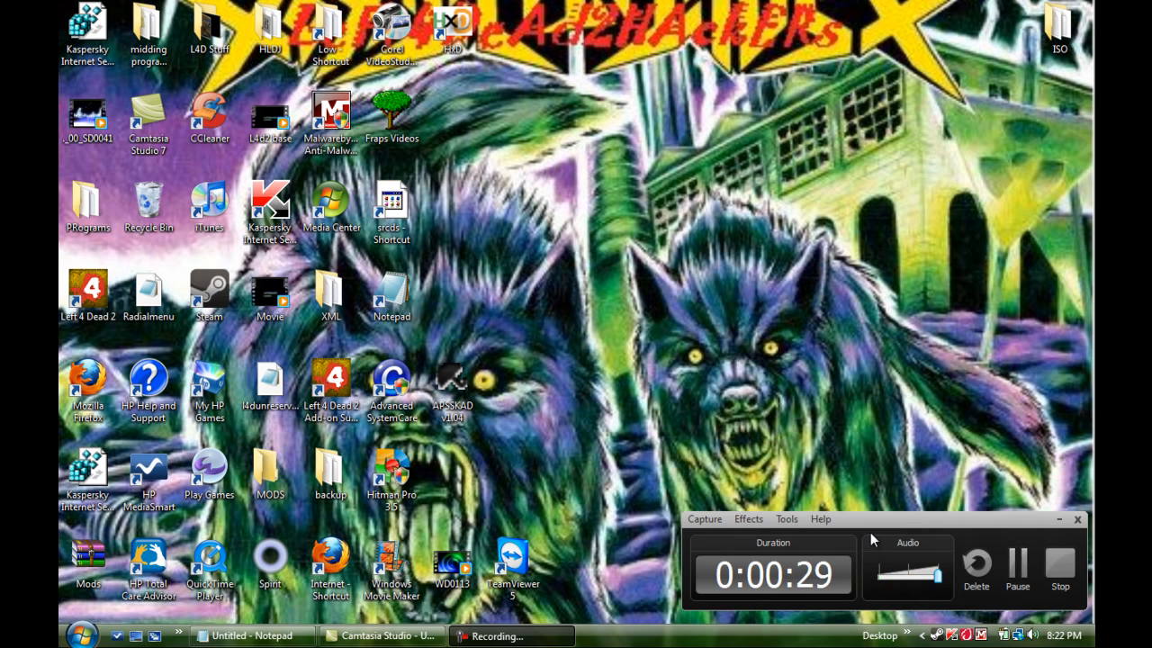
mouse_move(796, 51)
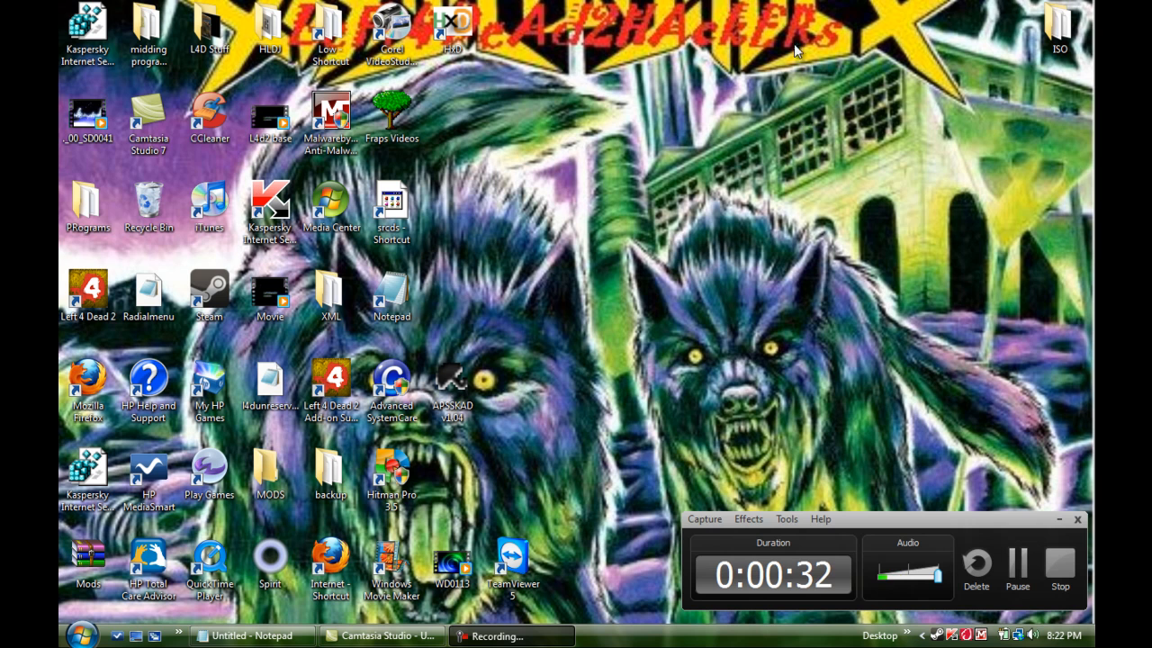
mouse_move(486, 250)
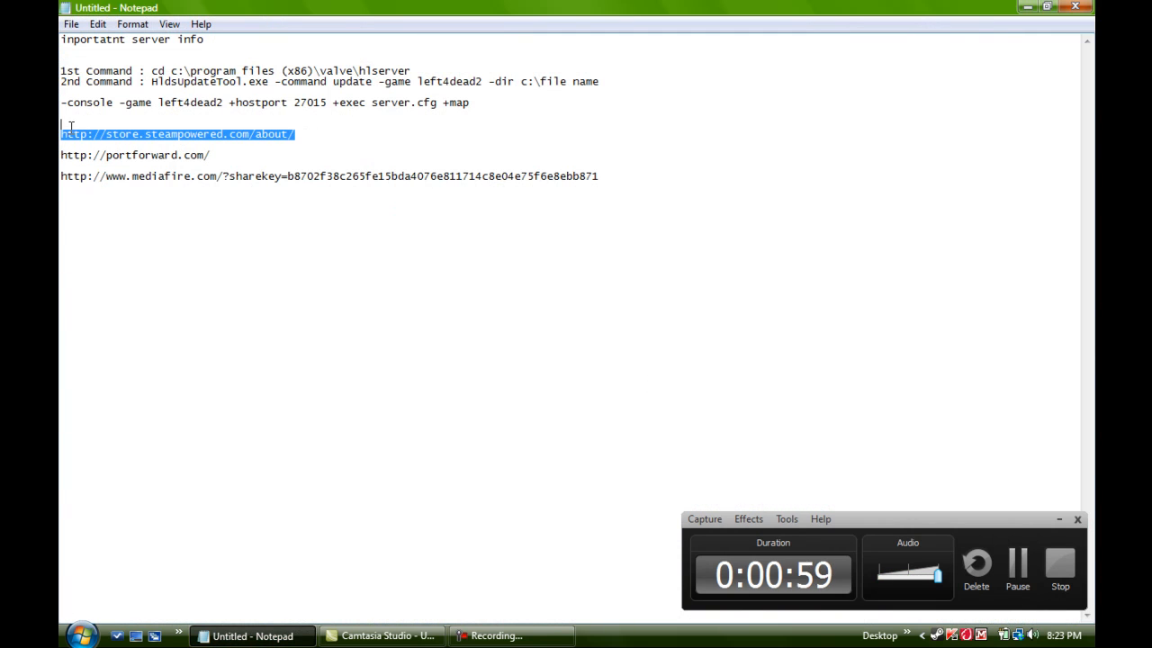
right_click(176, 134)
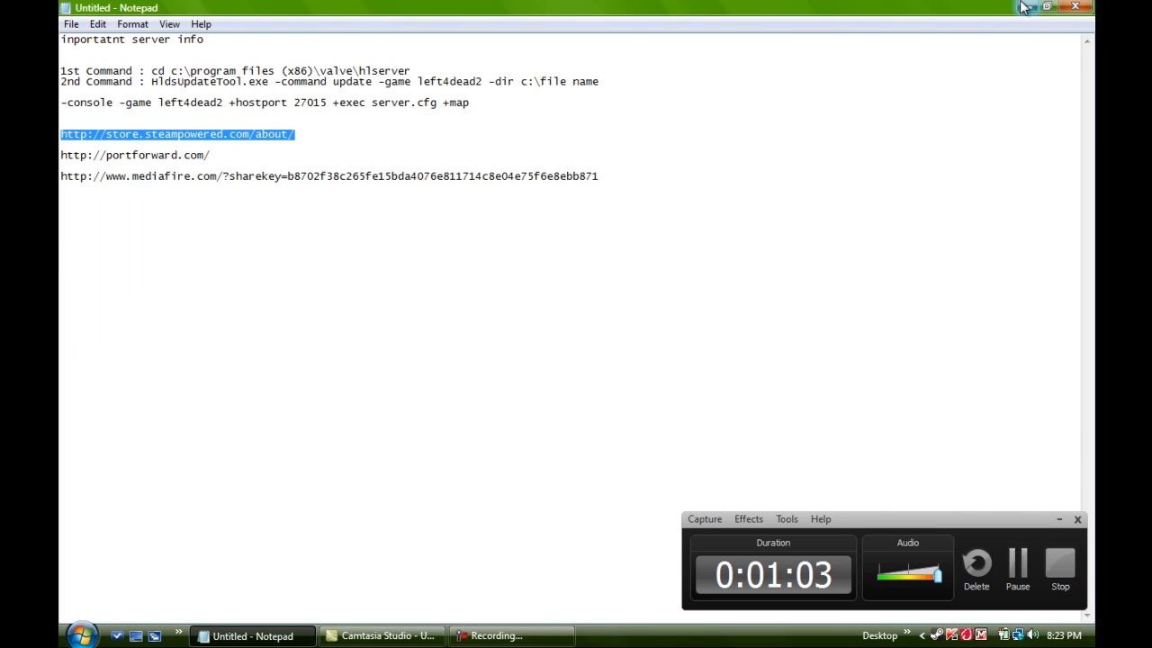
Step: Hide the server notes so Firefox can load store.steampowered.com/about
click(81, 634)
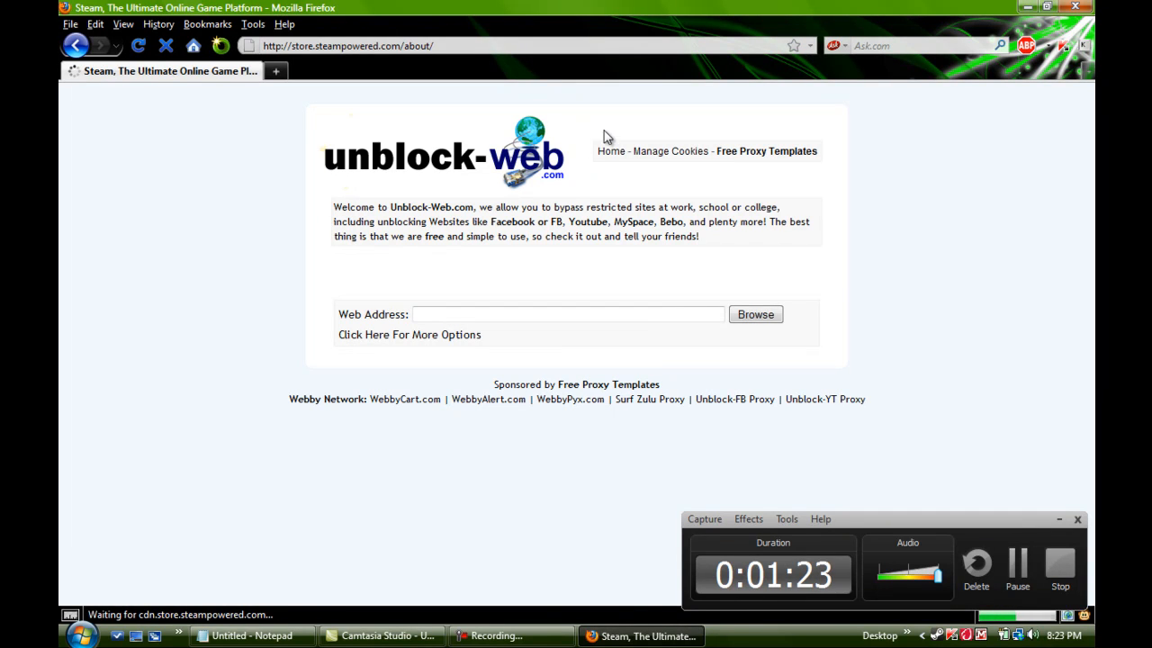
mouse_move(787, 213)
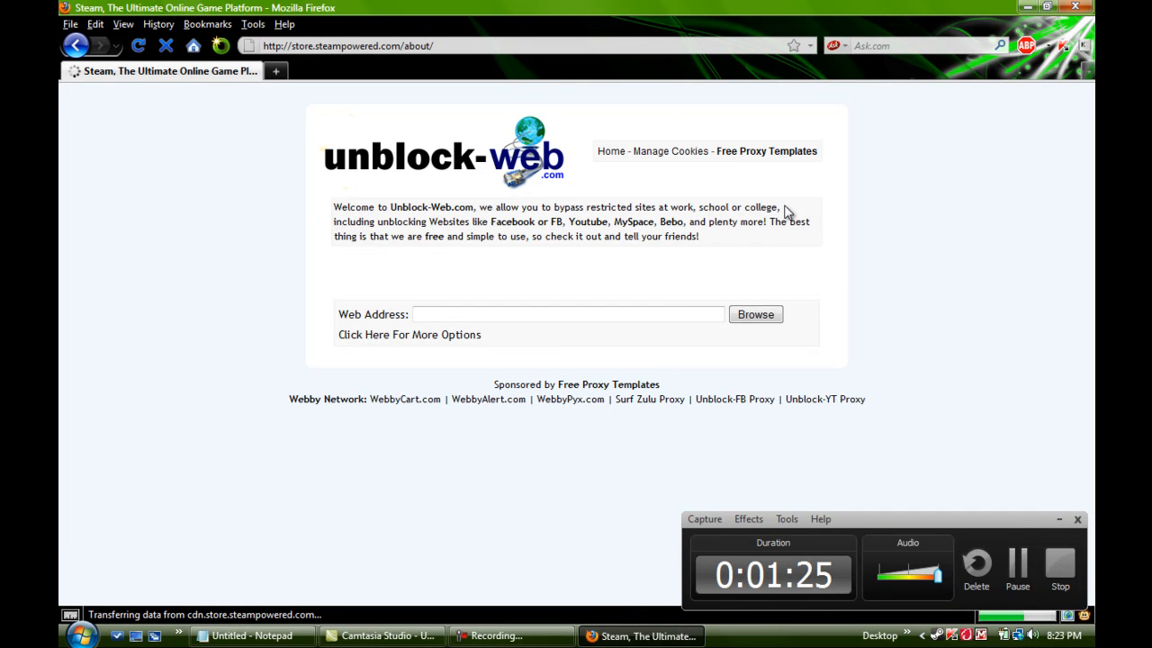
mouse_move(1046, 196)
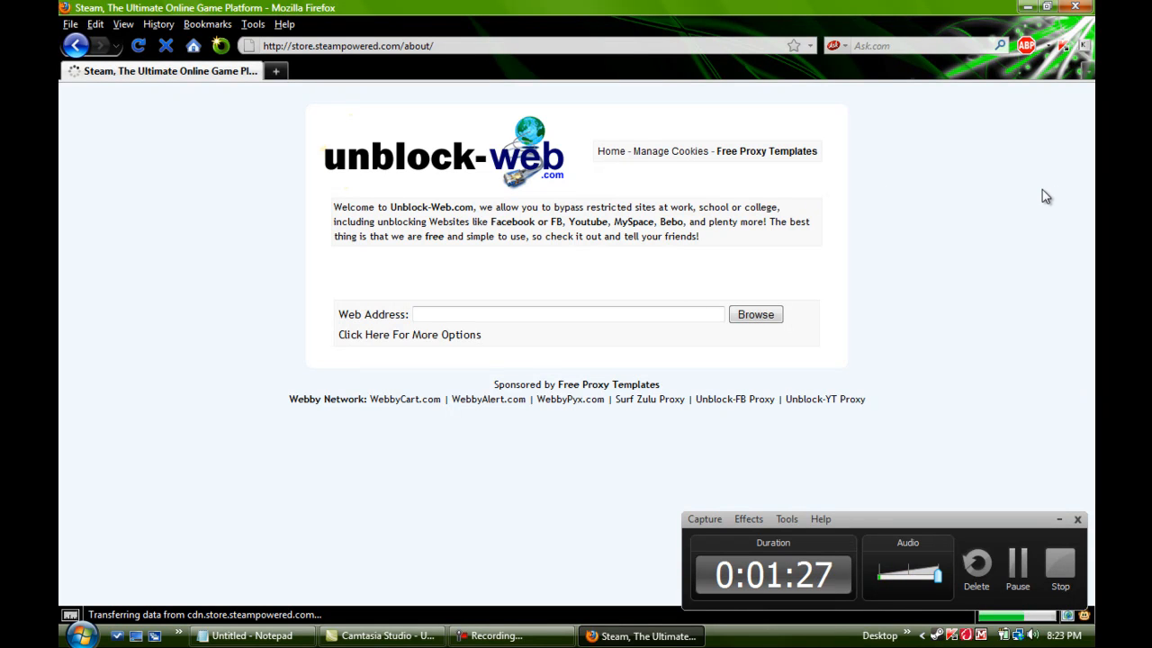
mouse_move(906, 319)
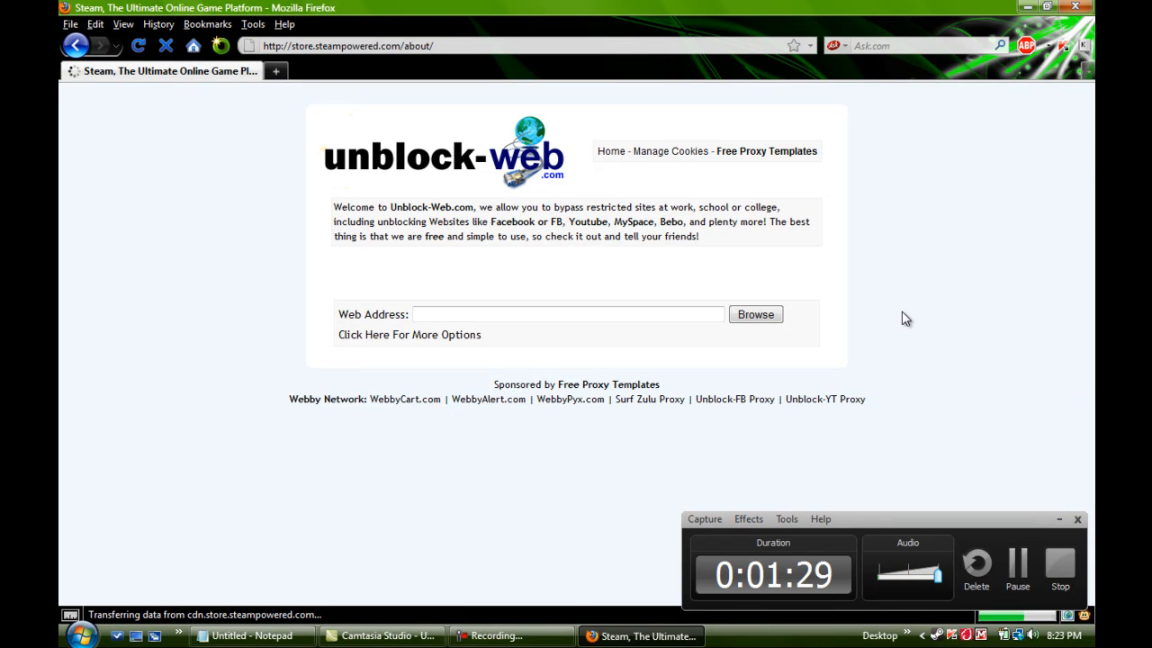
mouse_move(859, 328)
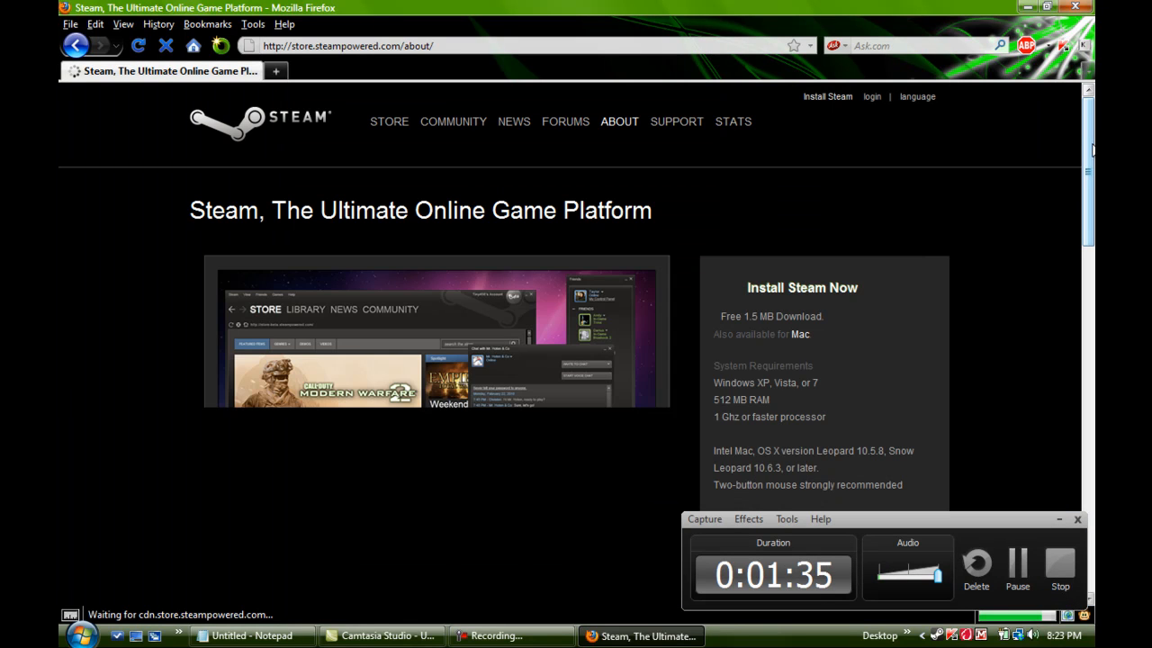
Step: Request the Windows HLDS Update Tool from the footer Tools menu, then cancel the download
scroll(down, 3)
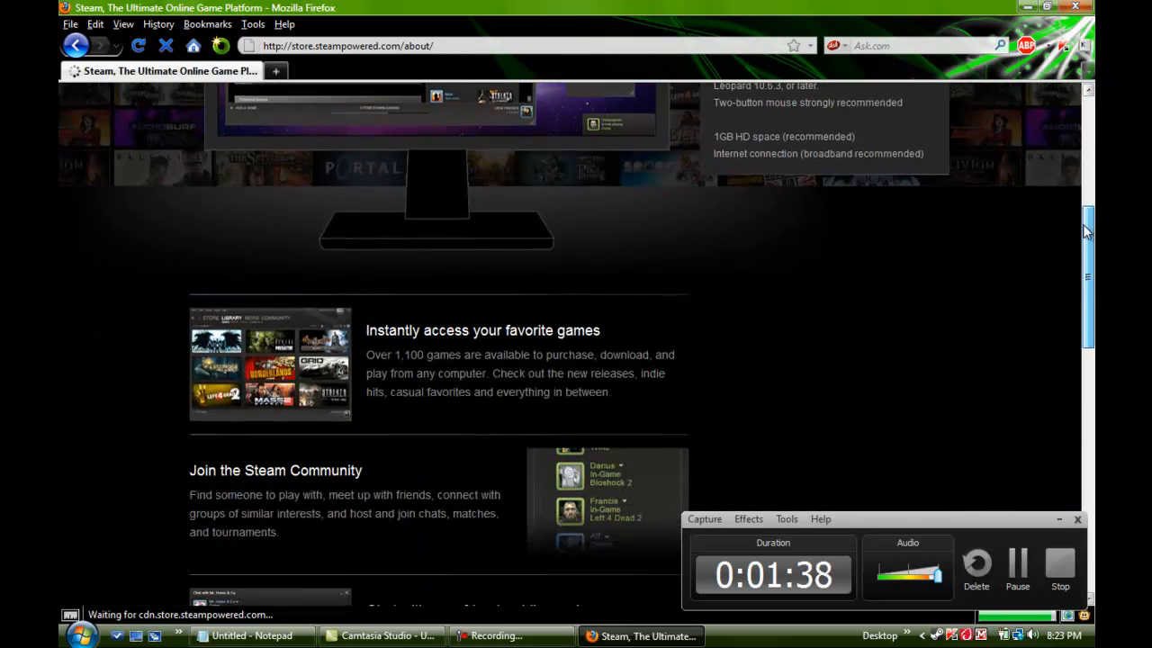
scroll(down, 3)
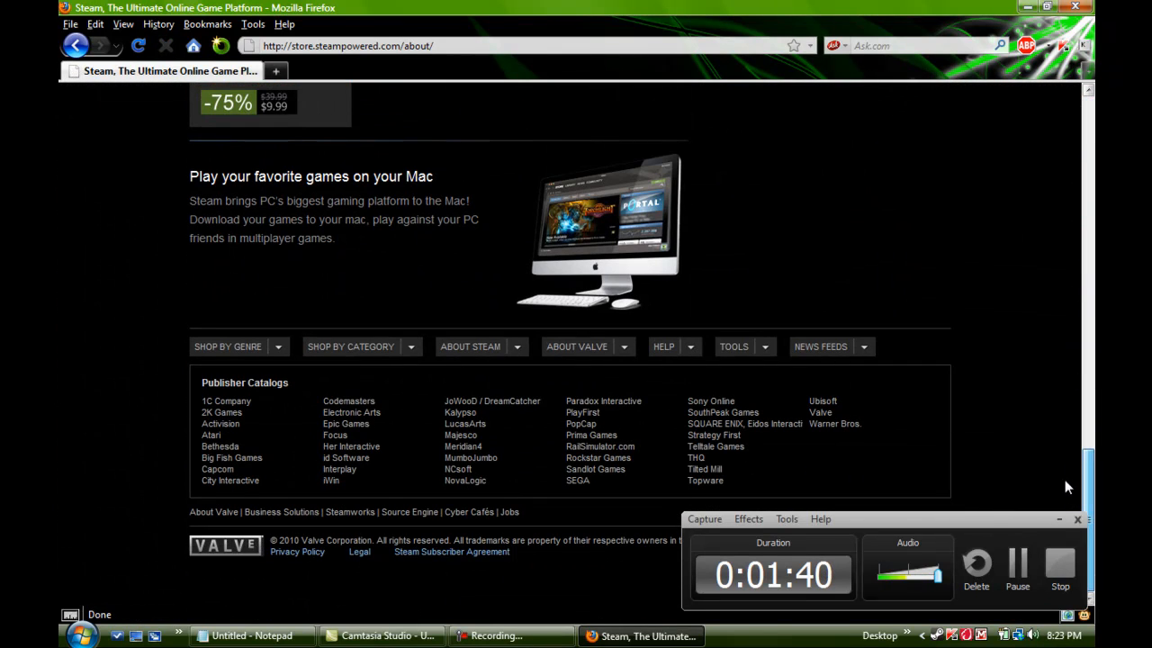
click(745, 347)
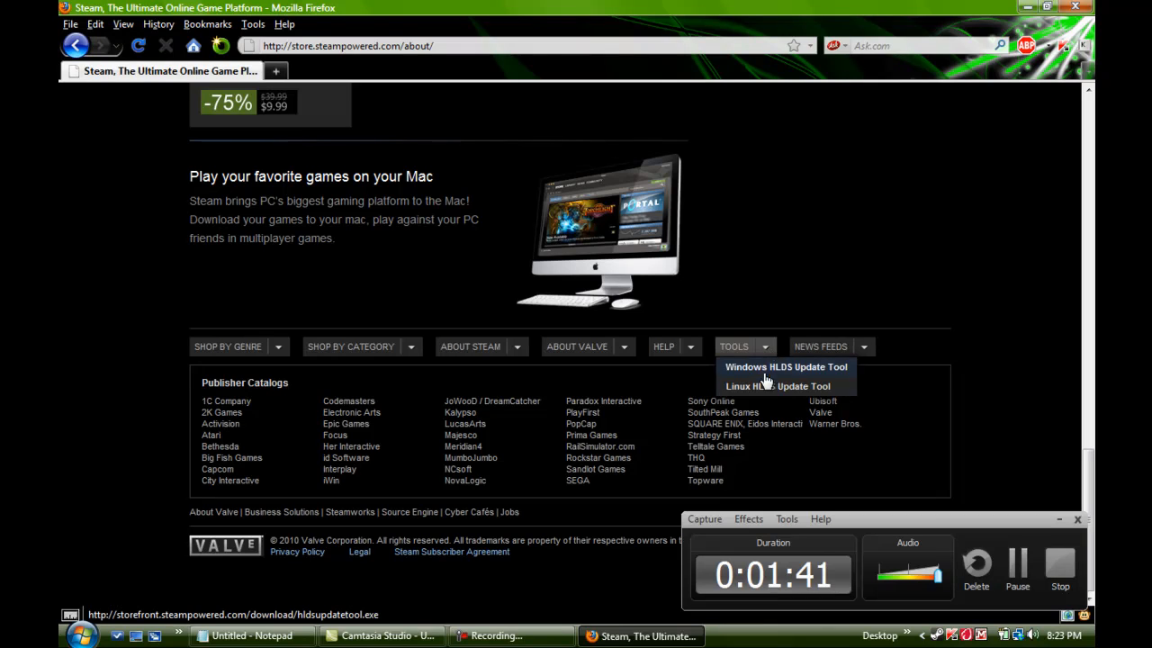
mouse_move(777, 387)
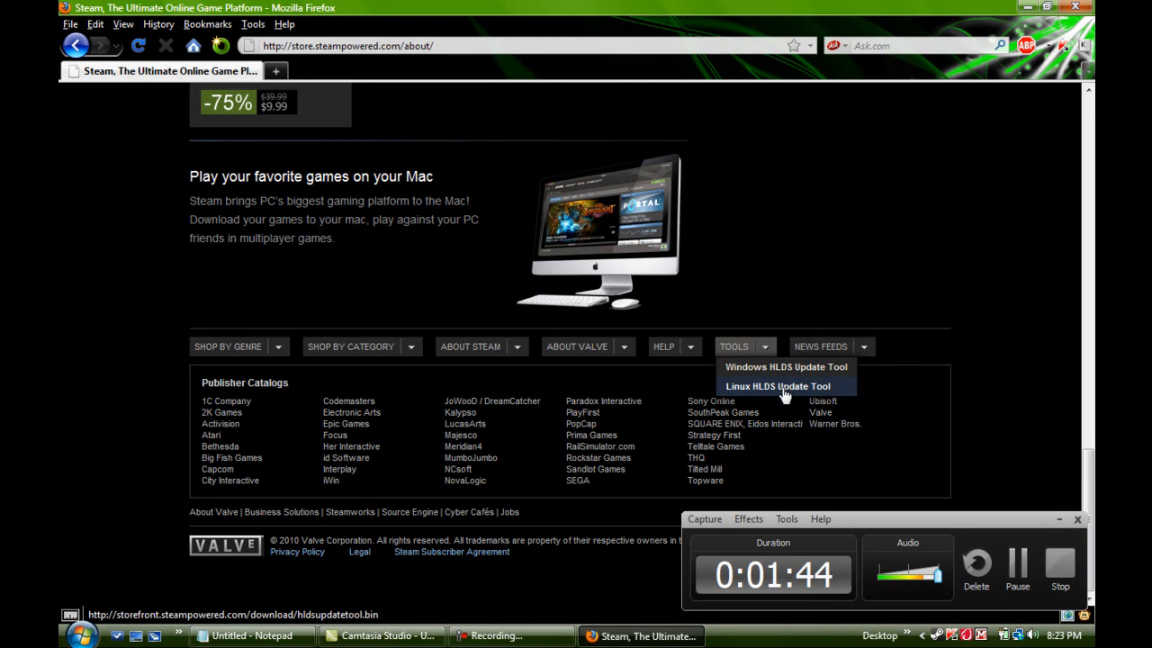
mouse_move(787, 366)
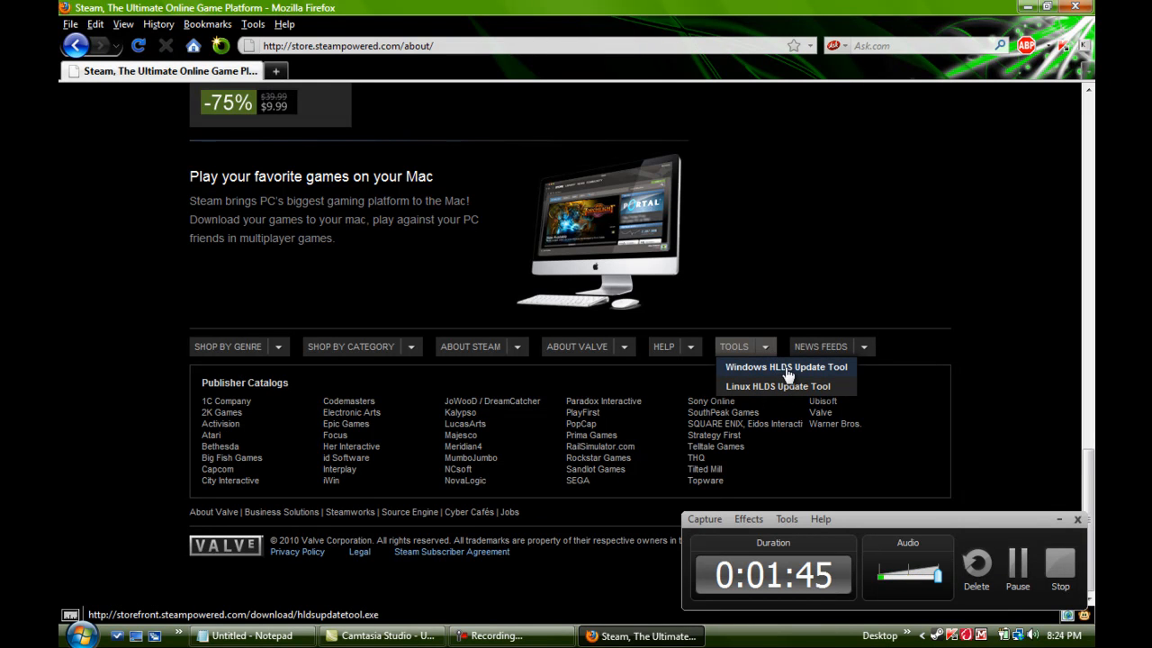
click(786, 366)
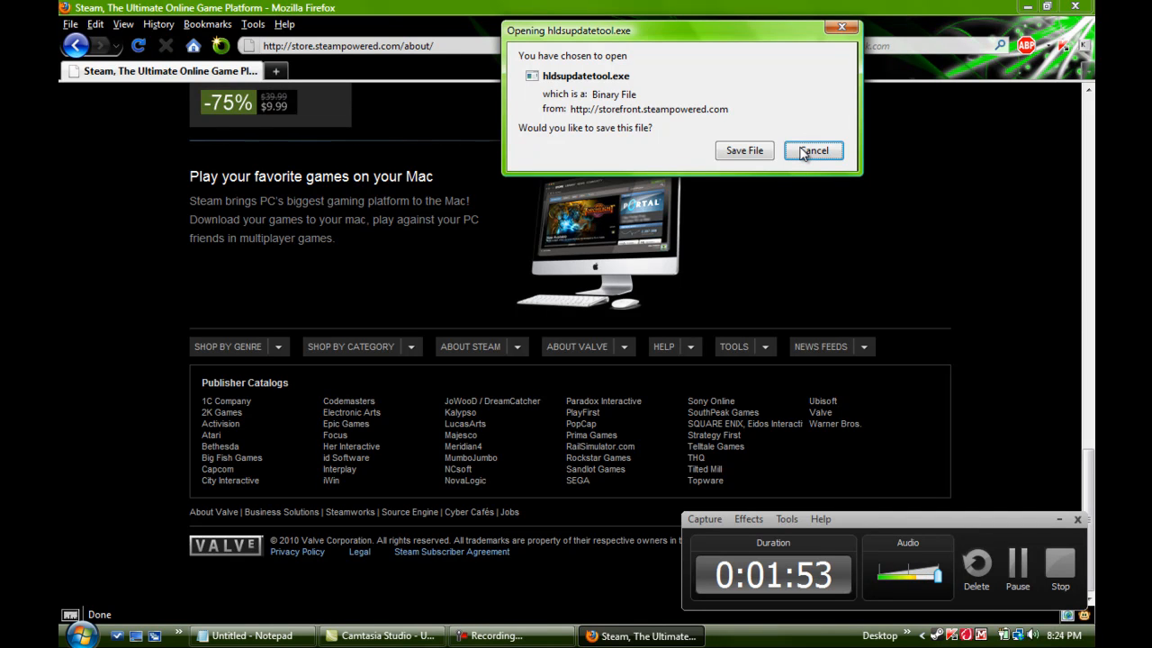
click(813, 150)
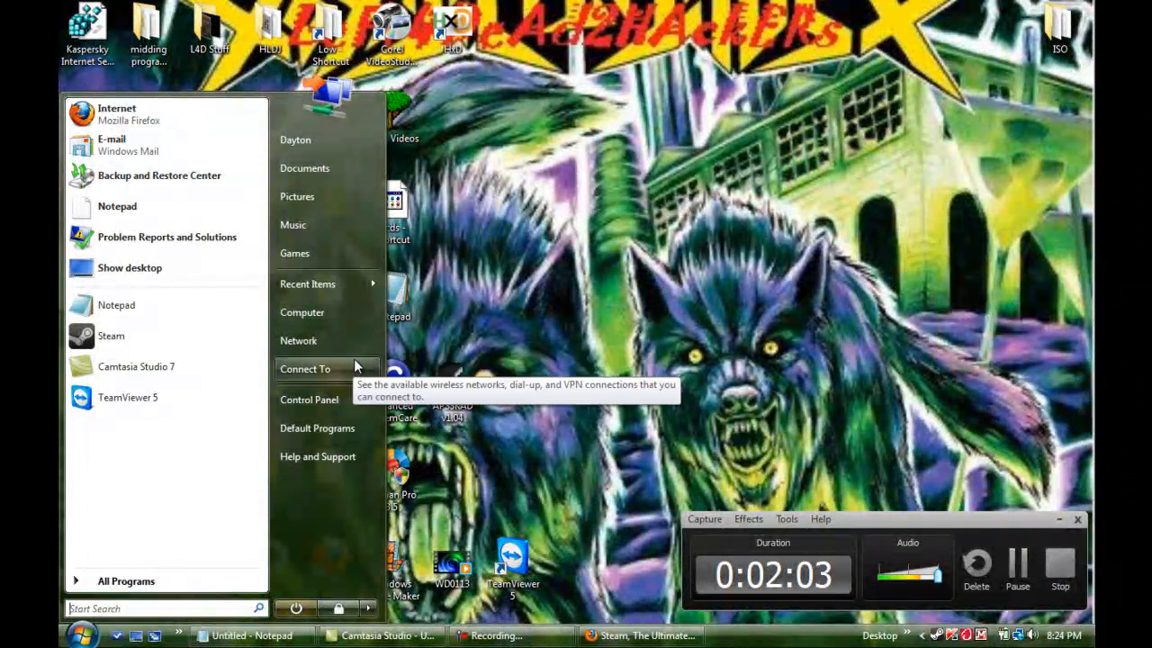
mouse_move(342, 253)
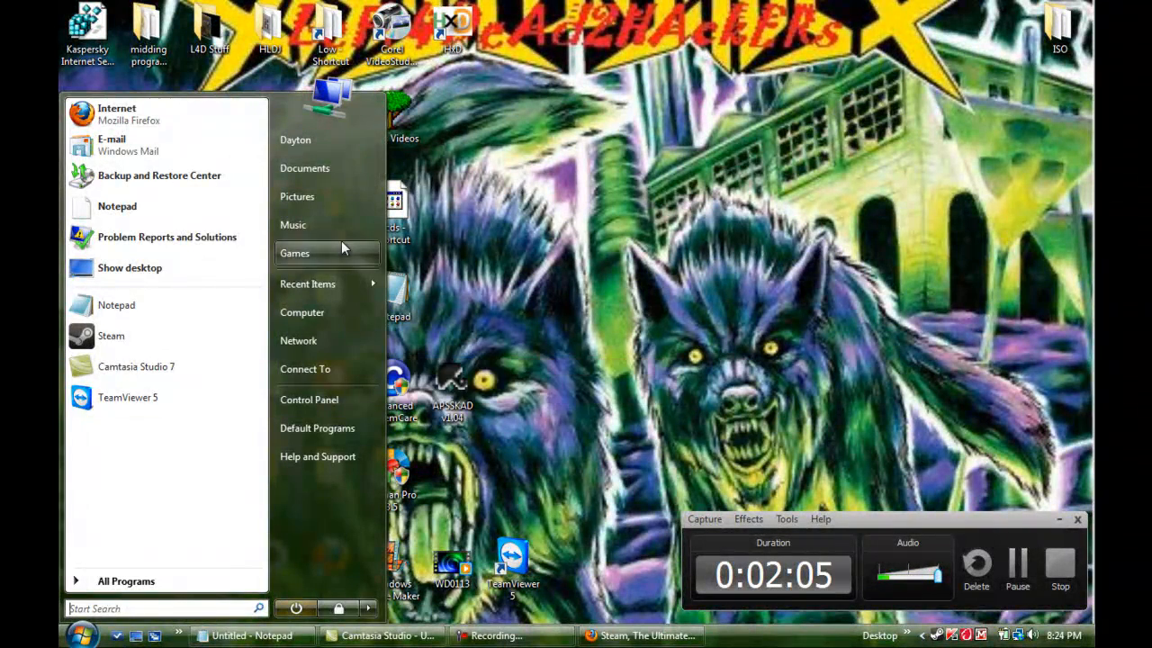
mouse_move(346, 340)
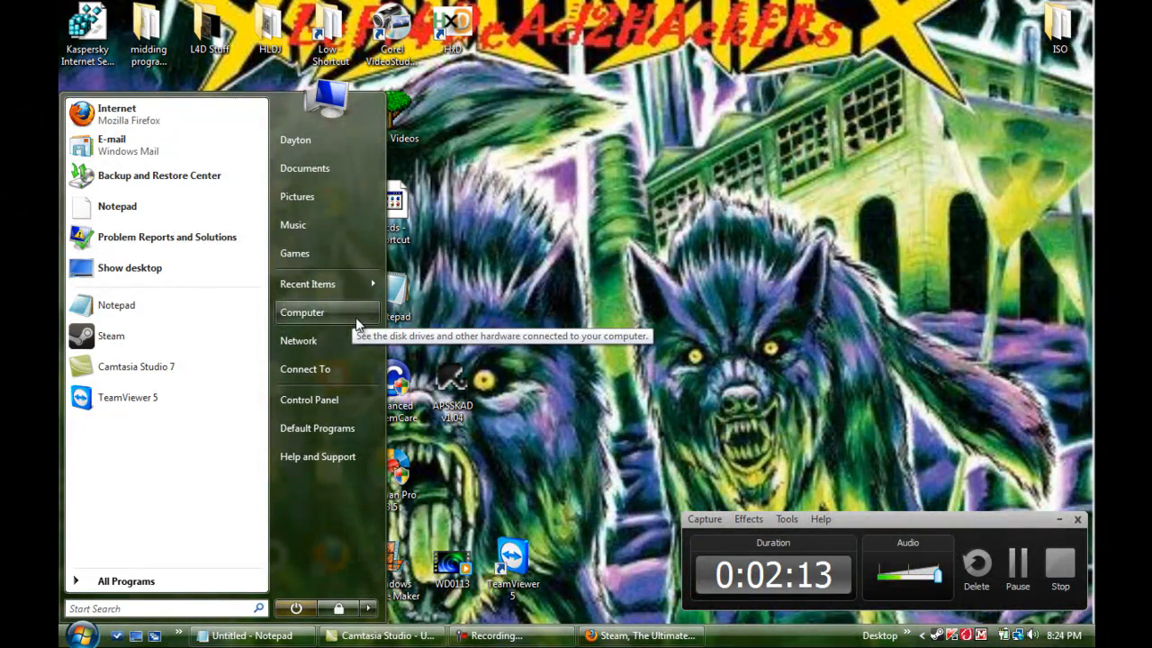
click(302, 312)
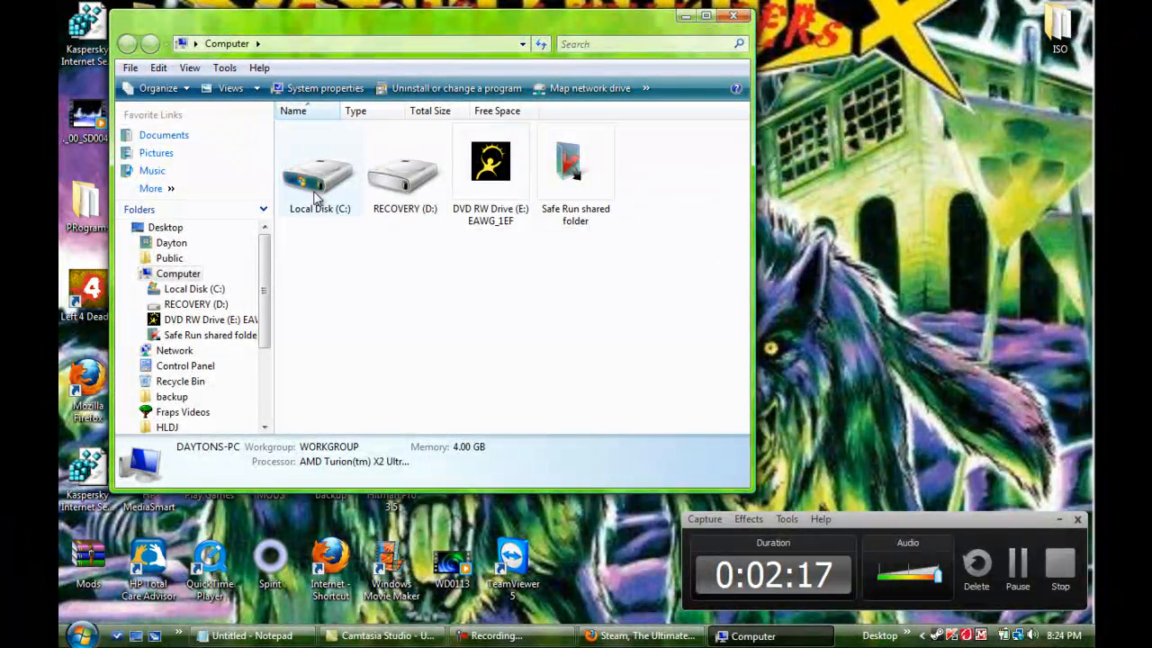
double_click(319, 166)
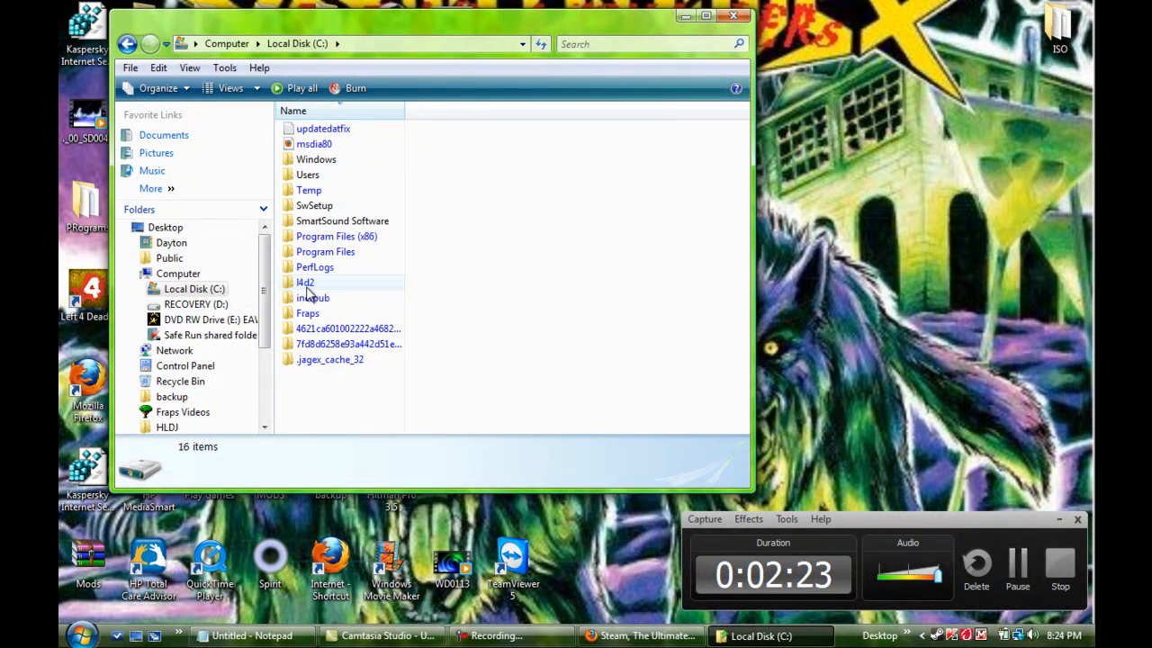
mouse_move(305, 282)
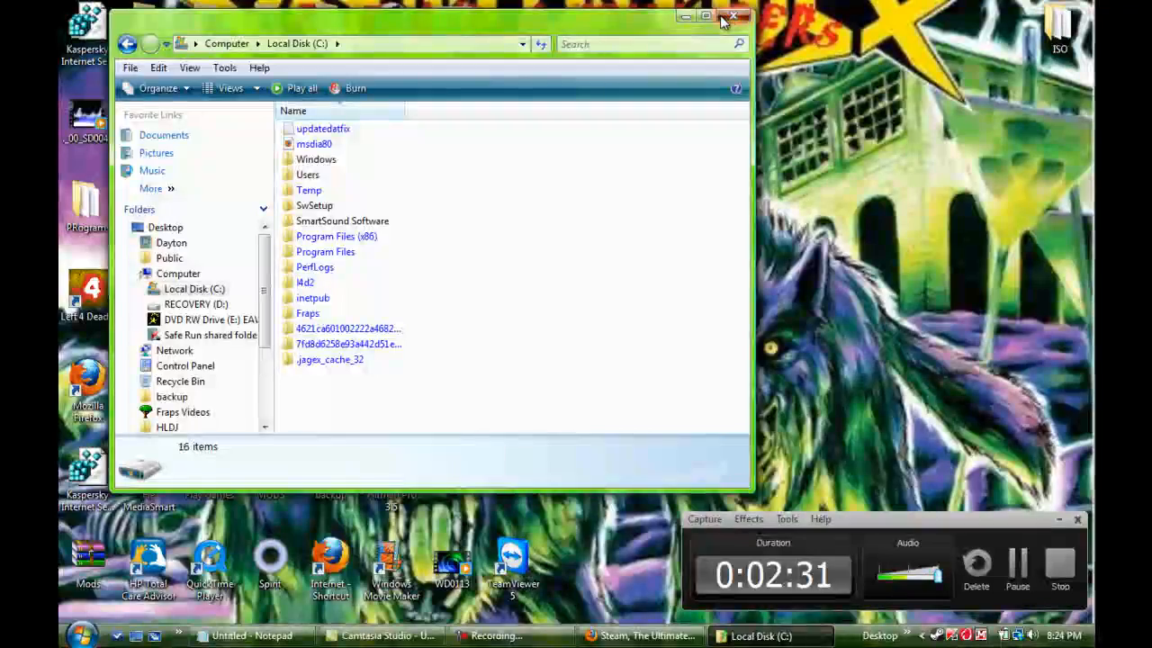
click(82, 634)
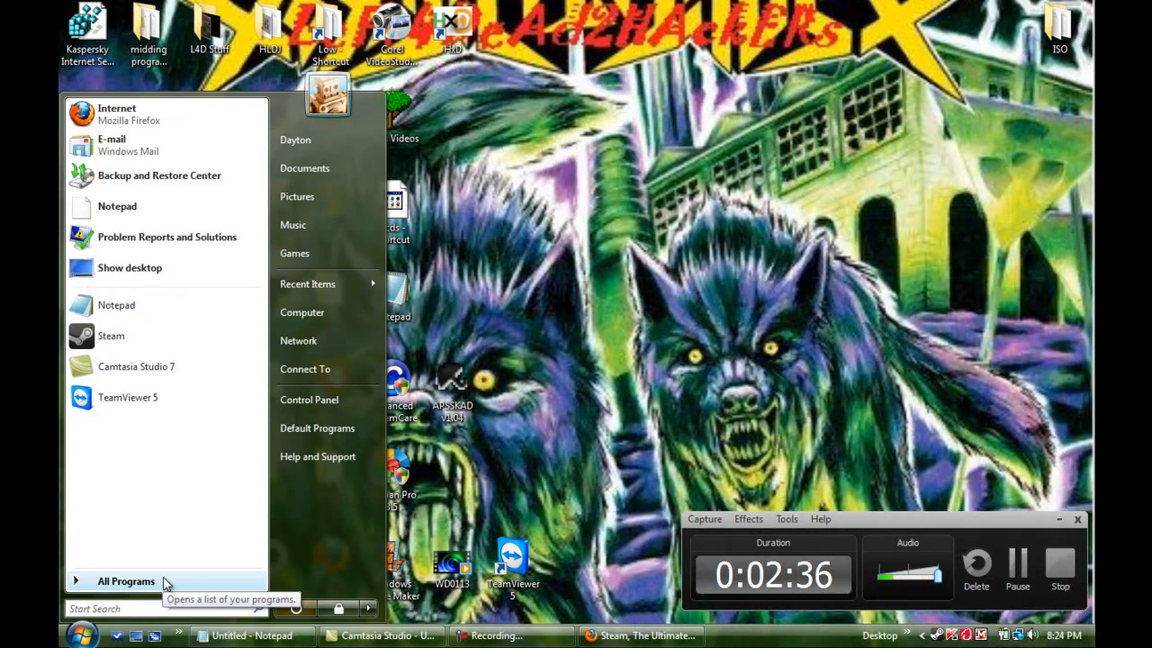
mouse_move(189, 518)
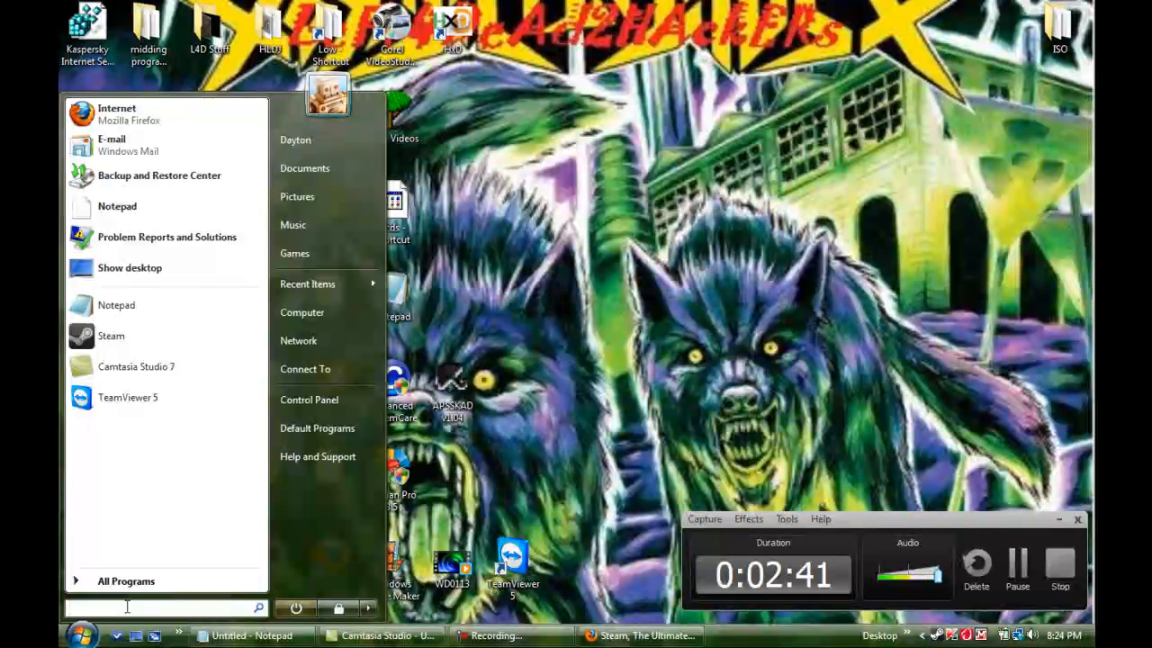
Step: Search cmd in the Start menu and launch Command Prompt
text(cmd)
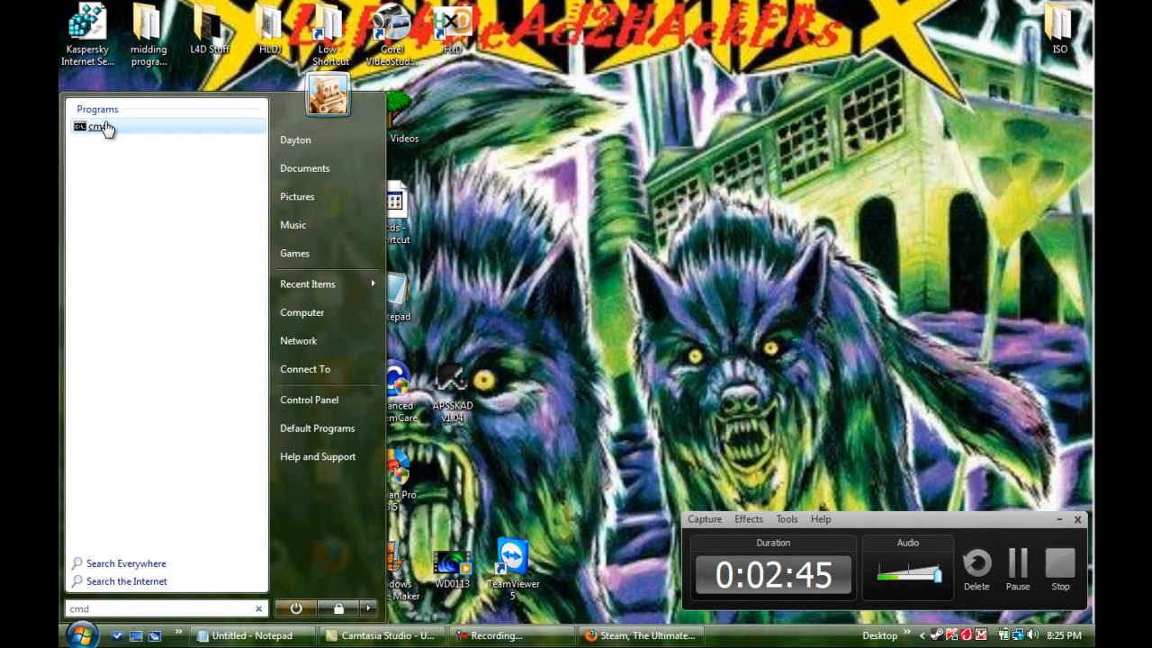
click(98, 126)
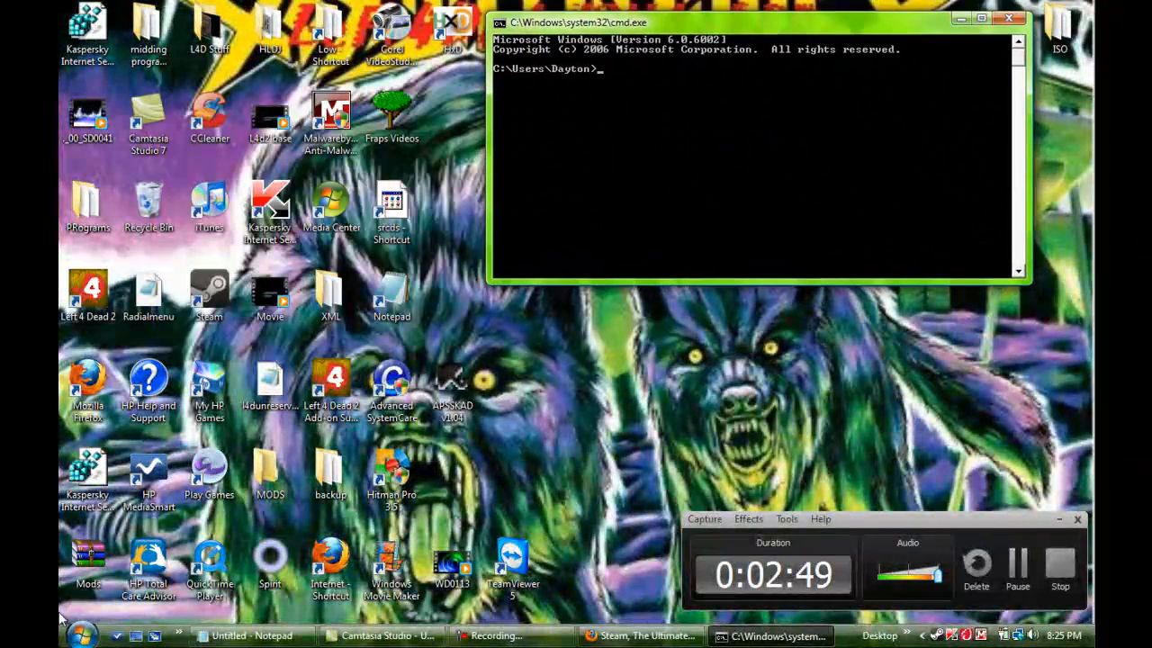
click(82, 633)
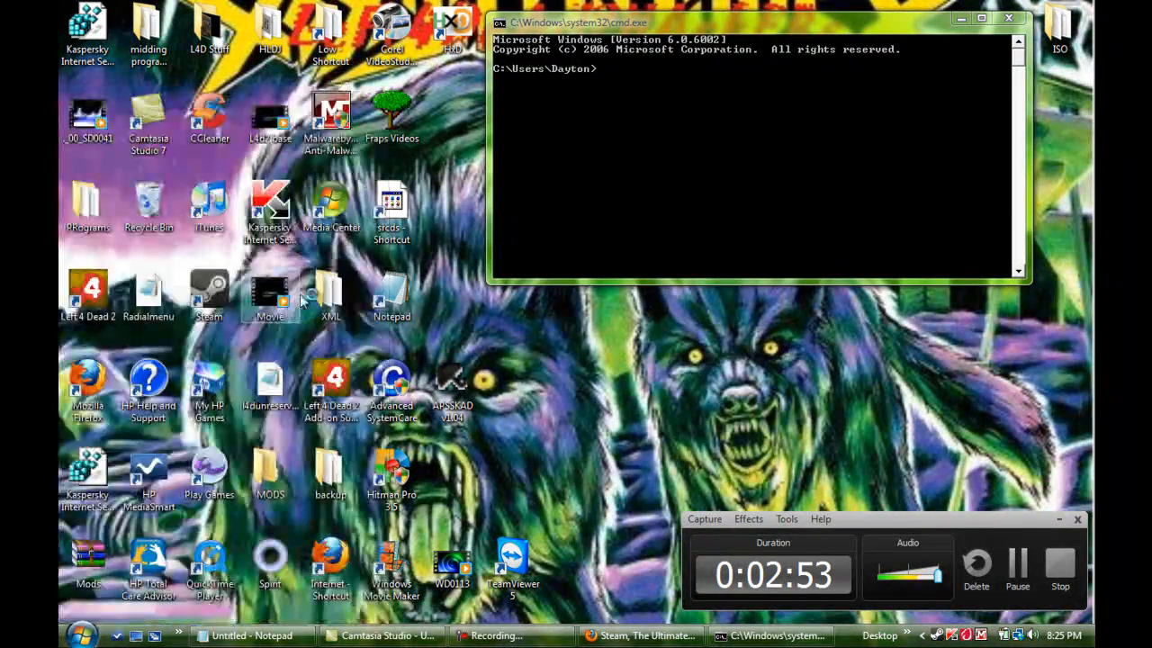
Step: Browse from Computer through C:, Program Files (x86) and Valve into HLServer
click(208, 387)
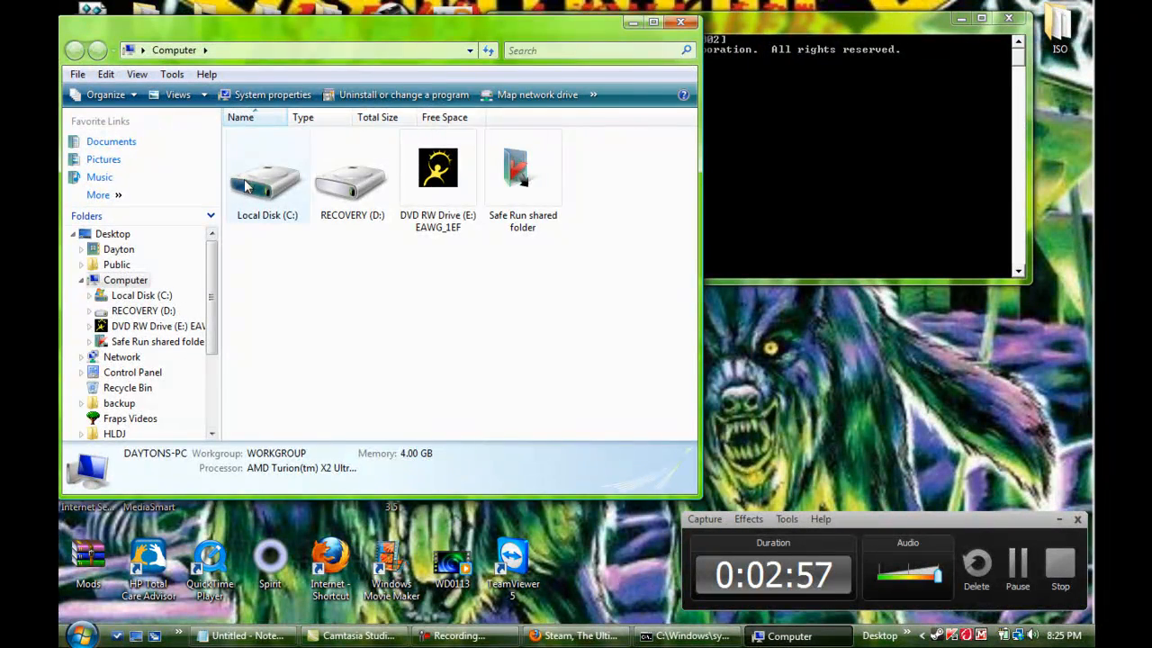
double_click(266, 176)
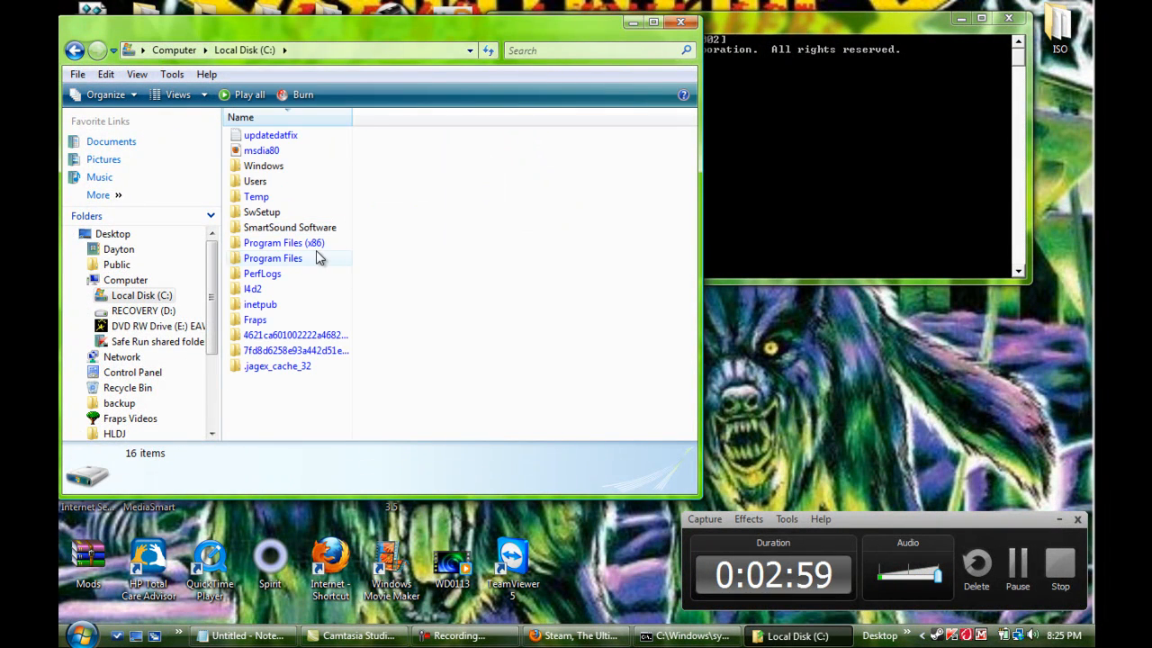
double_click(283, 242)
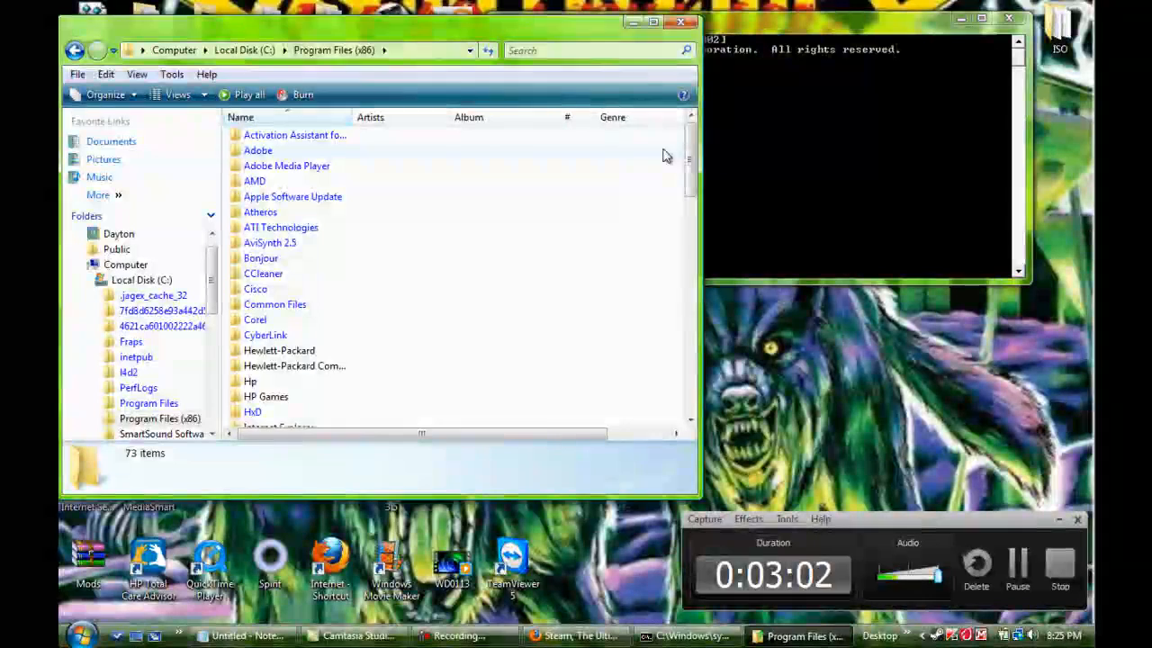
scroll(down, 3)
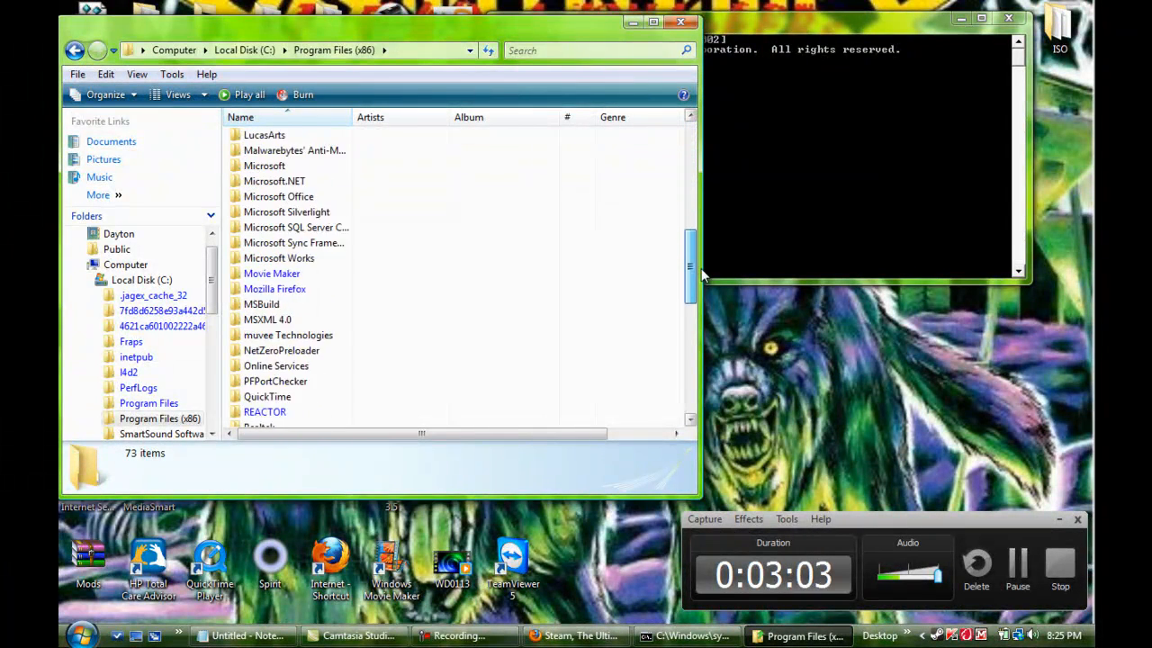
scroll(down, 3)
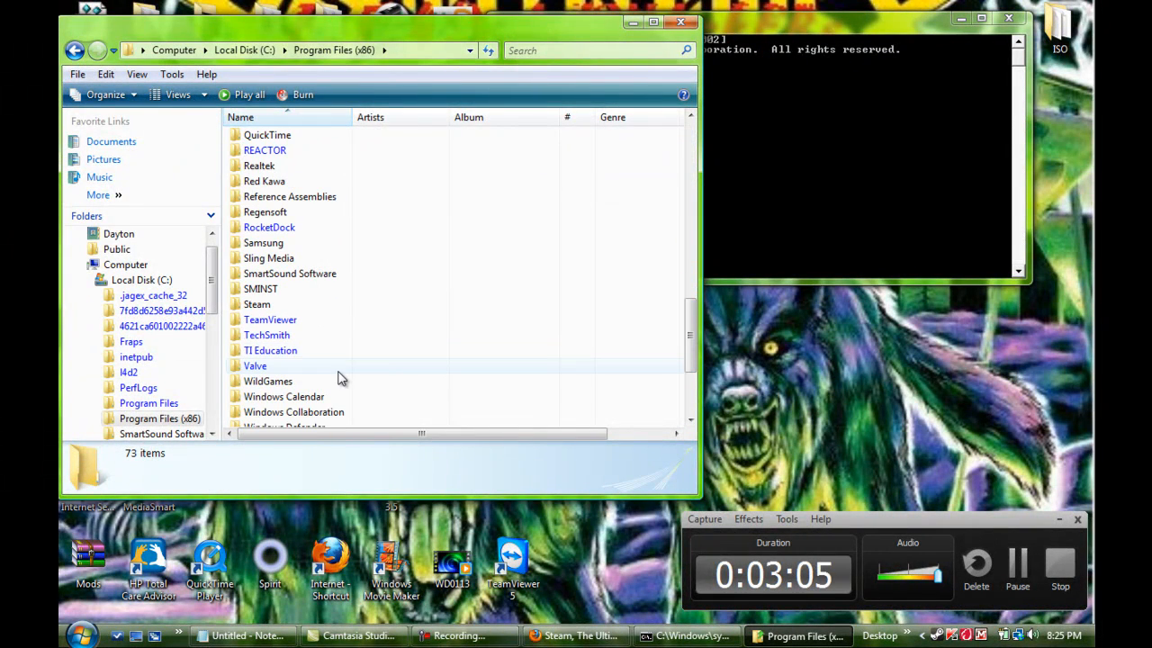
double_click(254, 366)
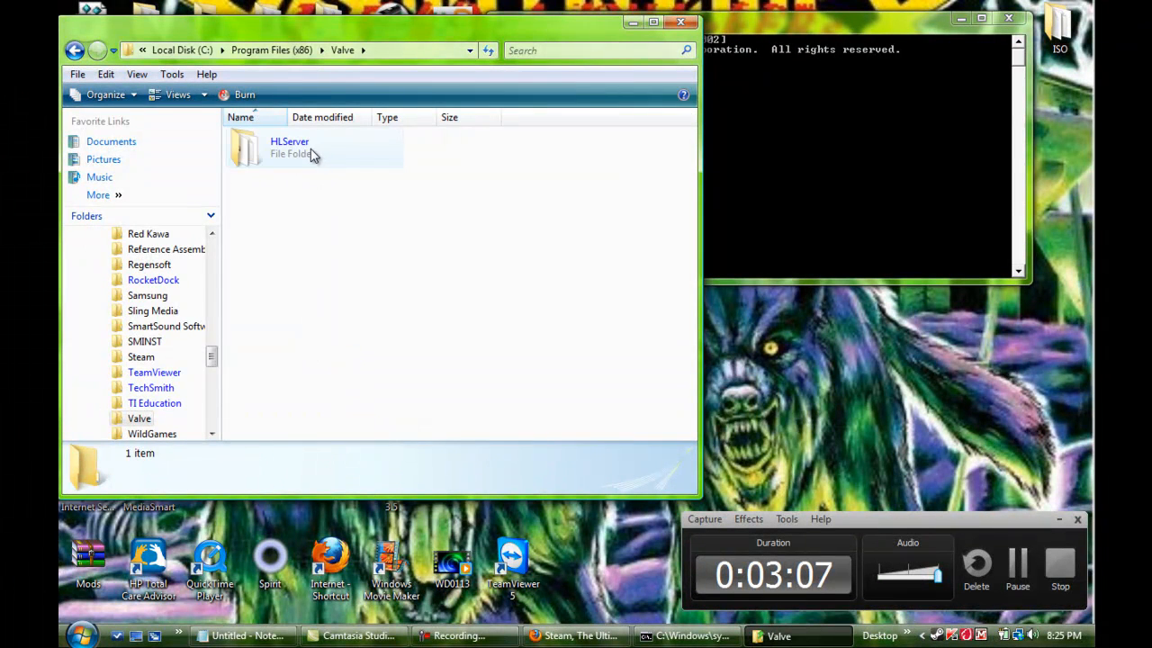
double_click(289, 148)
text(cd)
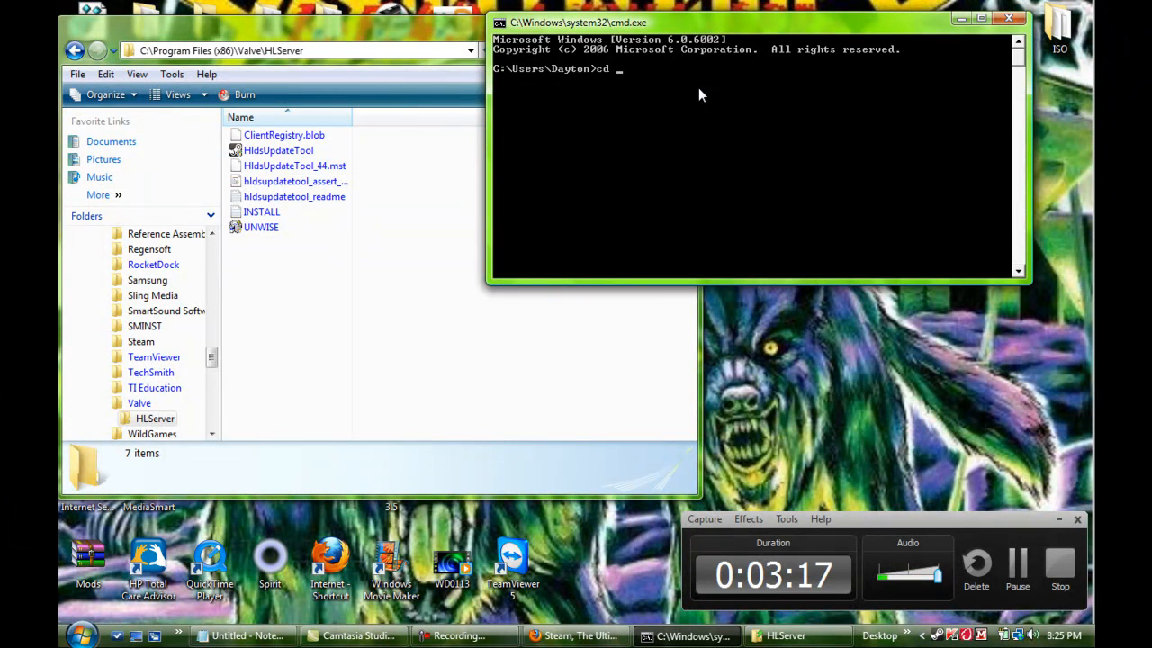
Step: Change to C:\Program Files (x86)\Valve\HLServer and enter the left4dead2 update command targeting c:\l4d2
text(C:\Program Files (x86)\Valve\HLServer)
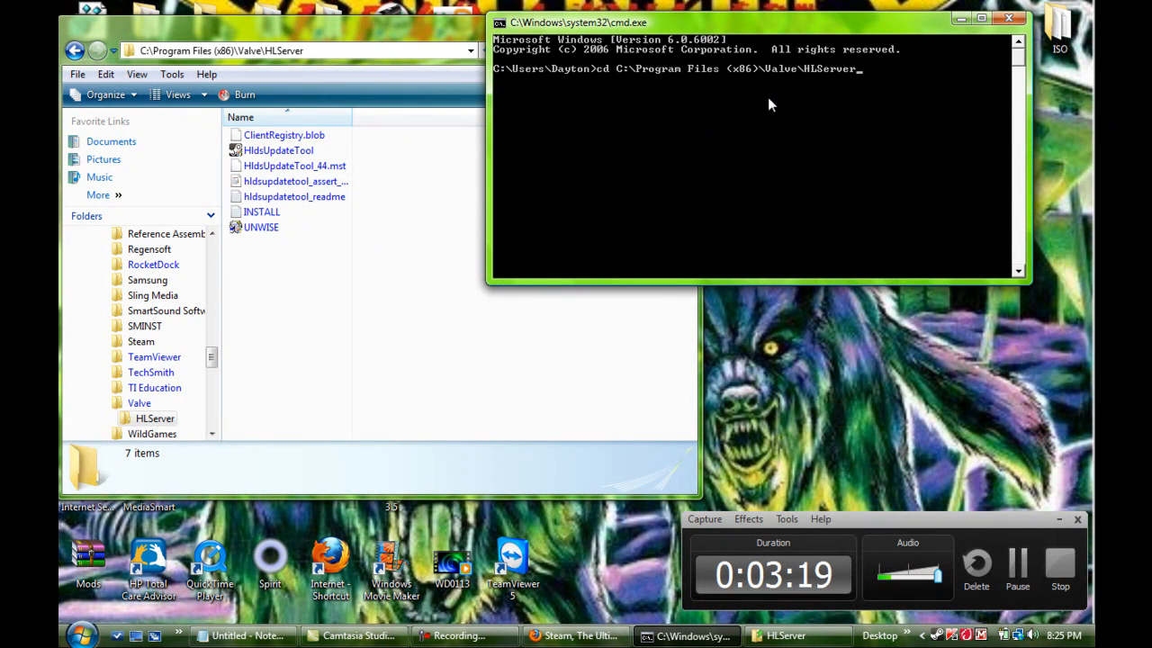
key(Return)
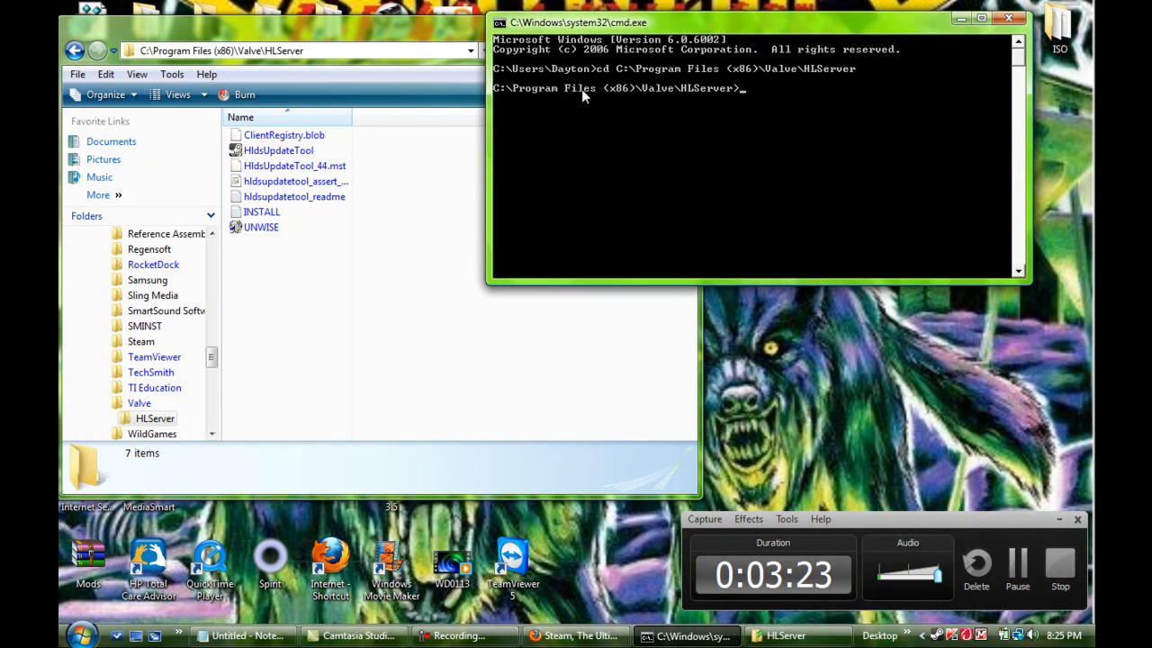
mouse_move(657, 97)
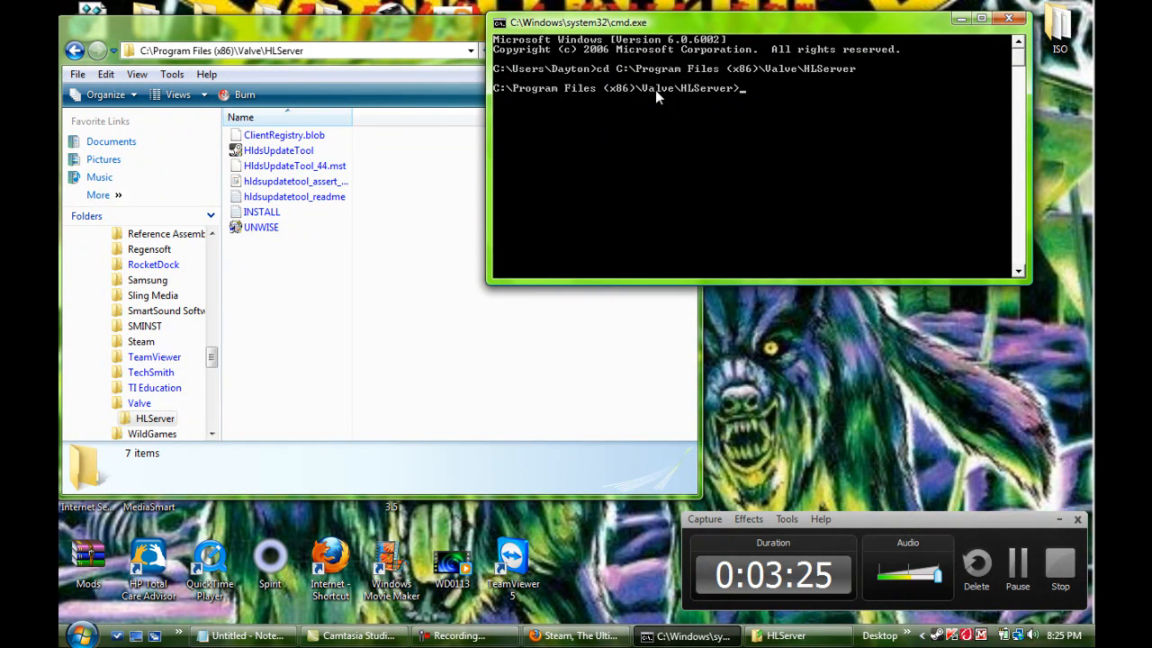
mouse_move(590, 101)
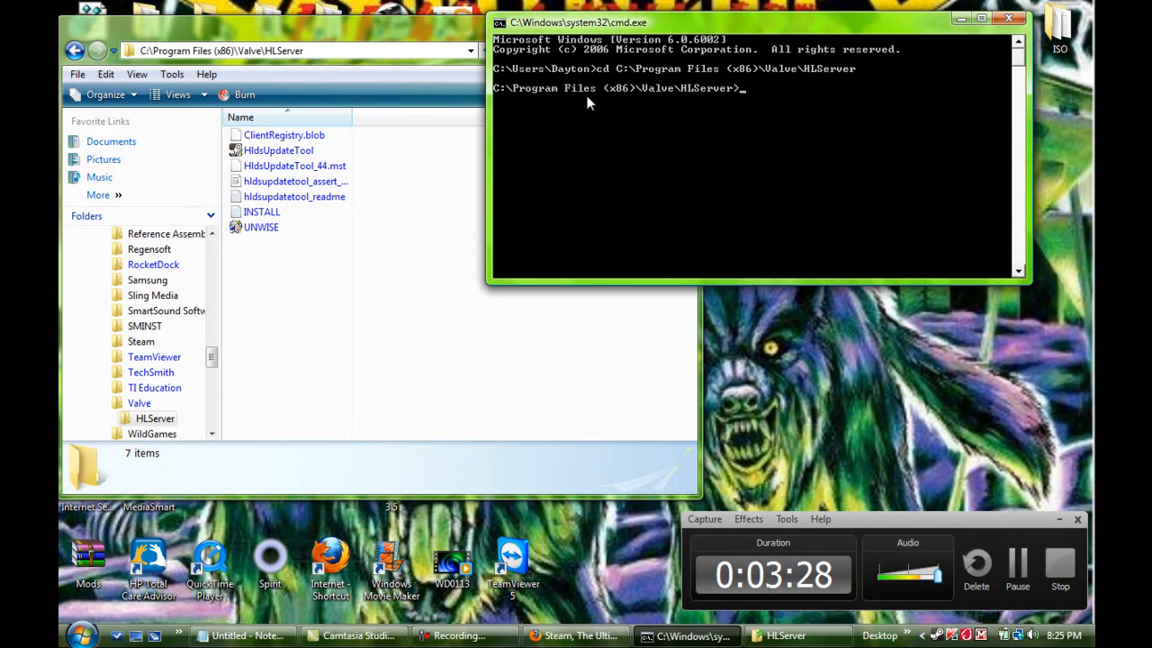
mouse_move(670, 90)
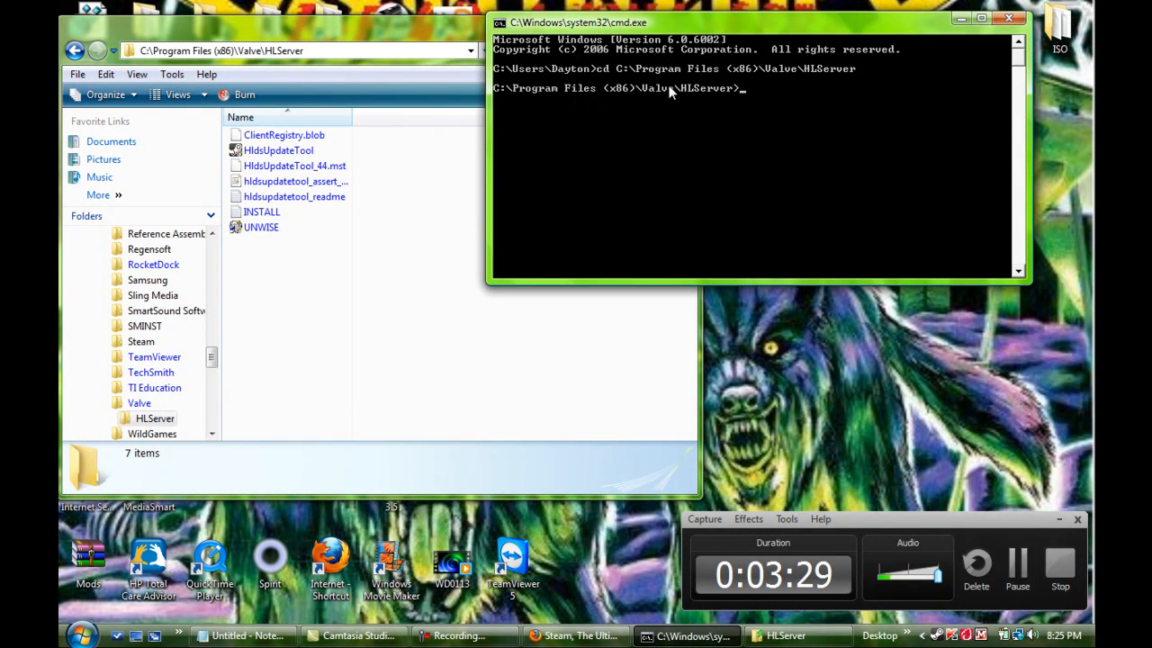
mouse_move(729, 117)
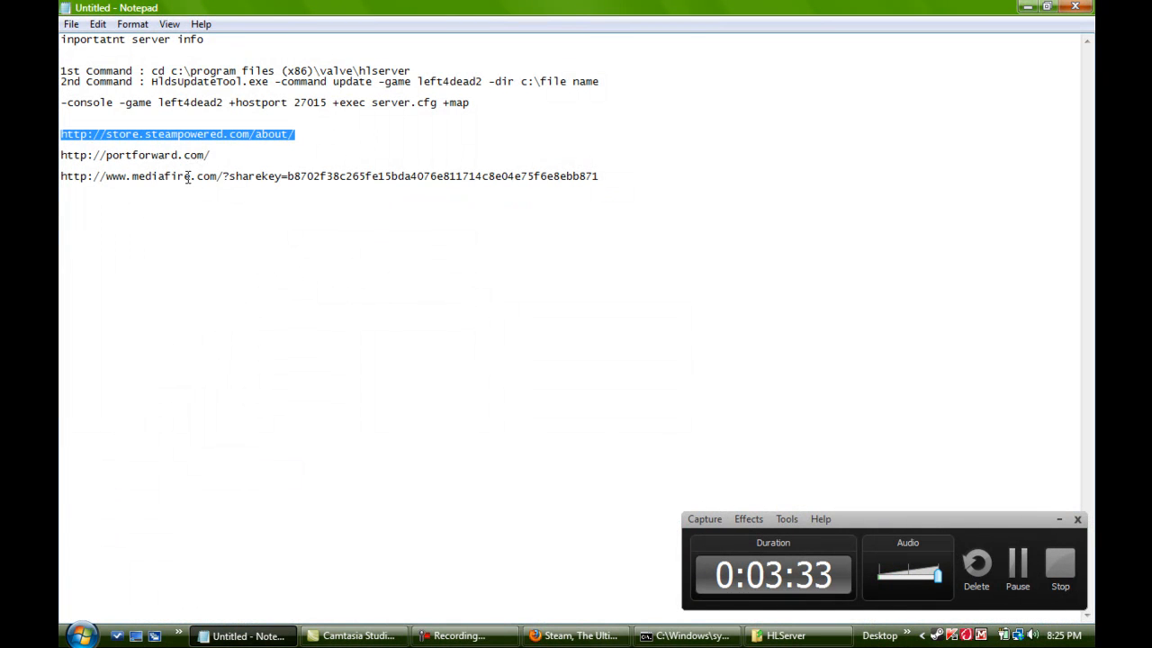
click(600, 81)
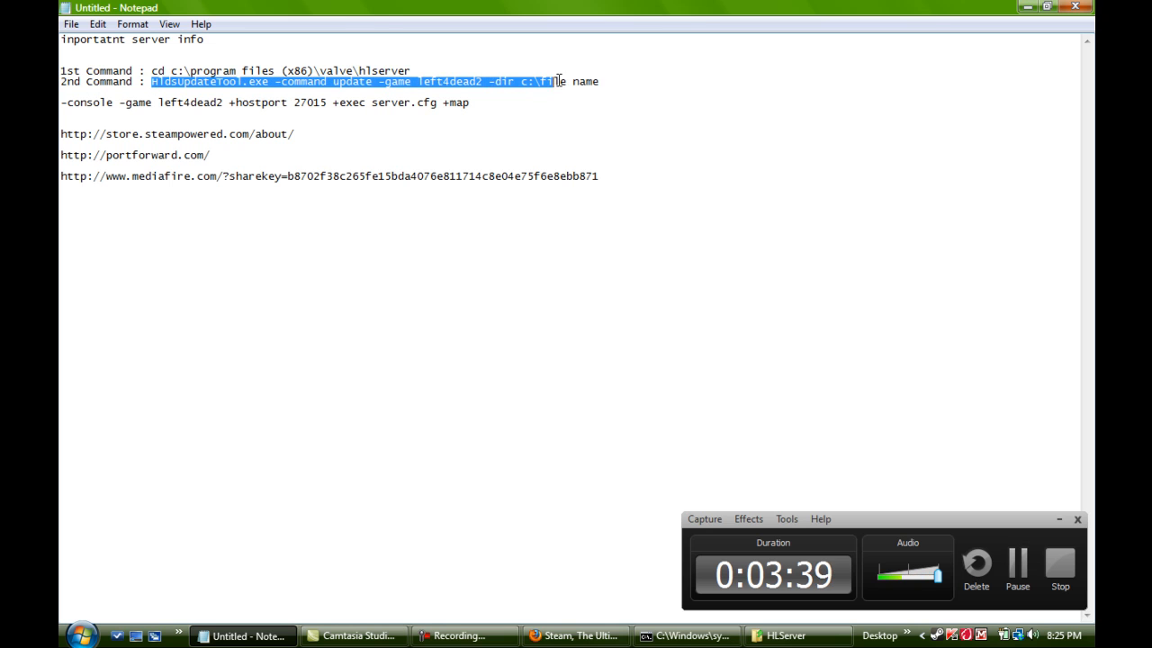
right_click(558, 81)
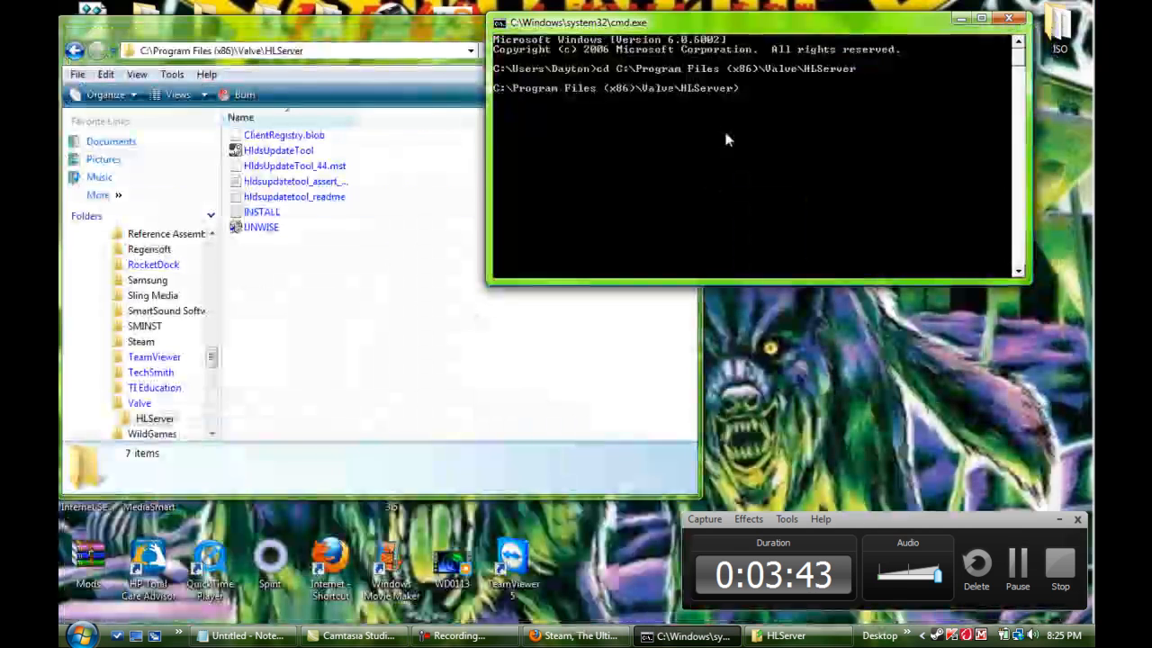
text(HldsUpdateTool.exe -command update -game left4dead2 -dir c:\file name)
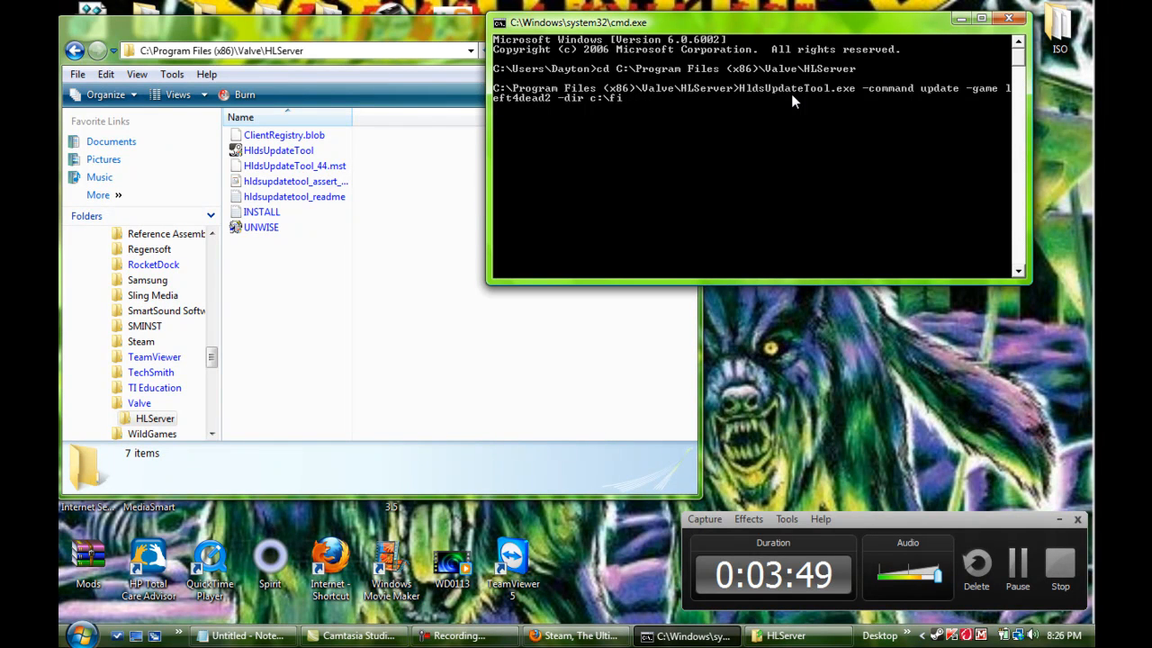
text(4)
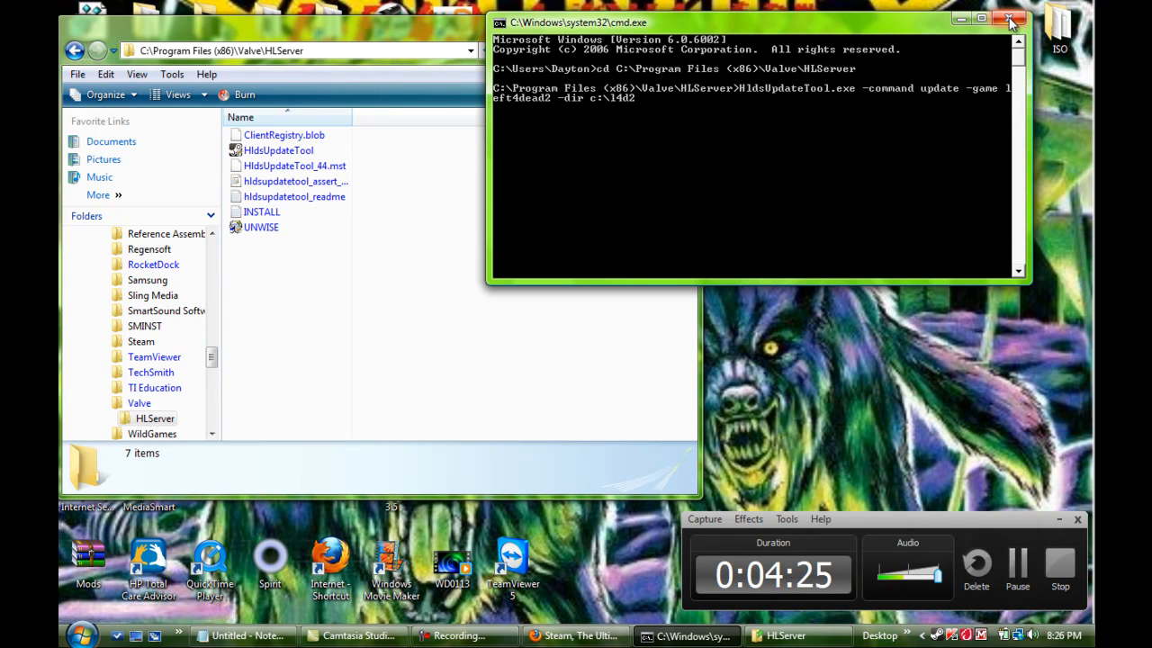
Step: Close Command Prompt and browse into C:\l4d2\left4dead2
click(1009, 22)
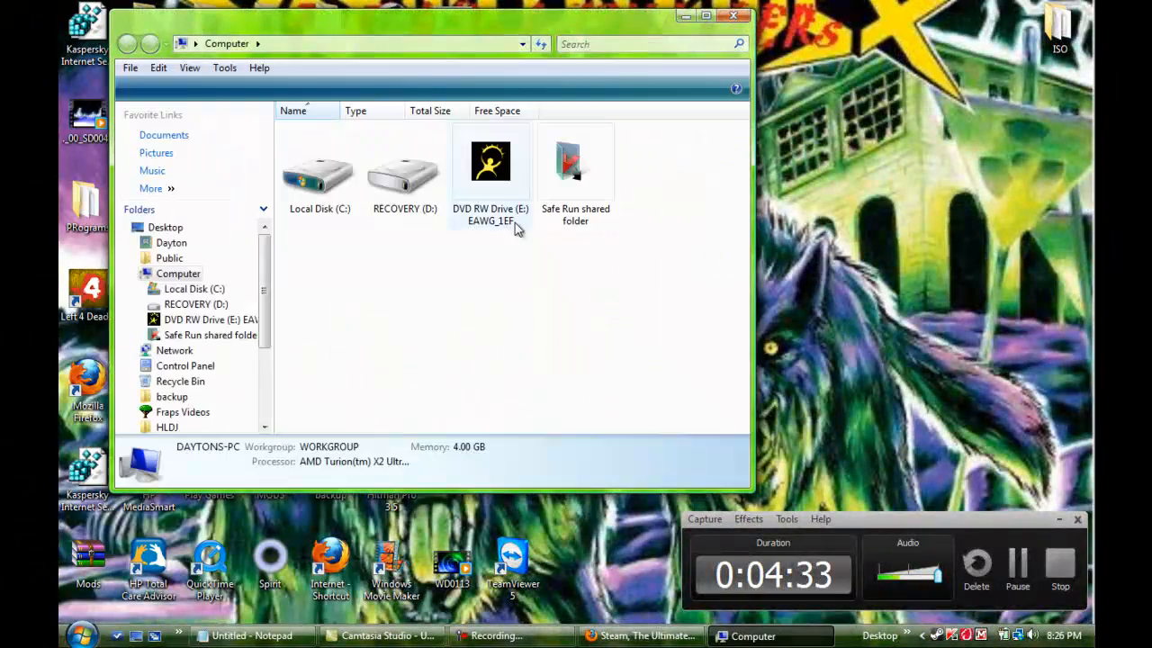
double_click(319, 176)
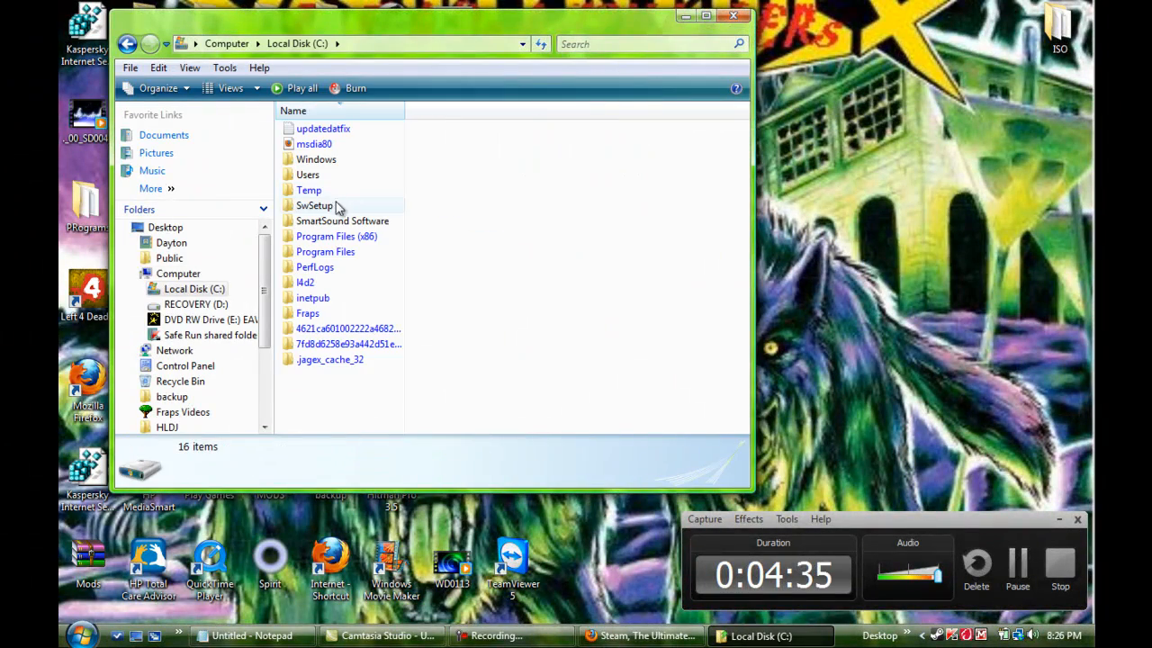
double_click(305, 282)
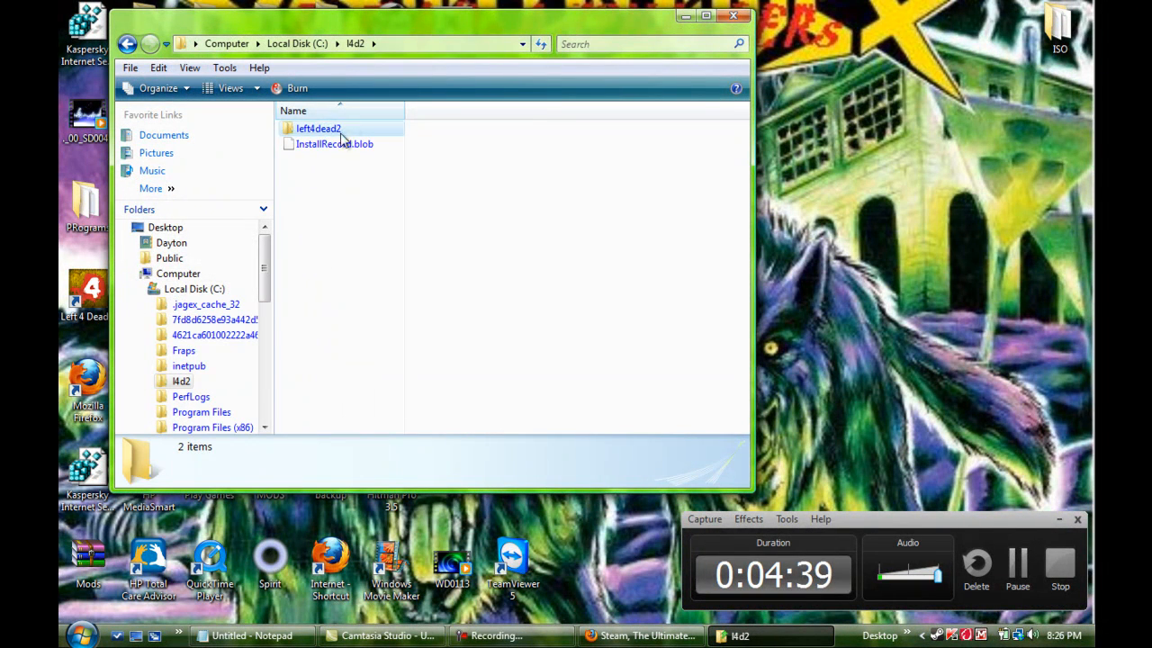
double_click(318, 127)
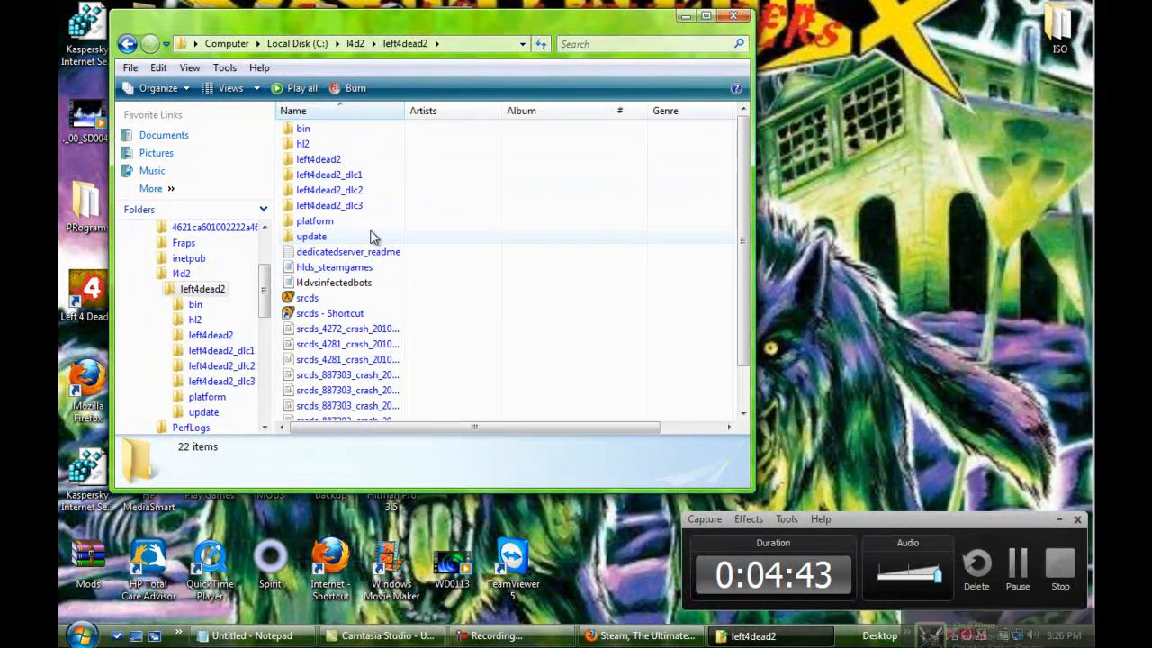
Step: Select the srcds files and crash dumps, check the inner left4dead2 folder, then go back
scroll(down, 3)
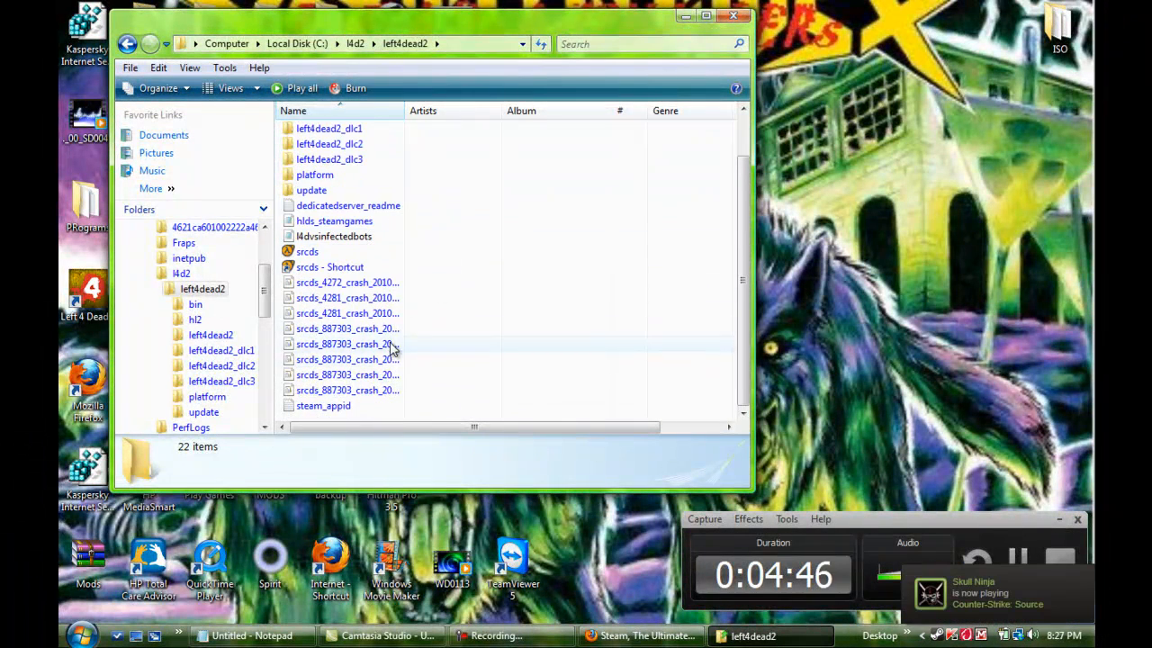
click(360, 405)
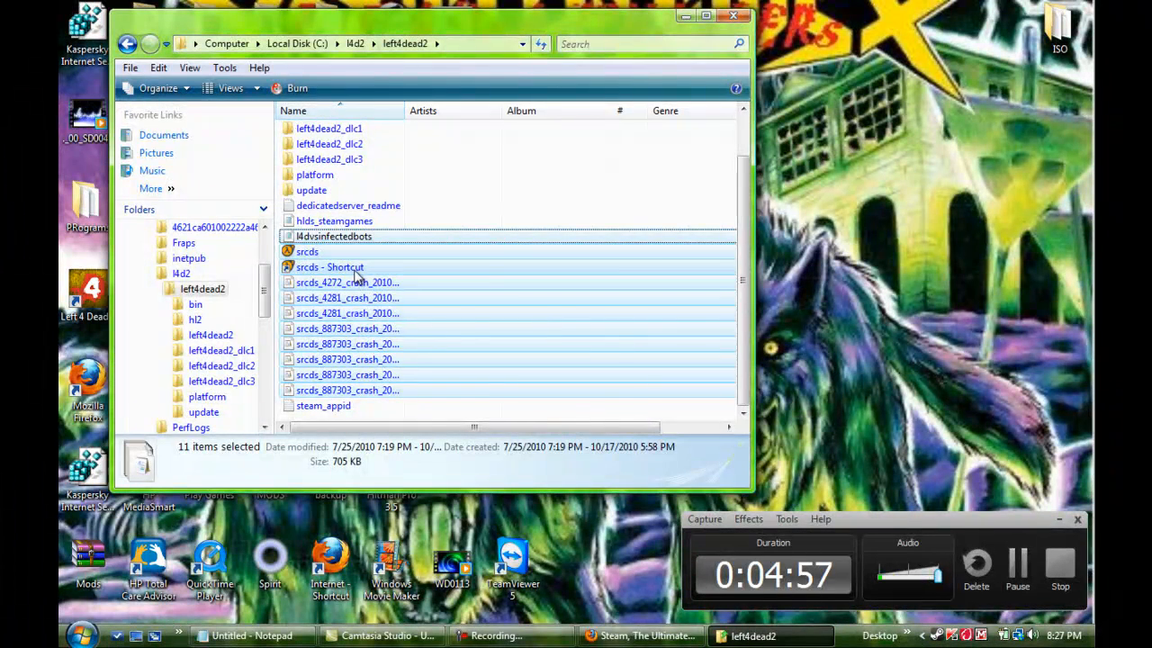
click(307, 251)
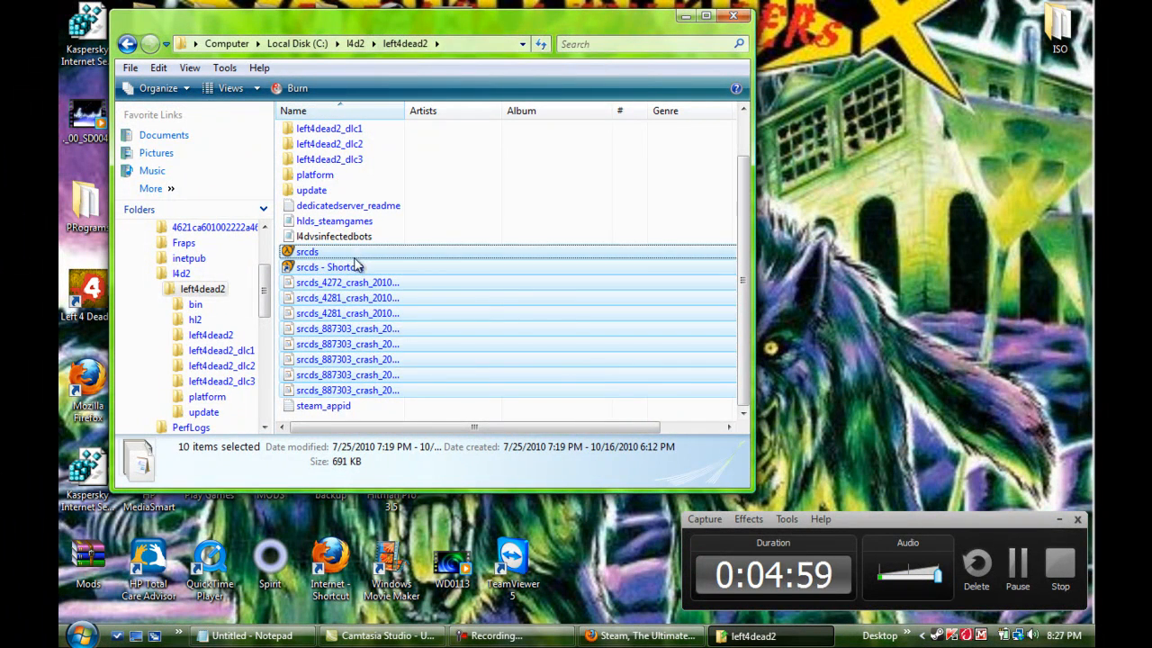
click(329, 266)
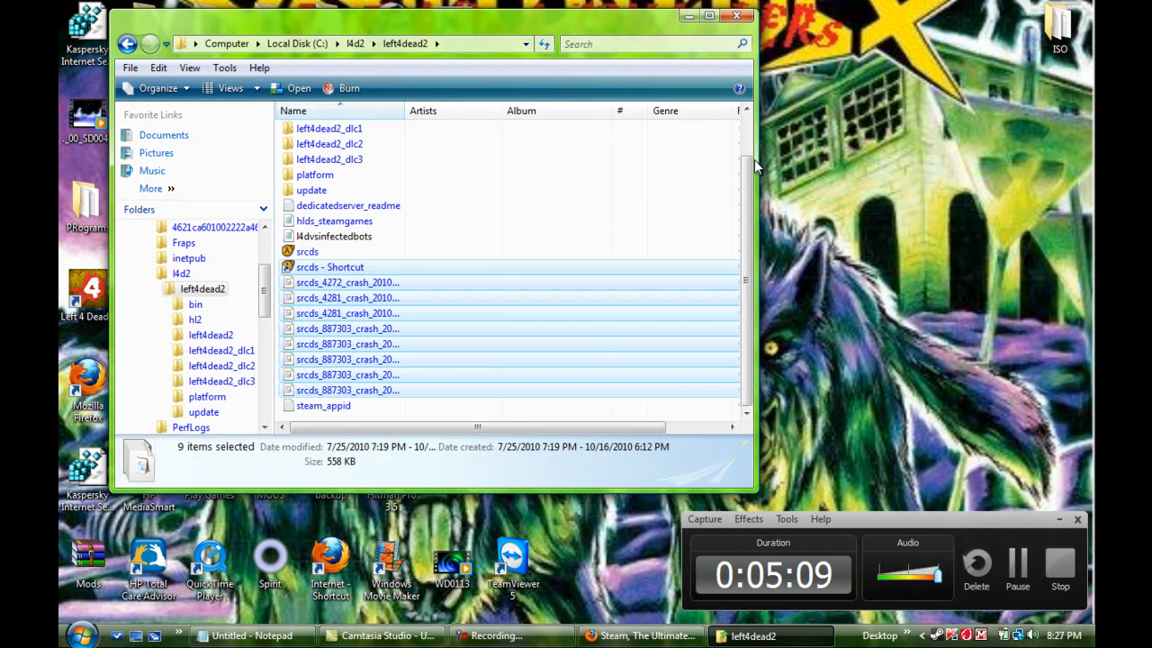
scroll(up, 3)
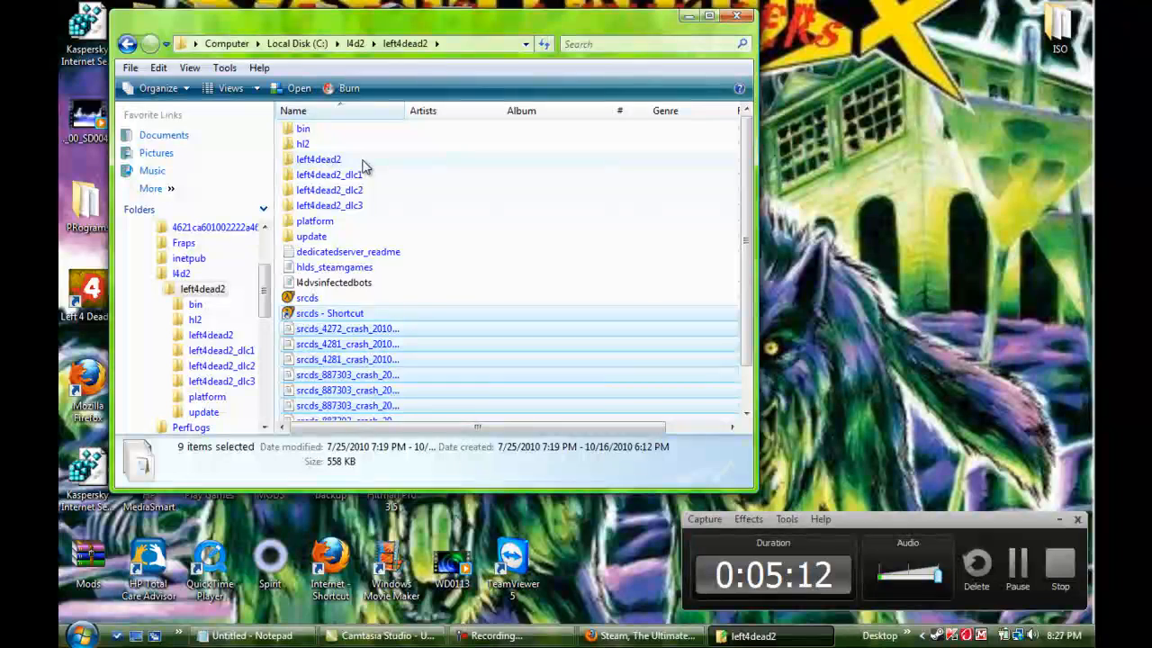
double_click(319, 158)
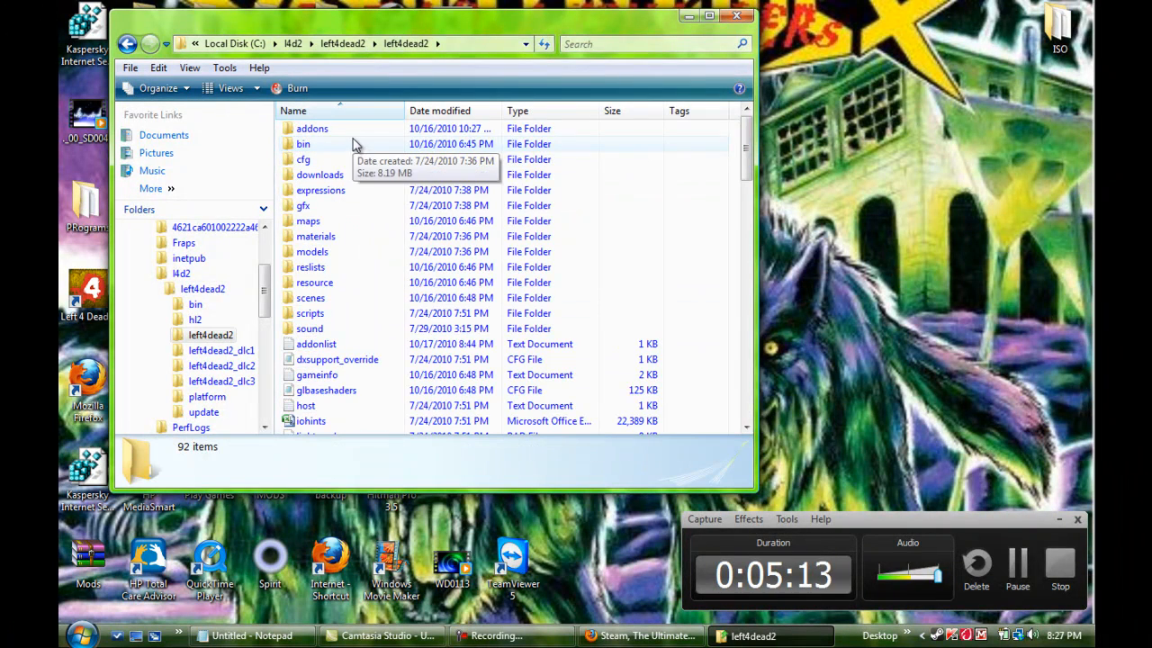
scroll(down, 3)
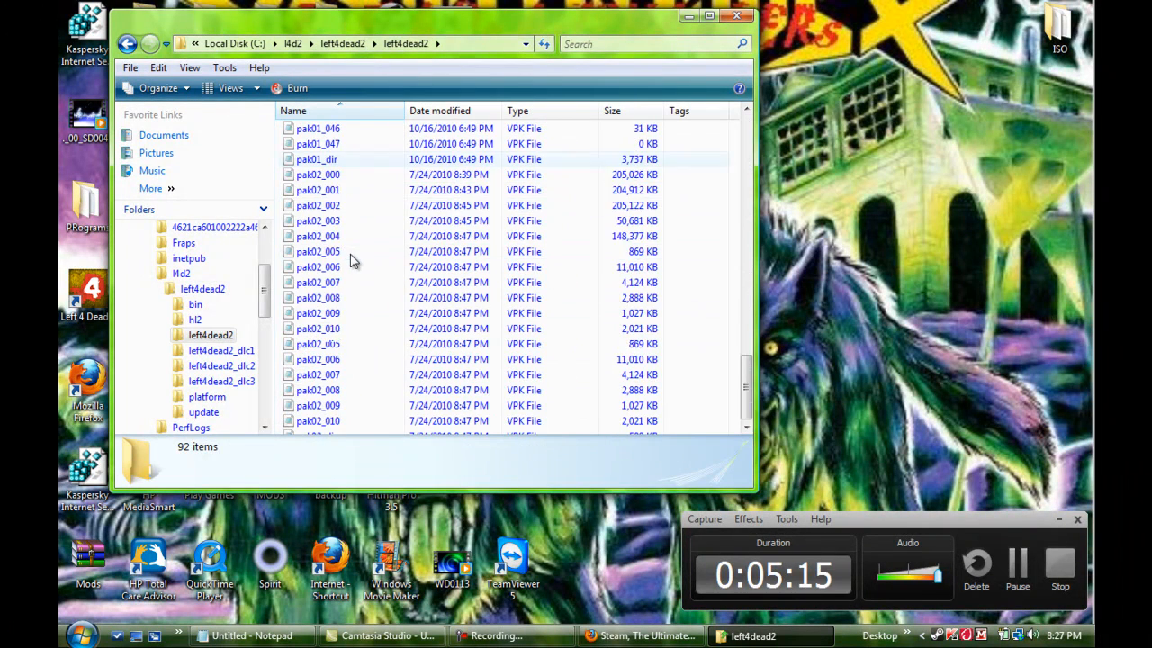
scroll(up, 3)
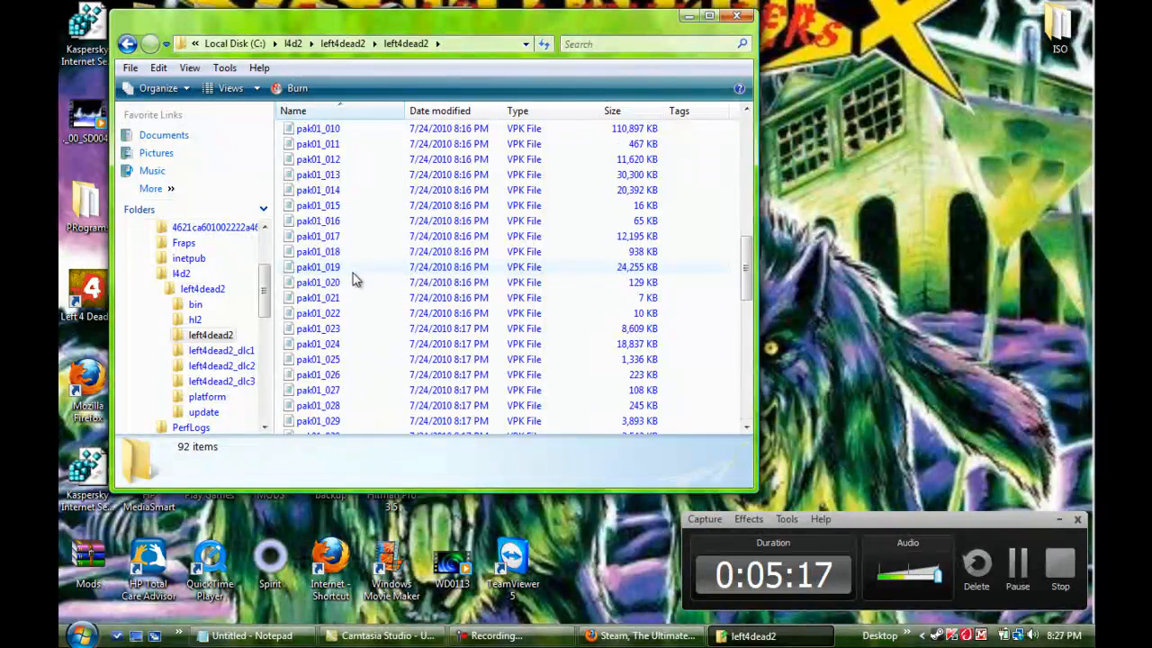
click(128, 44)
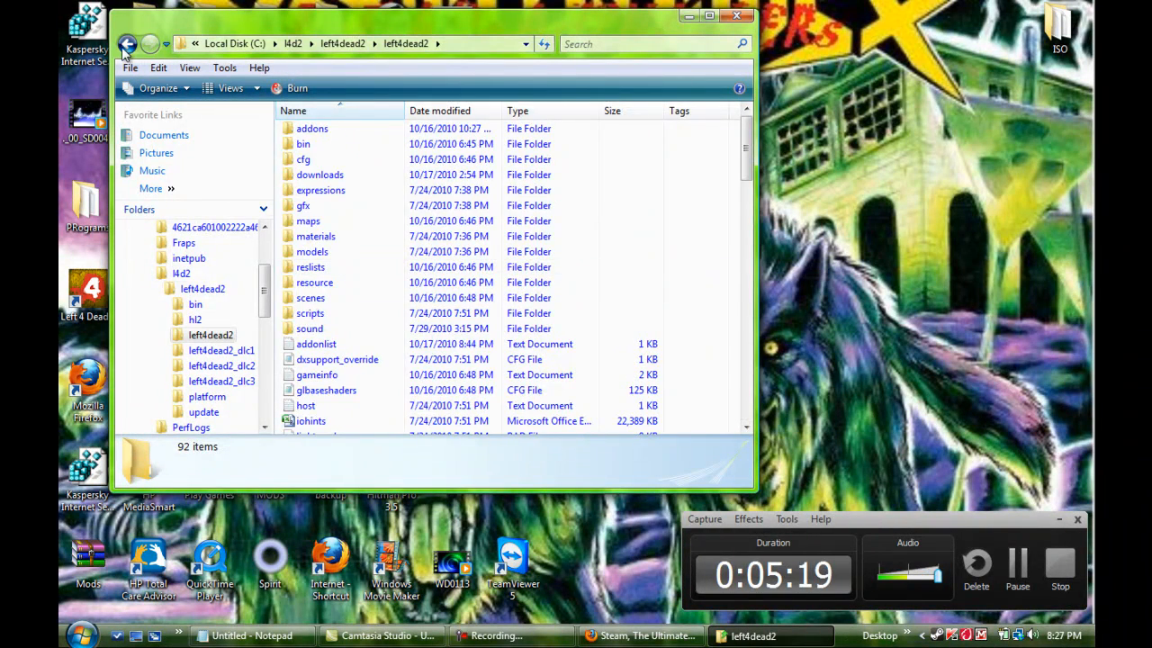
click(127, 43)
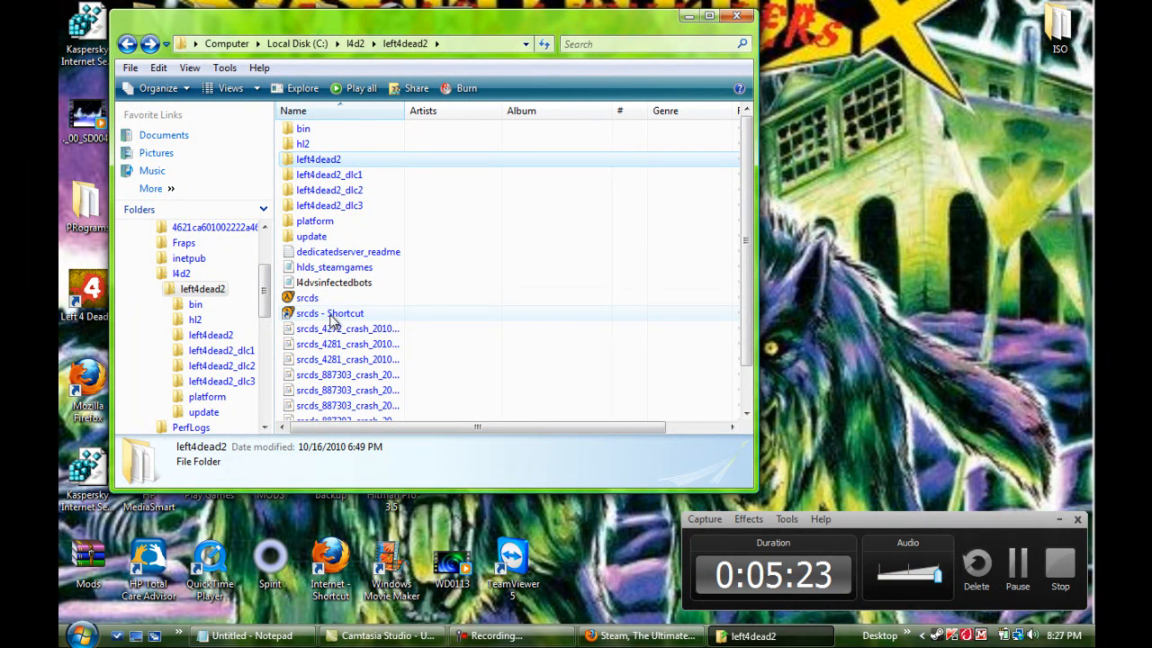
Step: Create a shortcut to the srcds server application
right_click(306, 312)
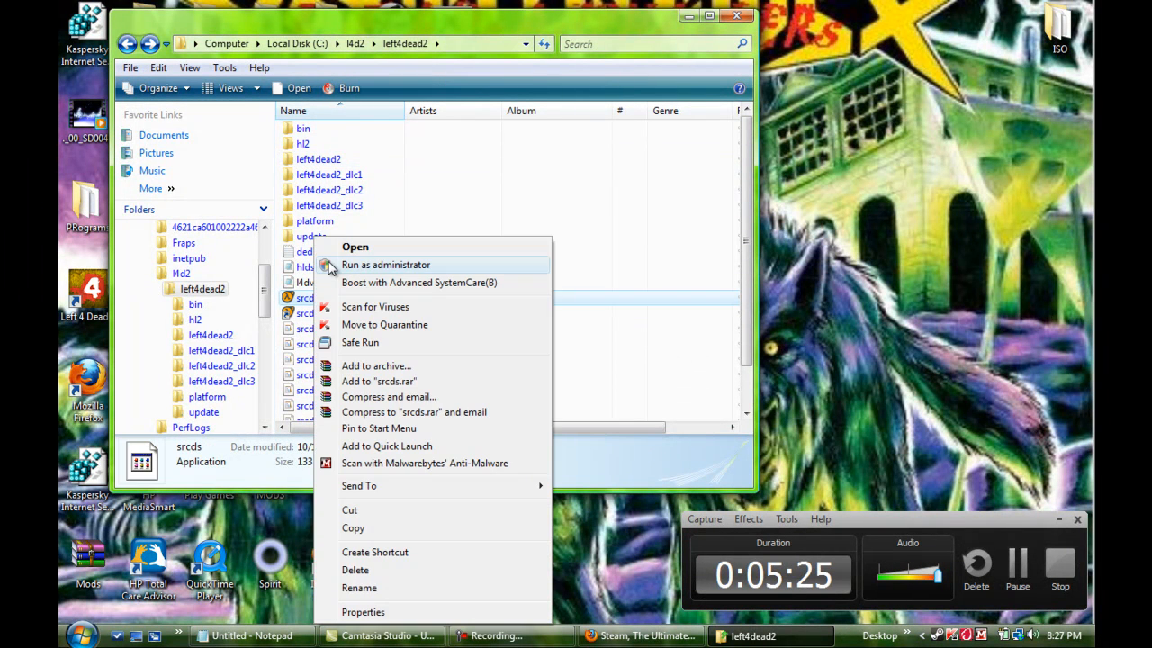
mouse_move(378, 551)
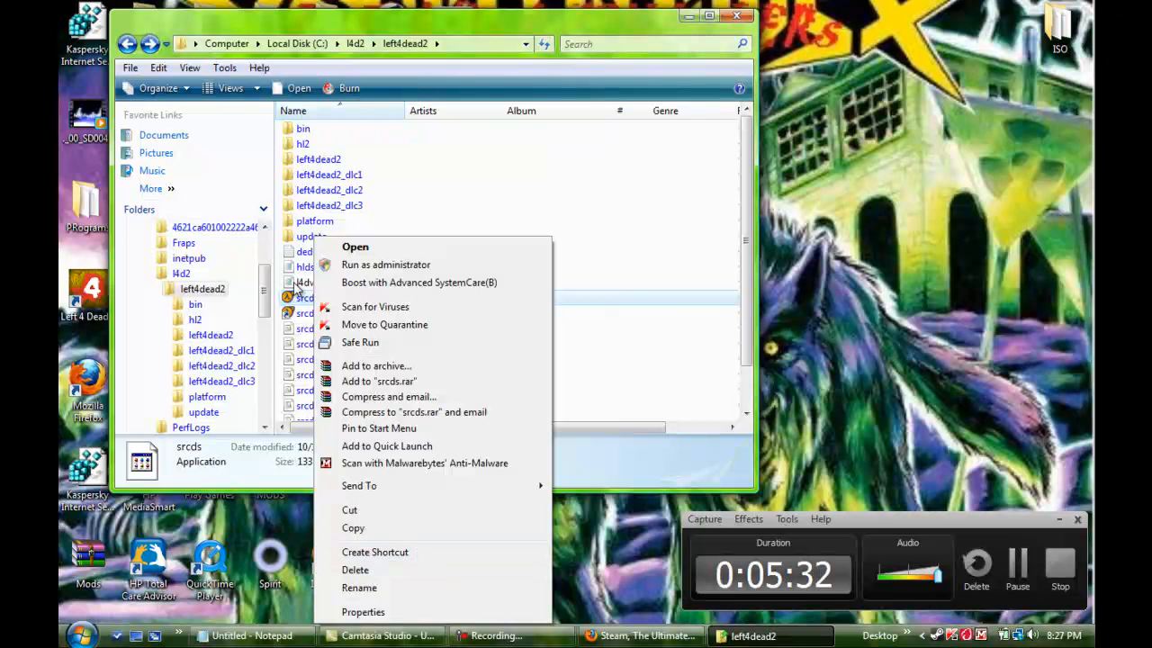
click(374, 552)
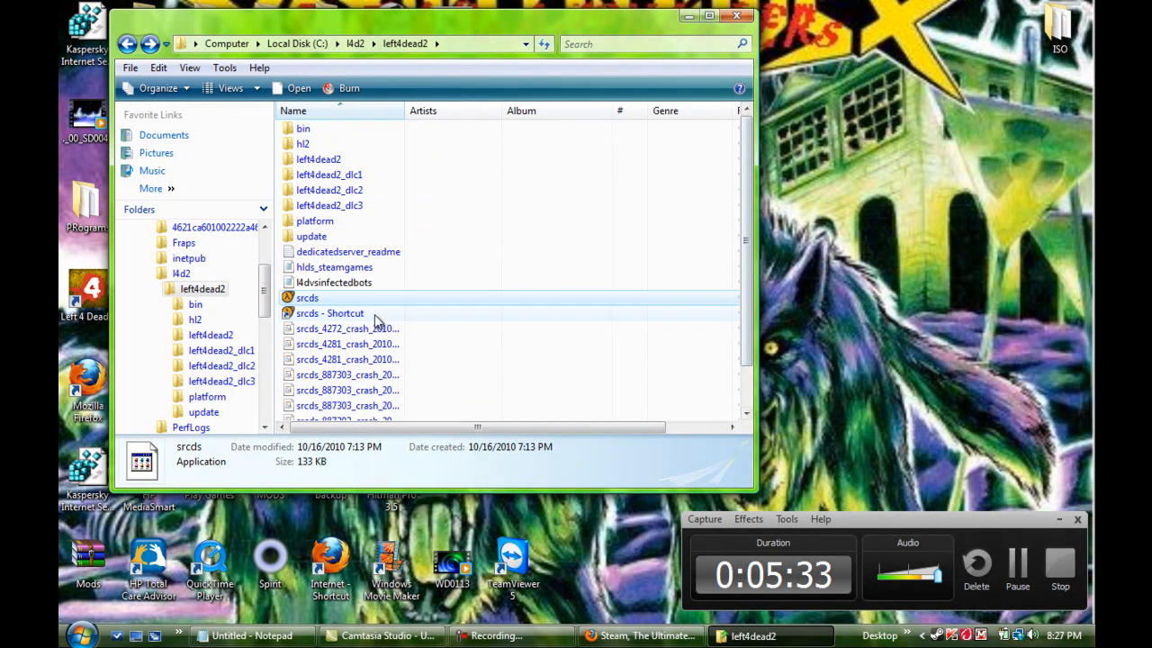
mouse_move(698, 235)
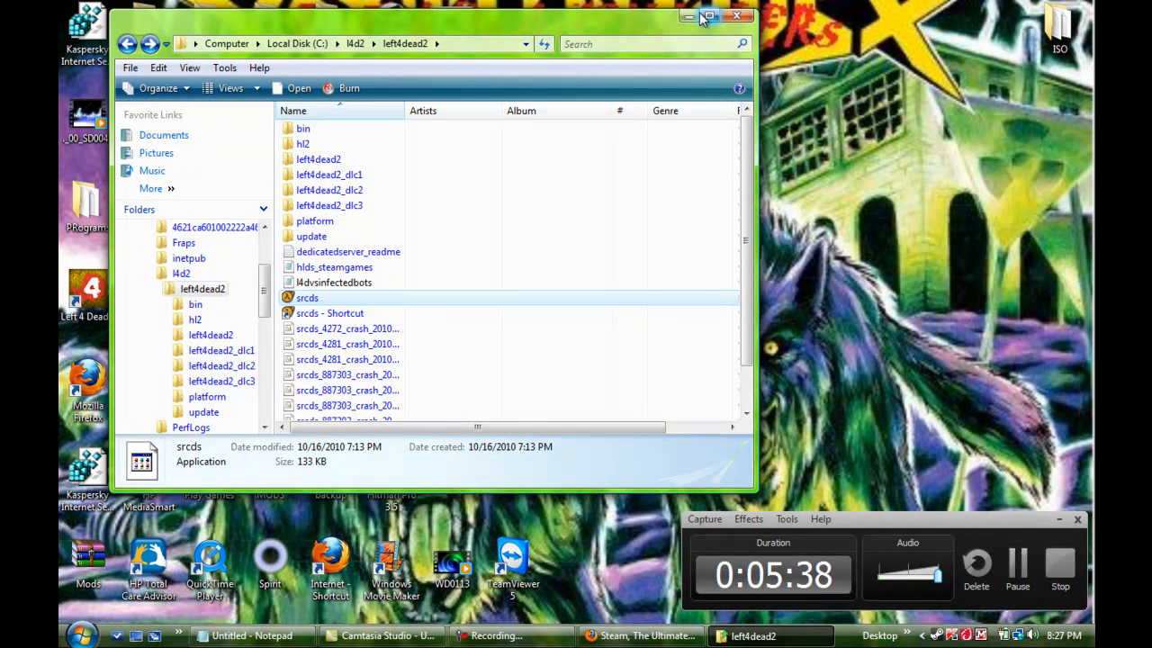
mouse_move(365, 312)
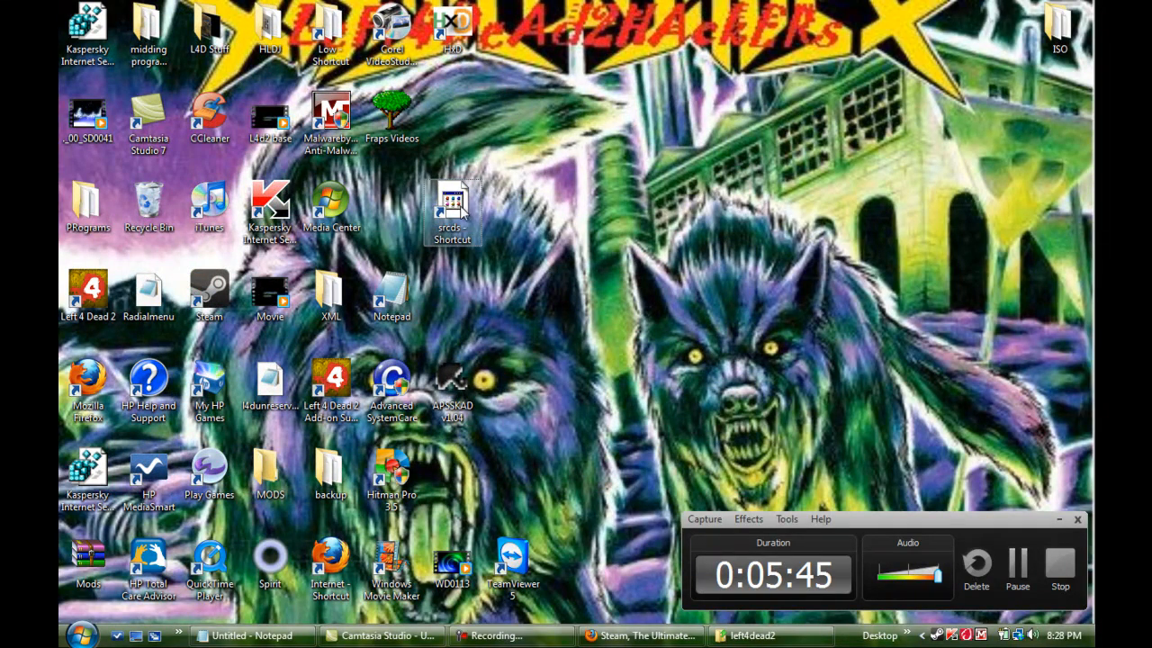
Step: Open Properties for the desktop srcds shortcut to edit its Target
right_click(452, 212)
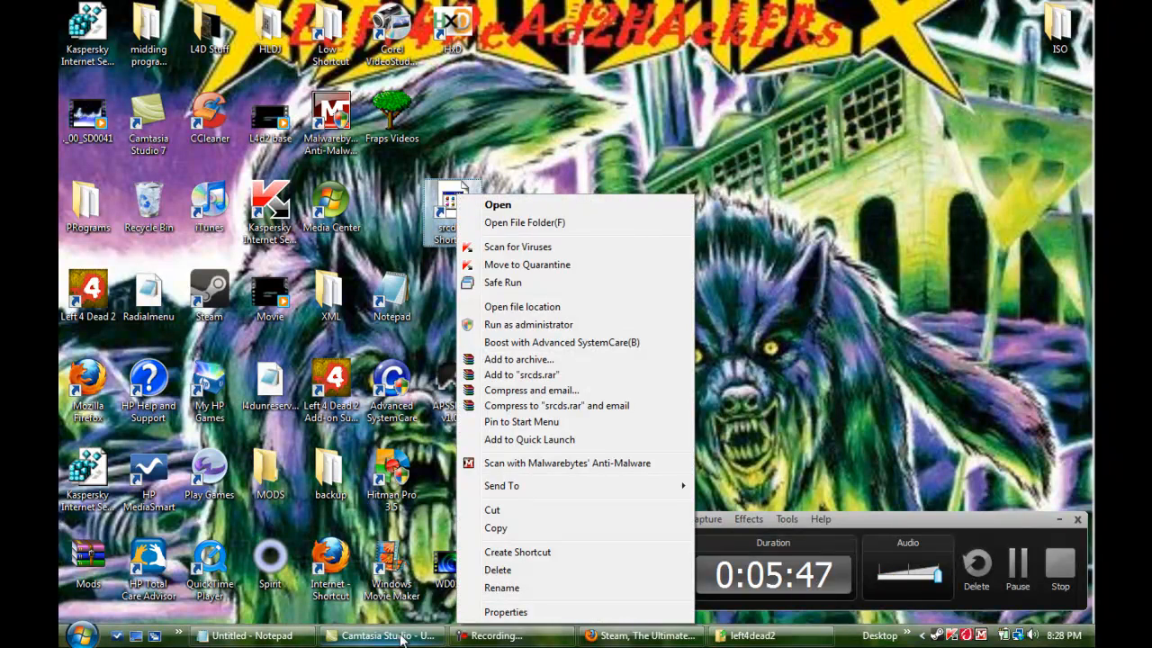
click(492, 470)
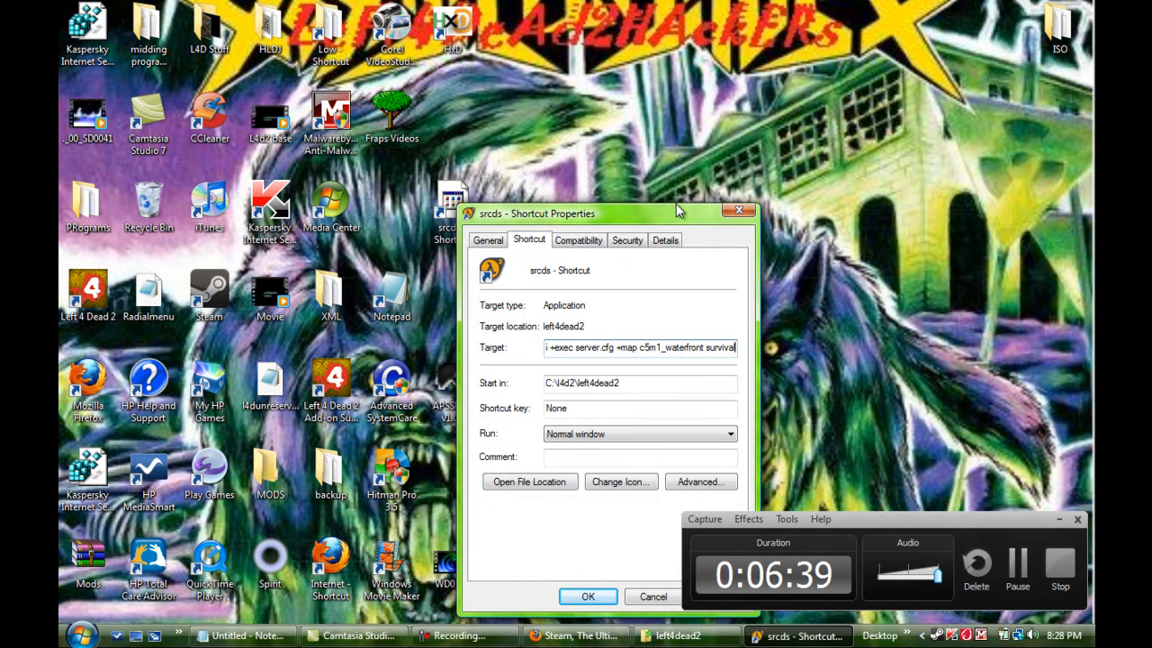
mouse_move(585, 419)
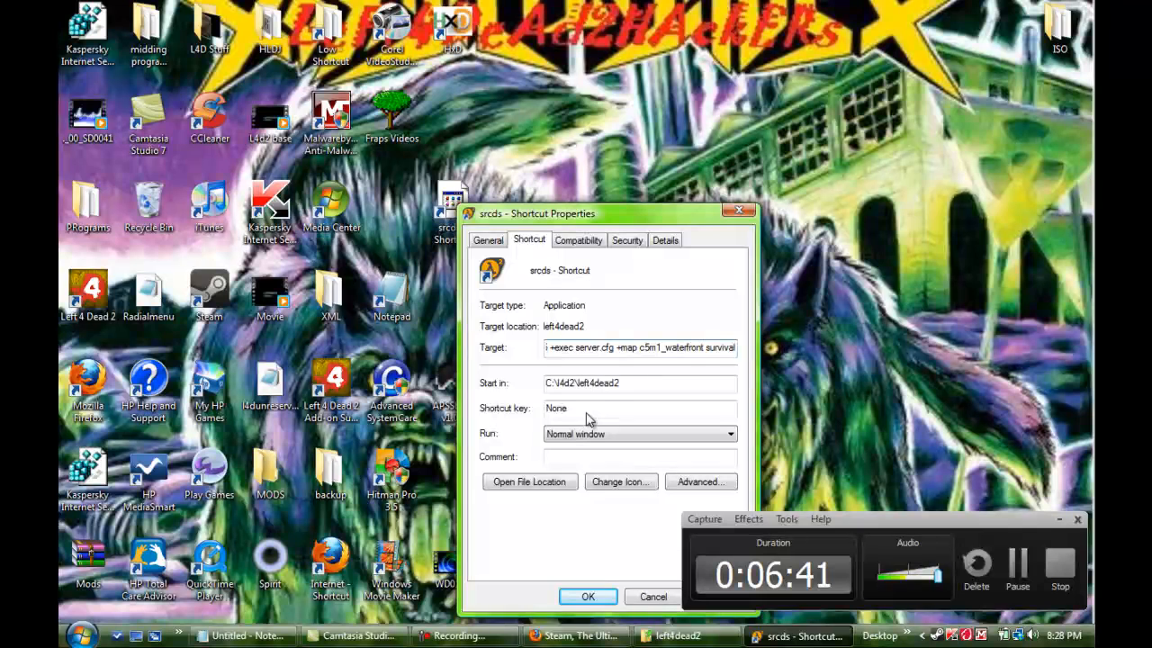
mouse_move(698, 264)
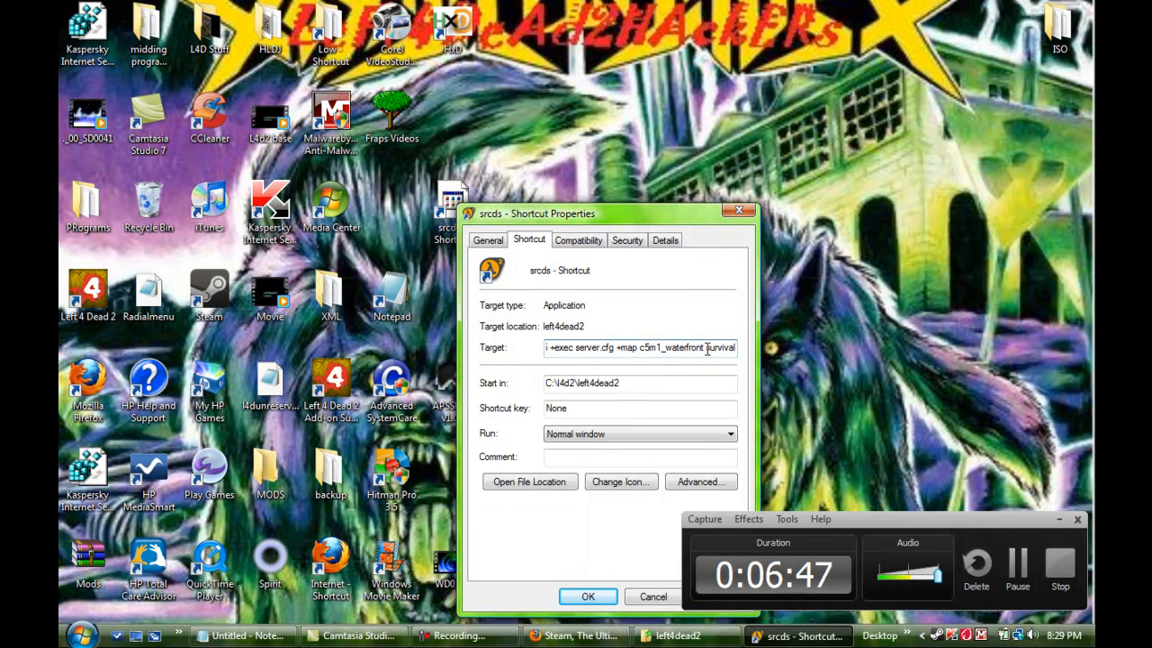
mouse_move(770, 369)
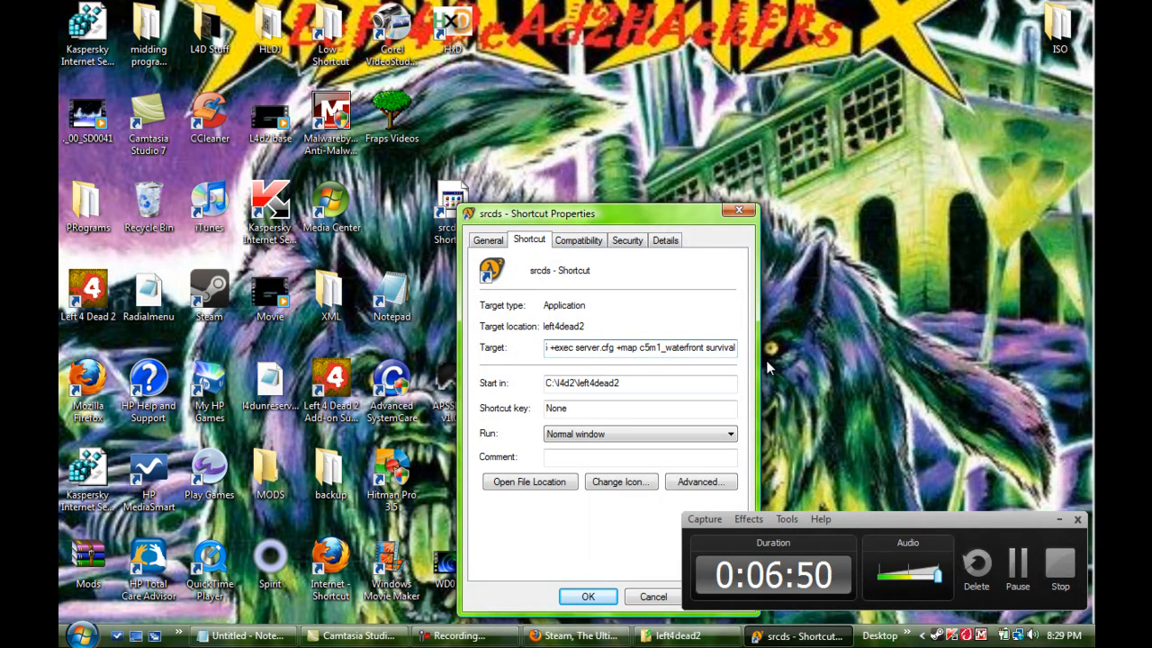
mouse_move(963, 455)
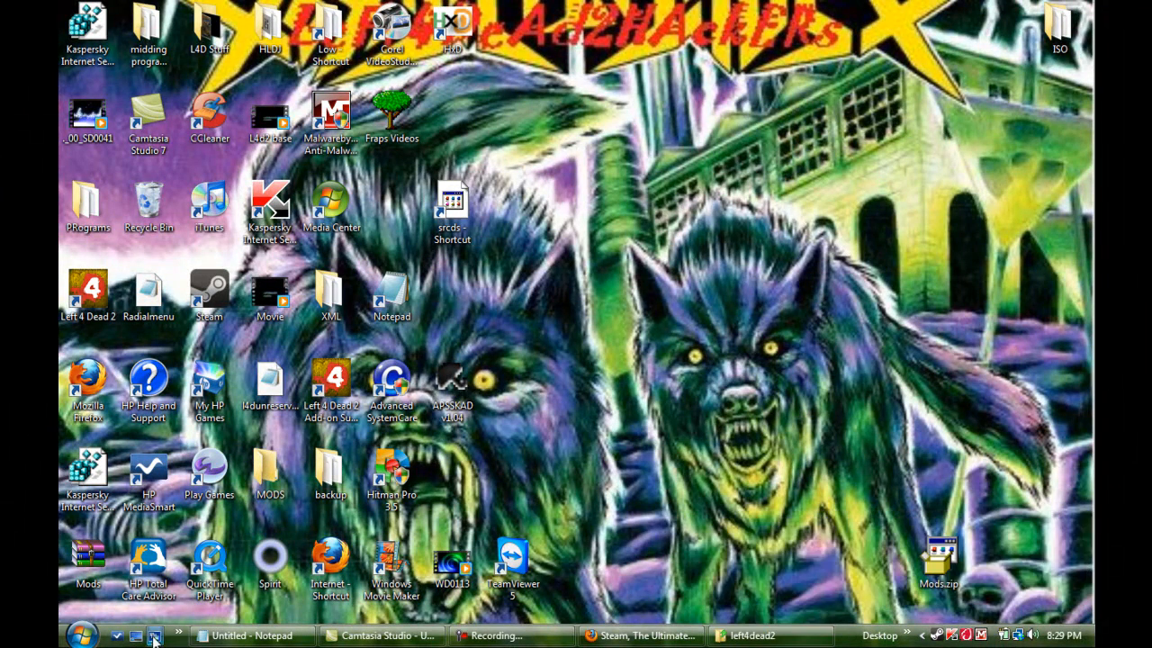
Step: Copy the portforward.com link from the notes and load it in Firefox
click(639, 636)
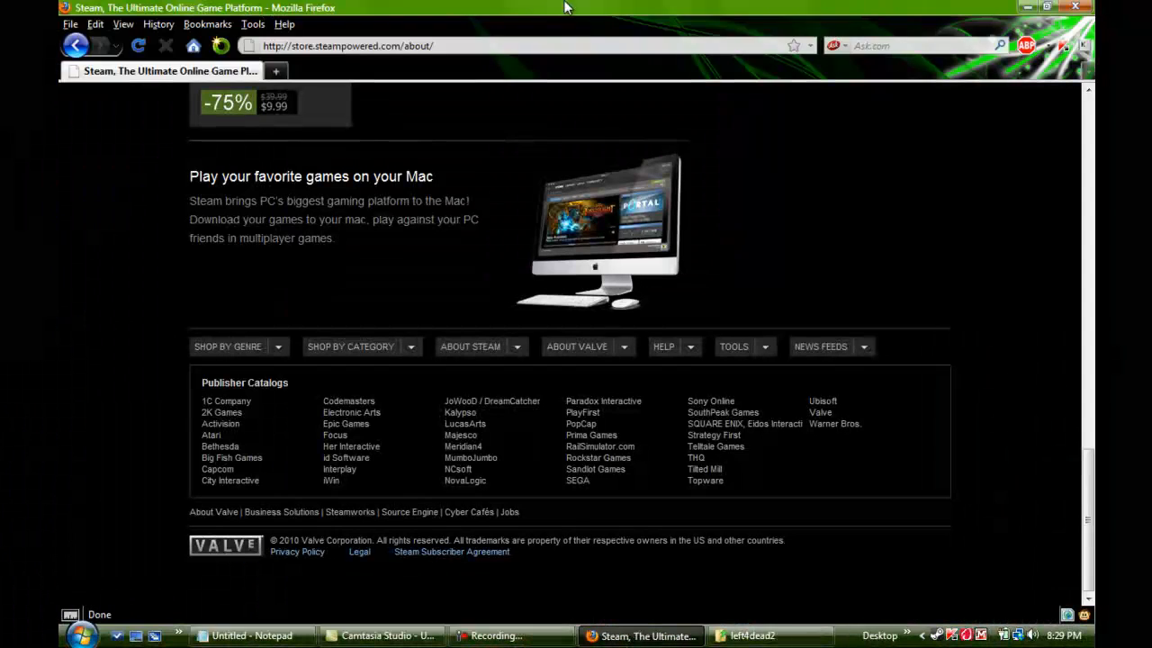
click(522, 46)
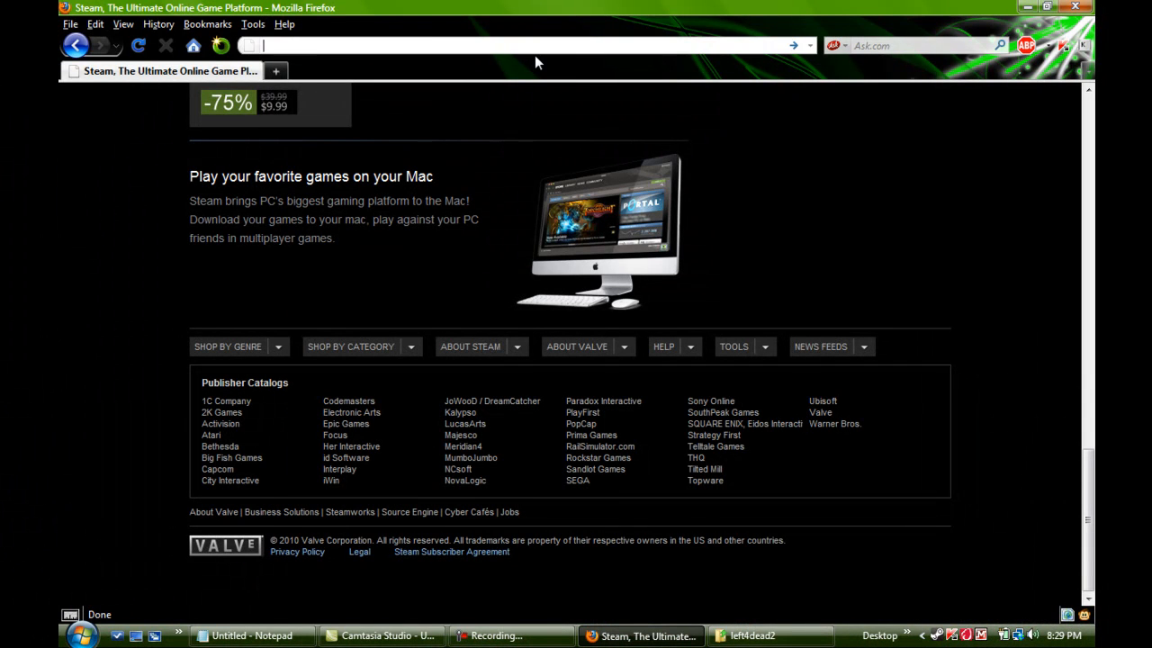
text(www.)
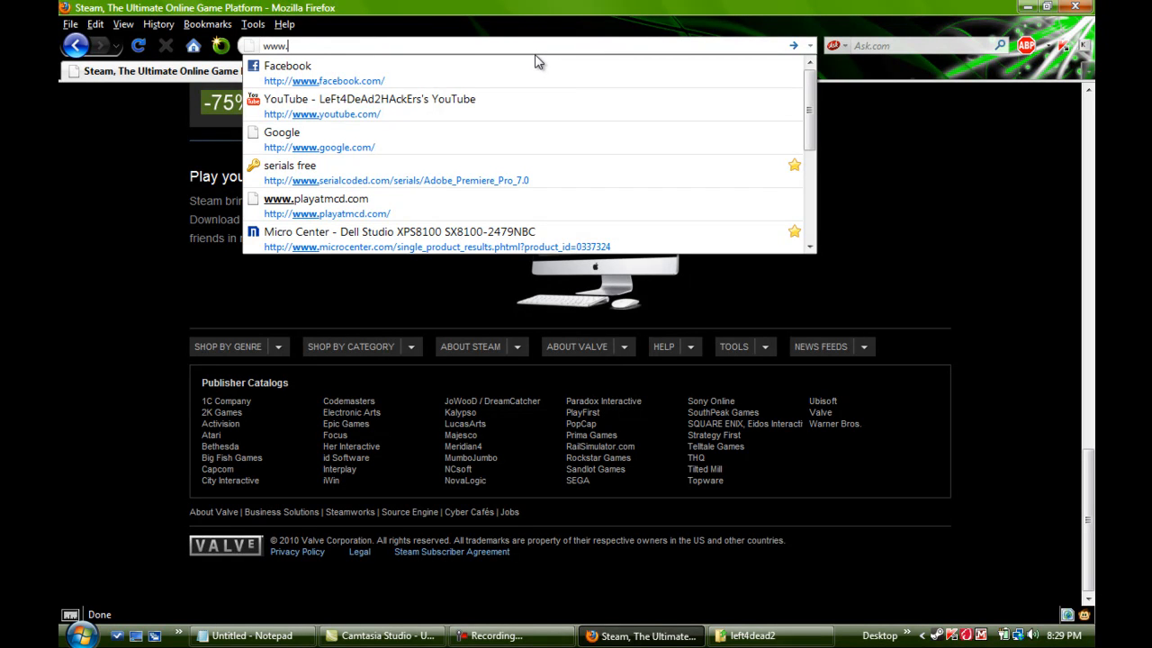
click(250, 635)
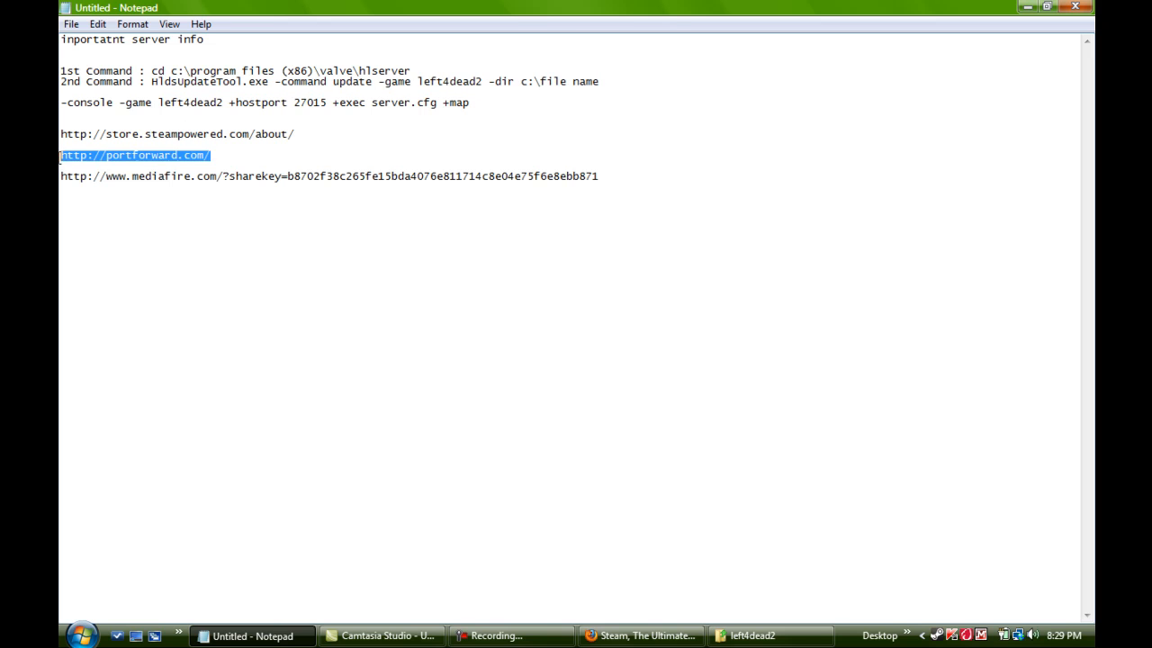
right_click(135, 155)
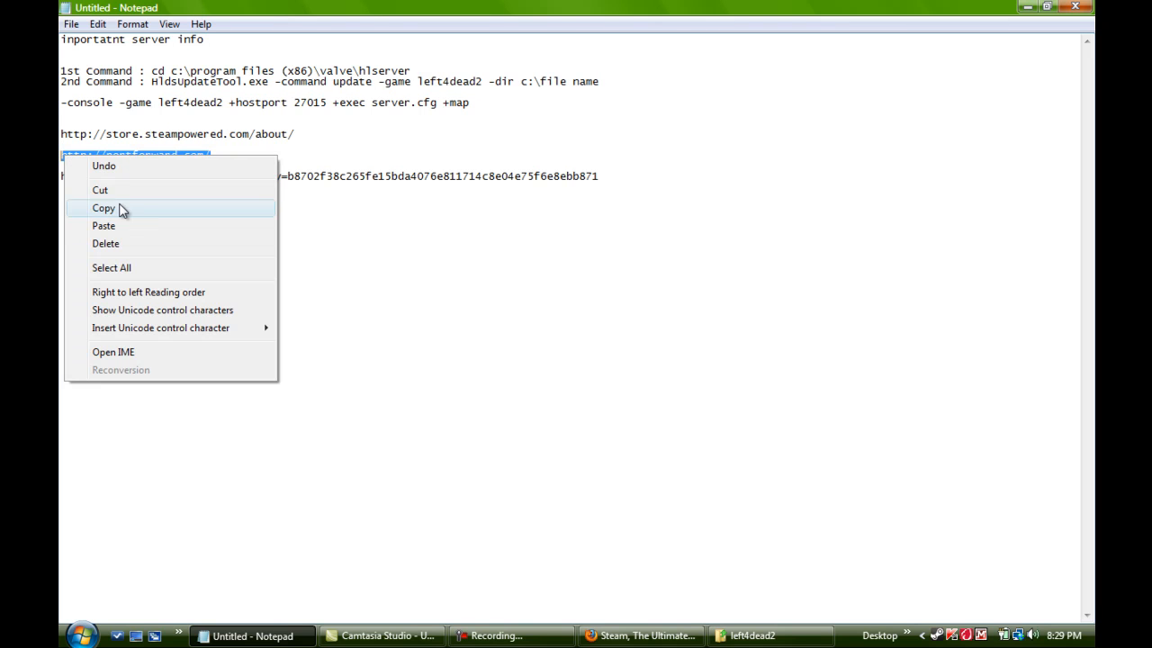
click(102, 208)
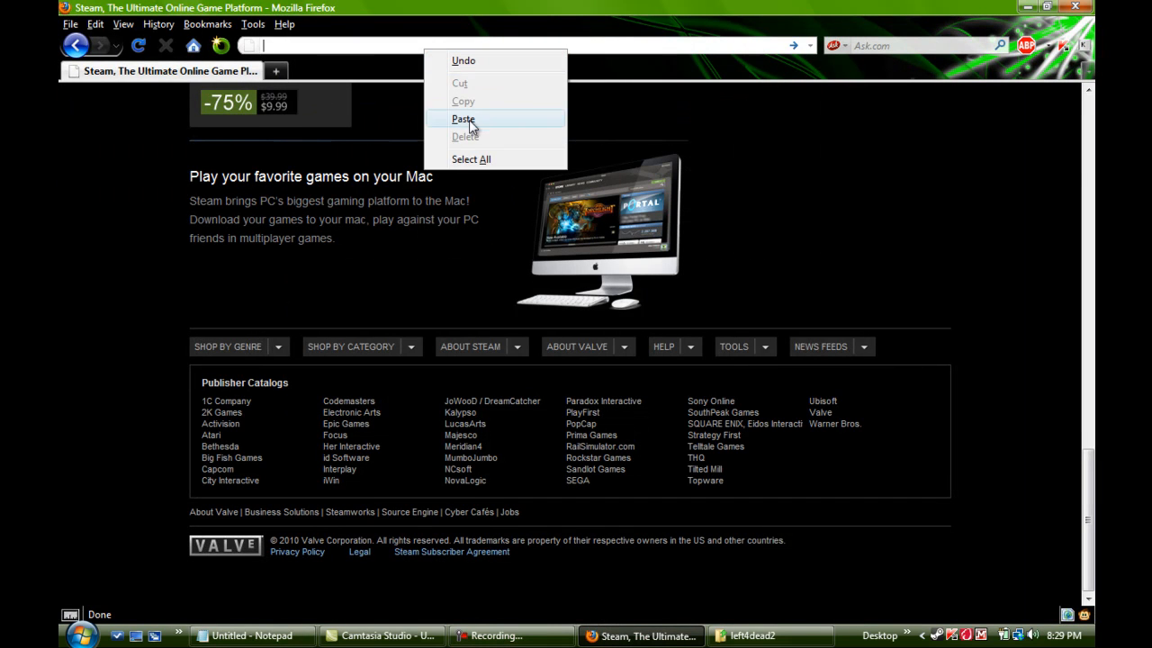
click(464, 119)
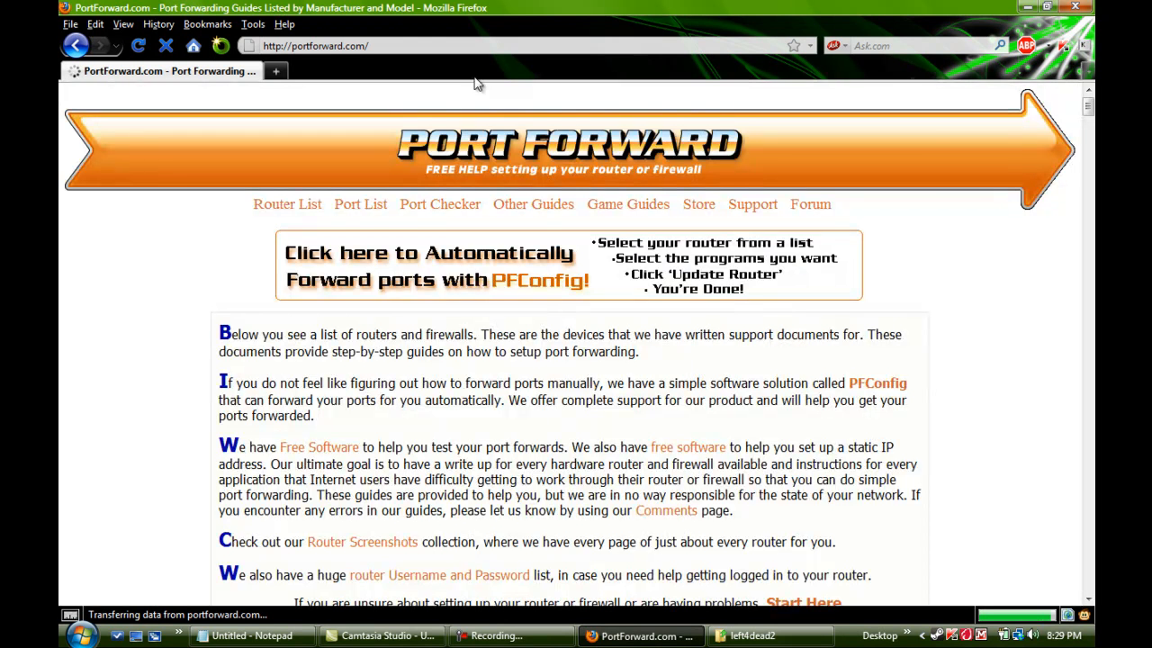
mouse_move(556, 352)
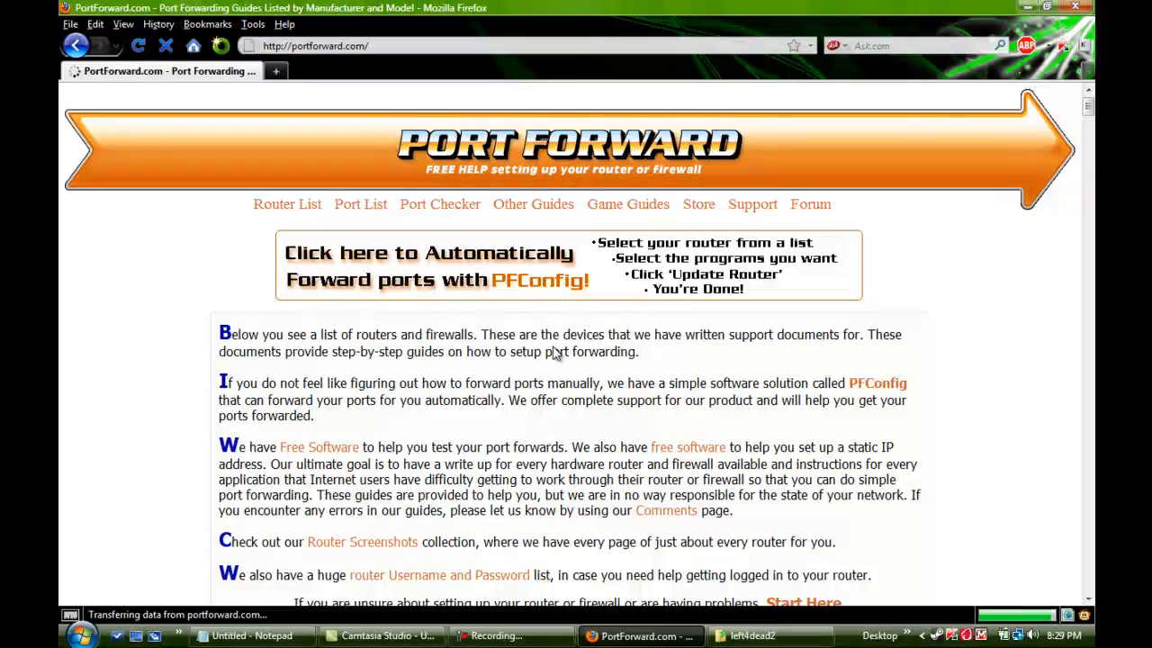
Step: Scroll the PortForward router list down to the SMC models
scroll(down, 3)
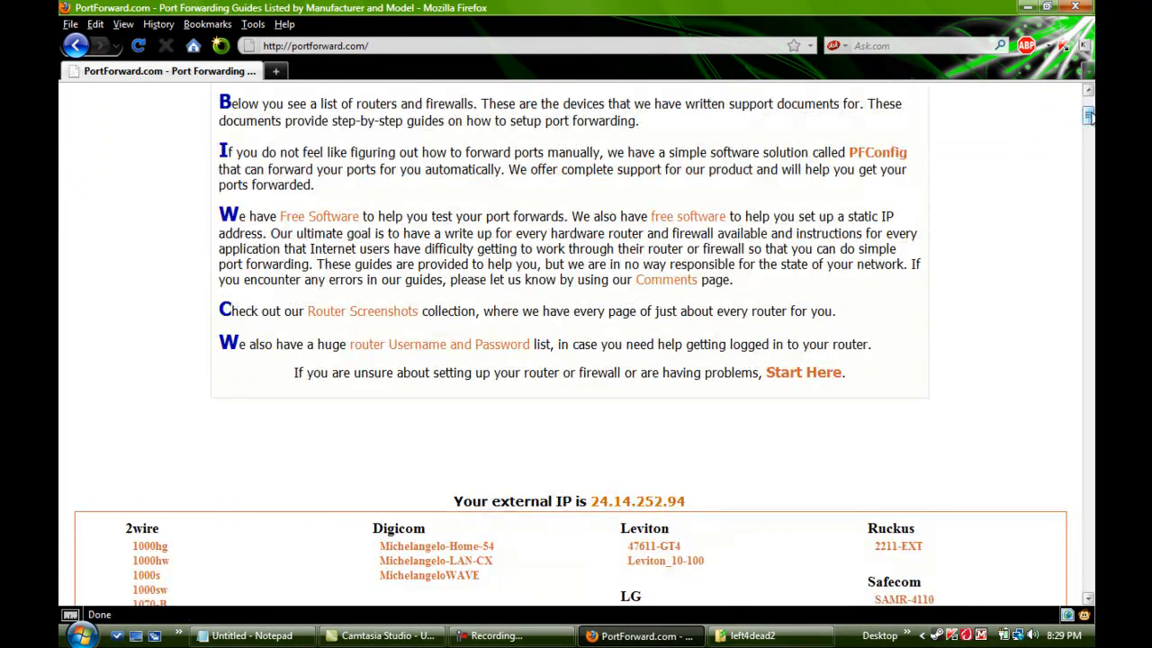
scroll(up, 3)
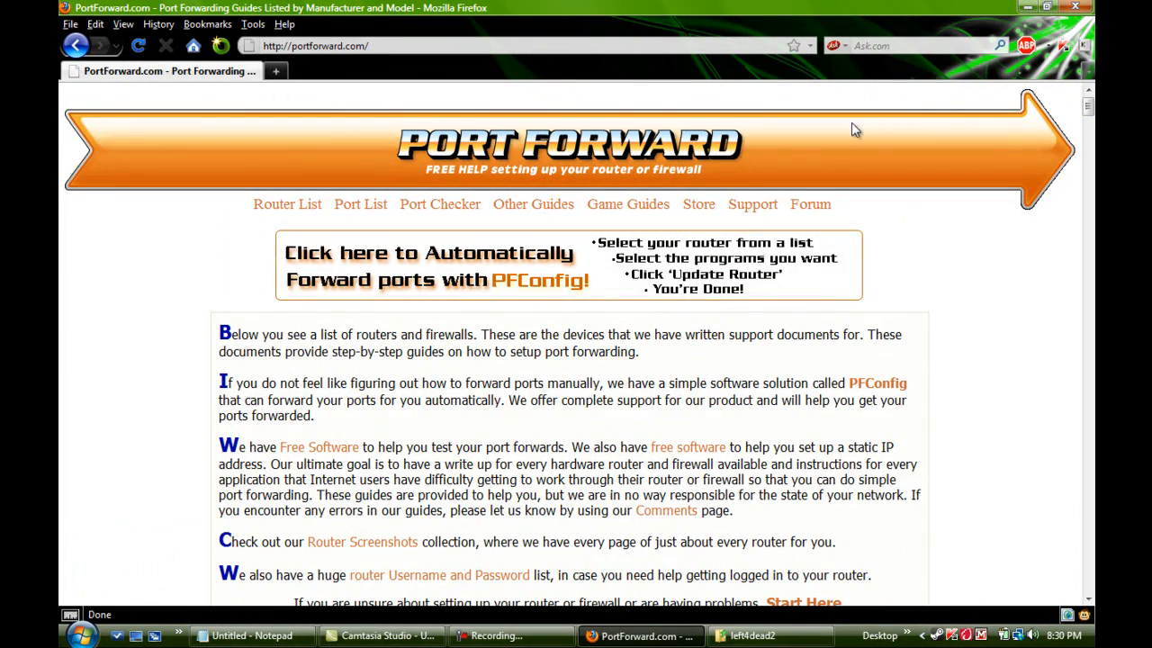
mouse_move(840, 91)
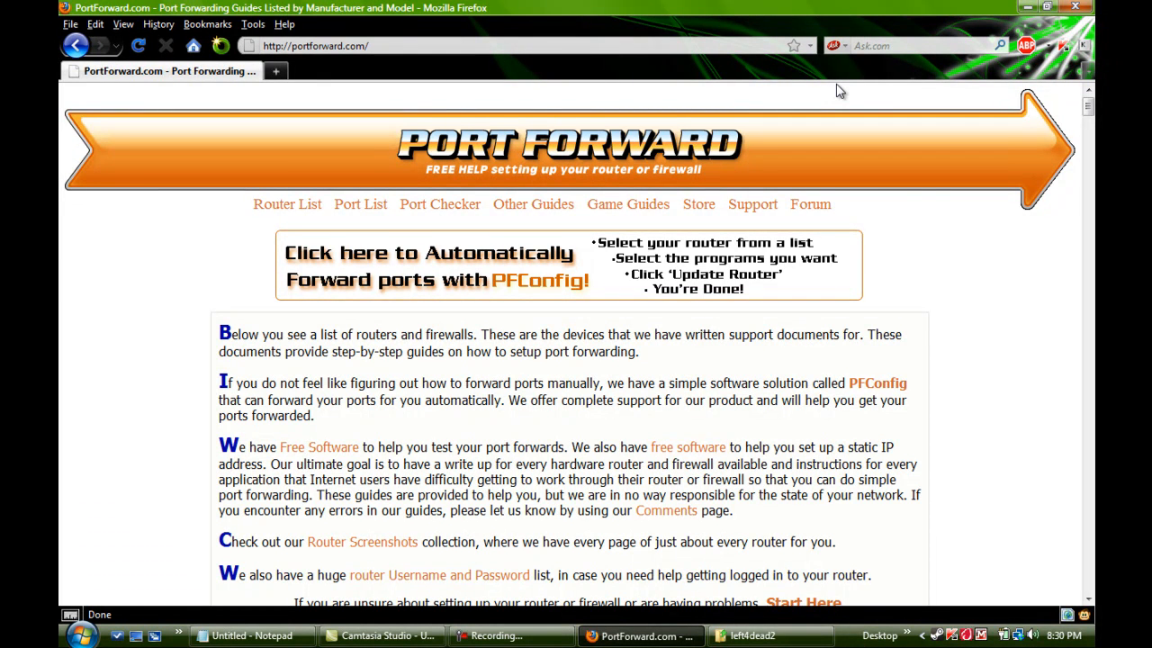
mouse_move(684, 261)
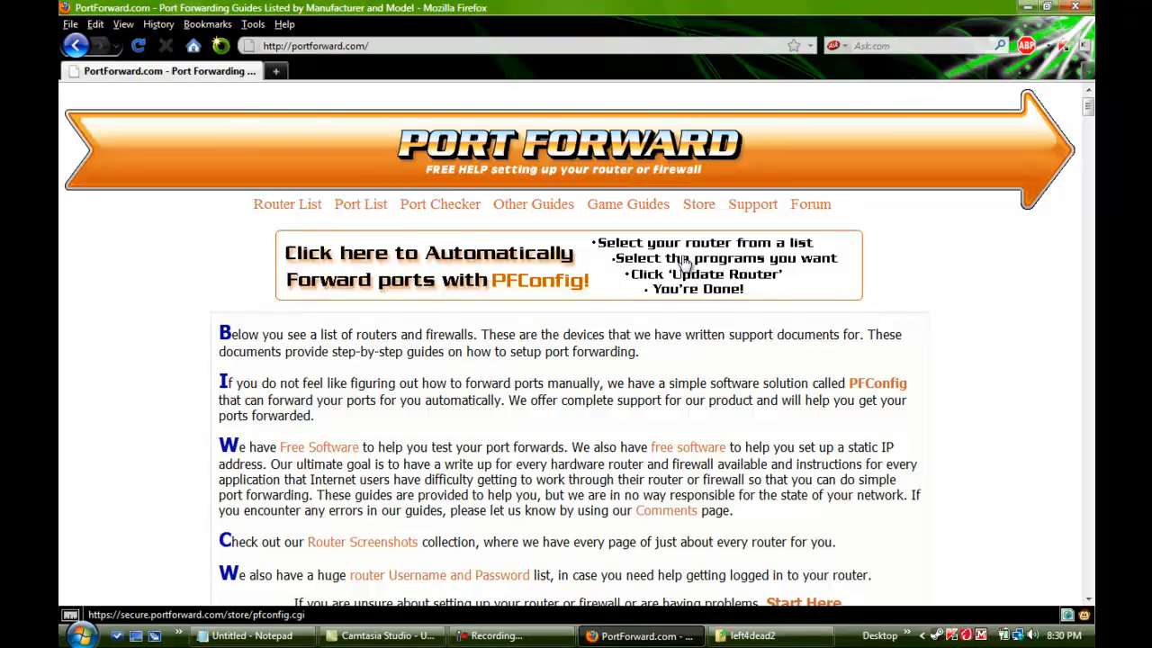
scroll(down, 3)
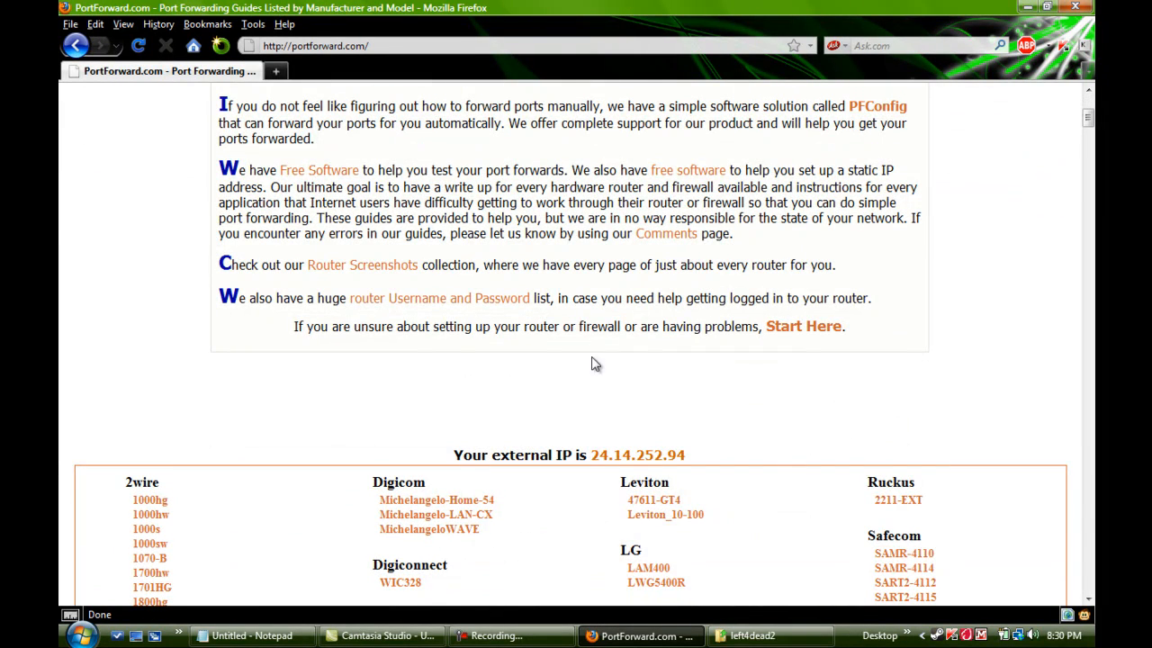
scroll(down, 3)
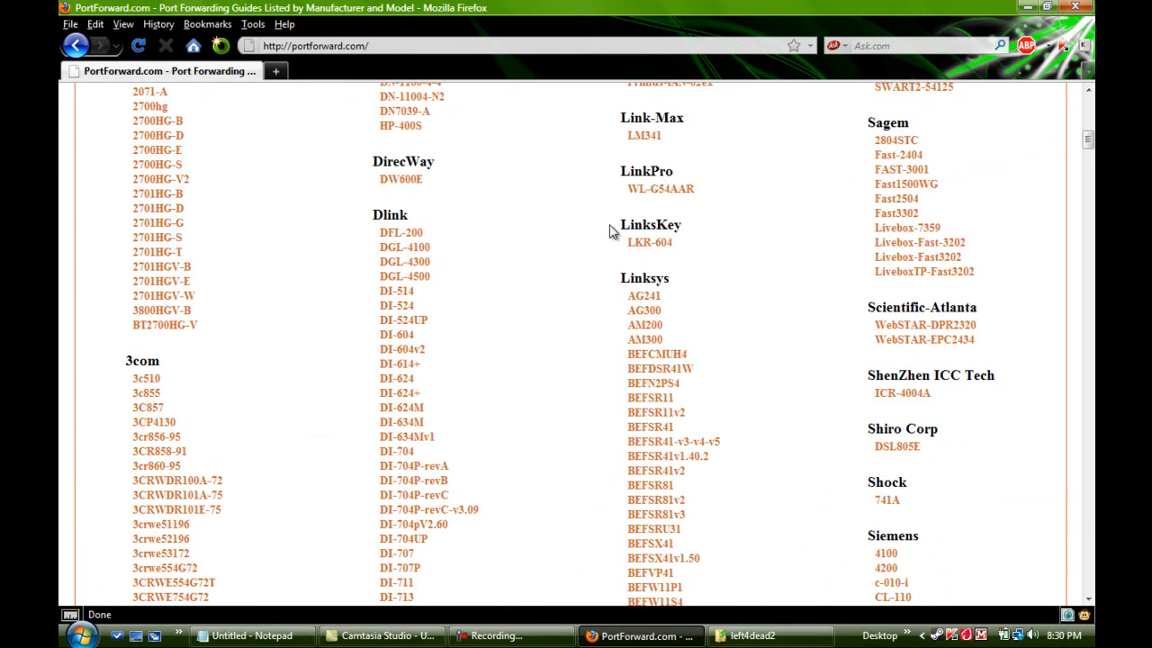
scroll(down, 3)
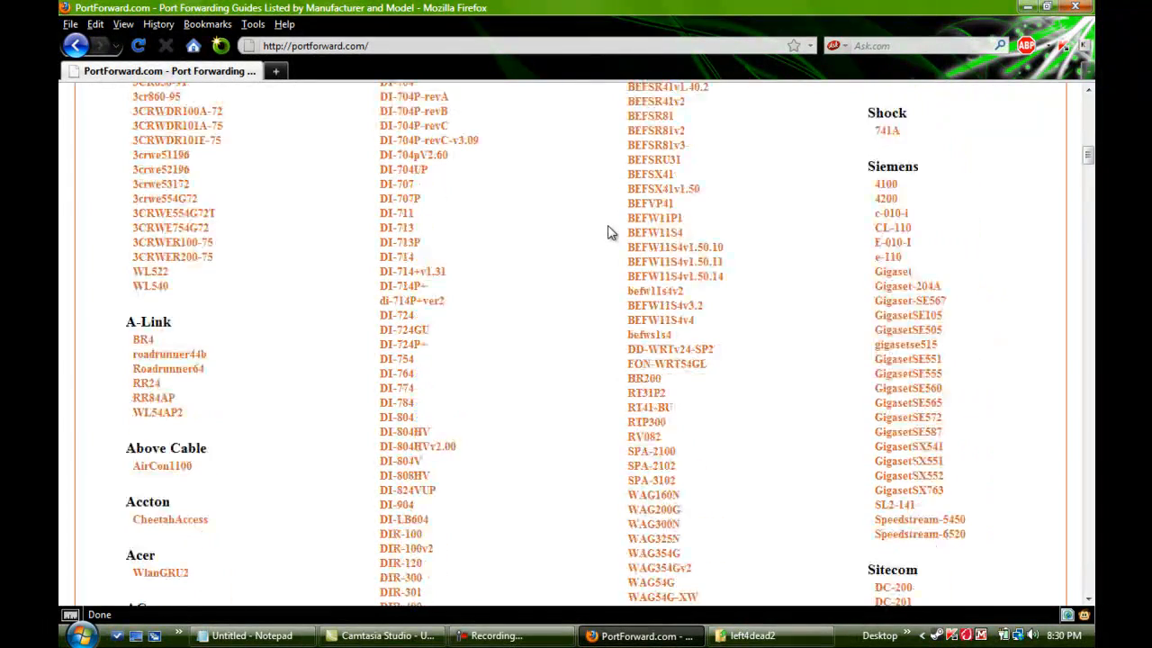
scroll(up, 3)
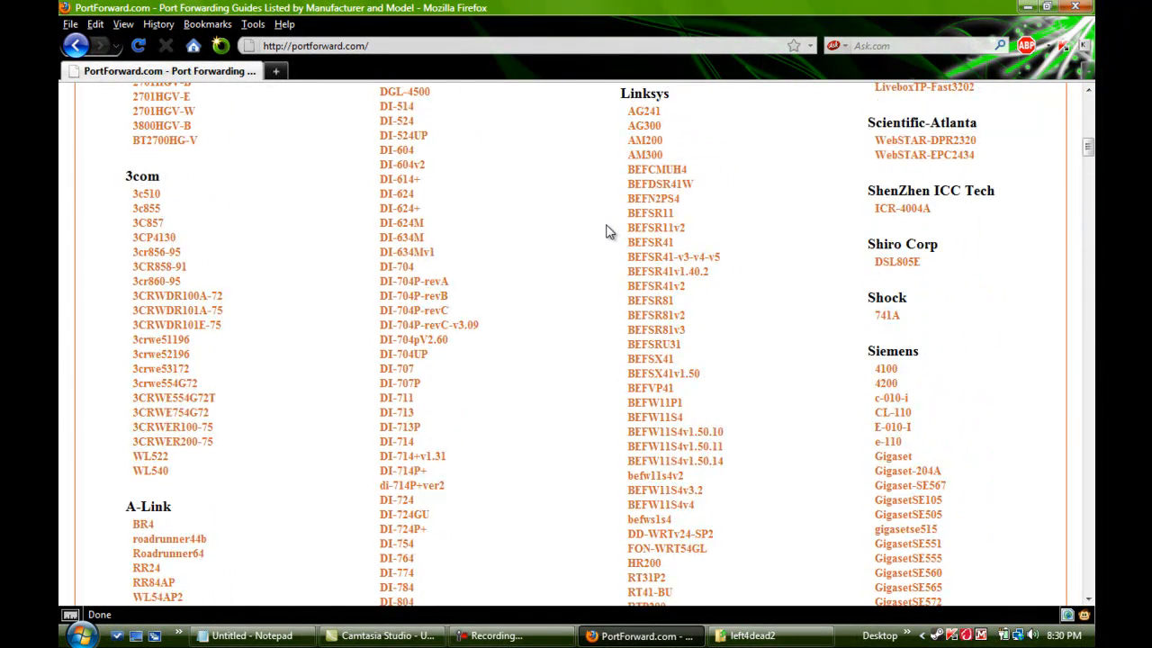
scroll(up, 3)
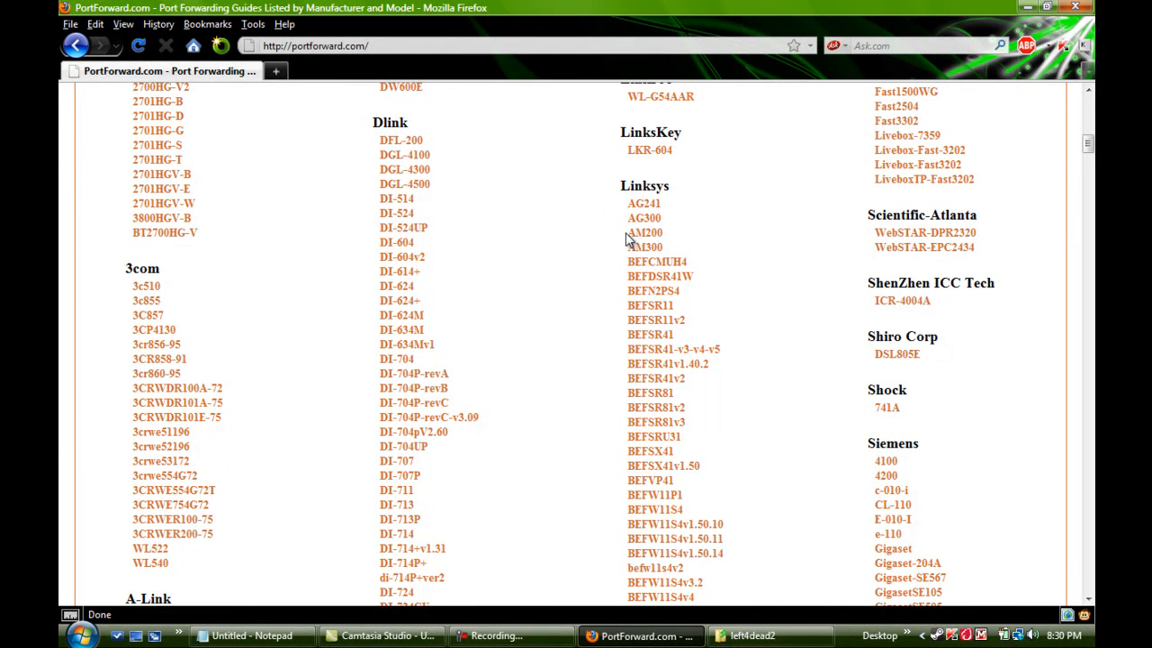
scroll(down, 3)
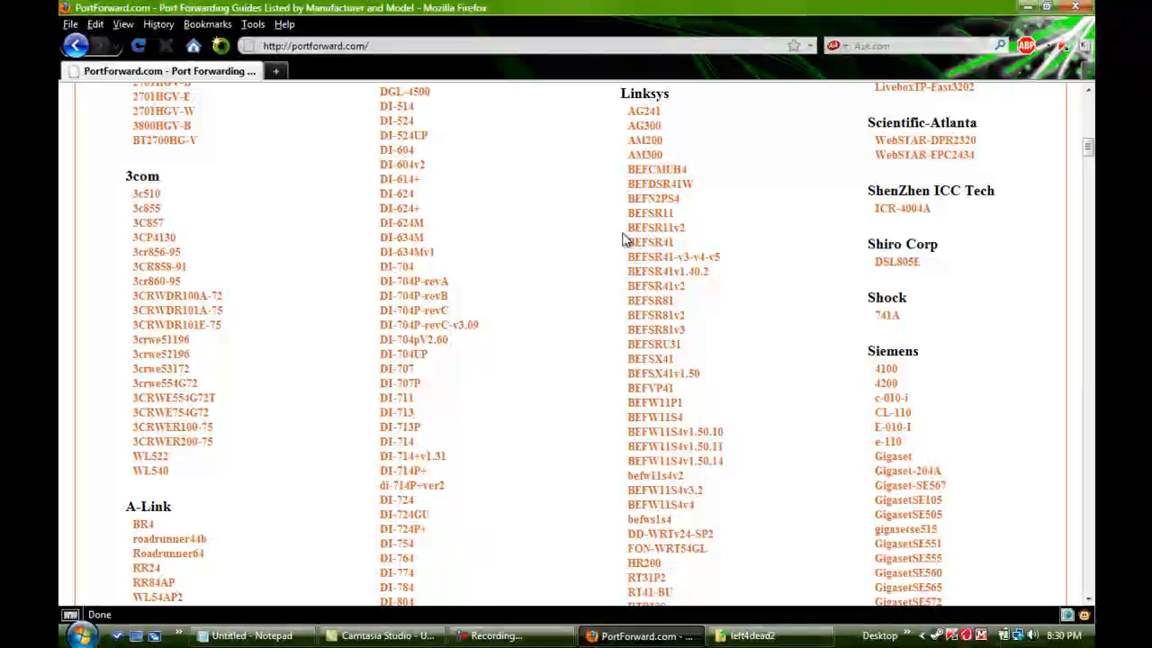
scroll(down, 3)
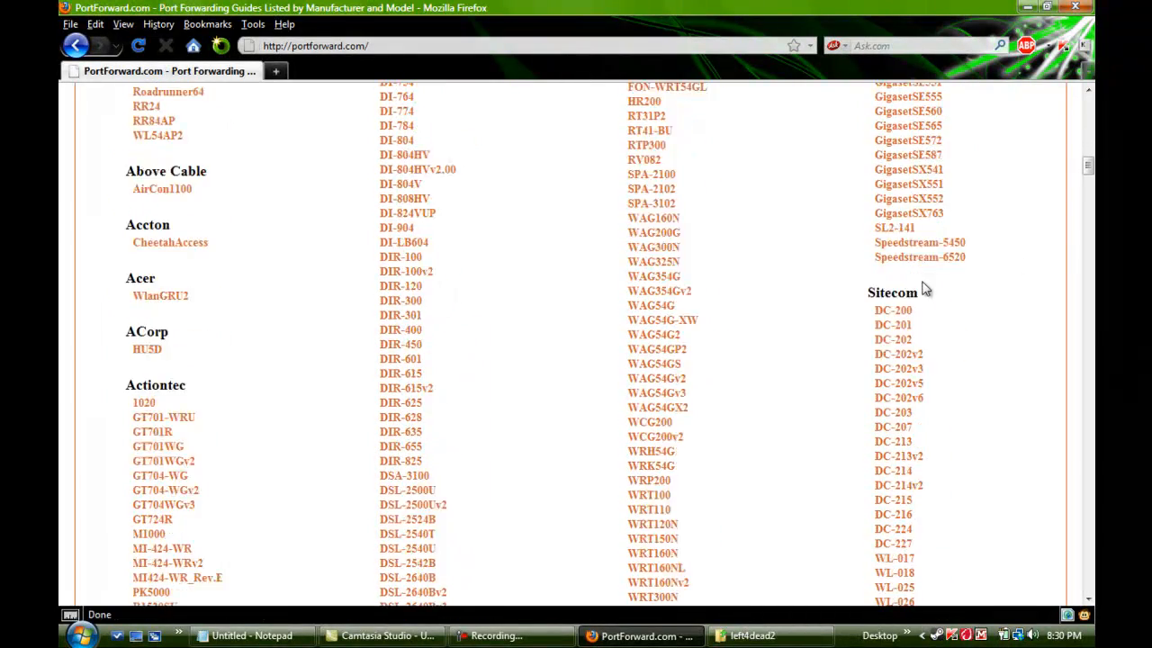
scroll(down, 3)
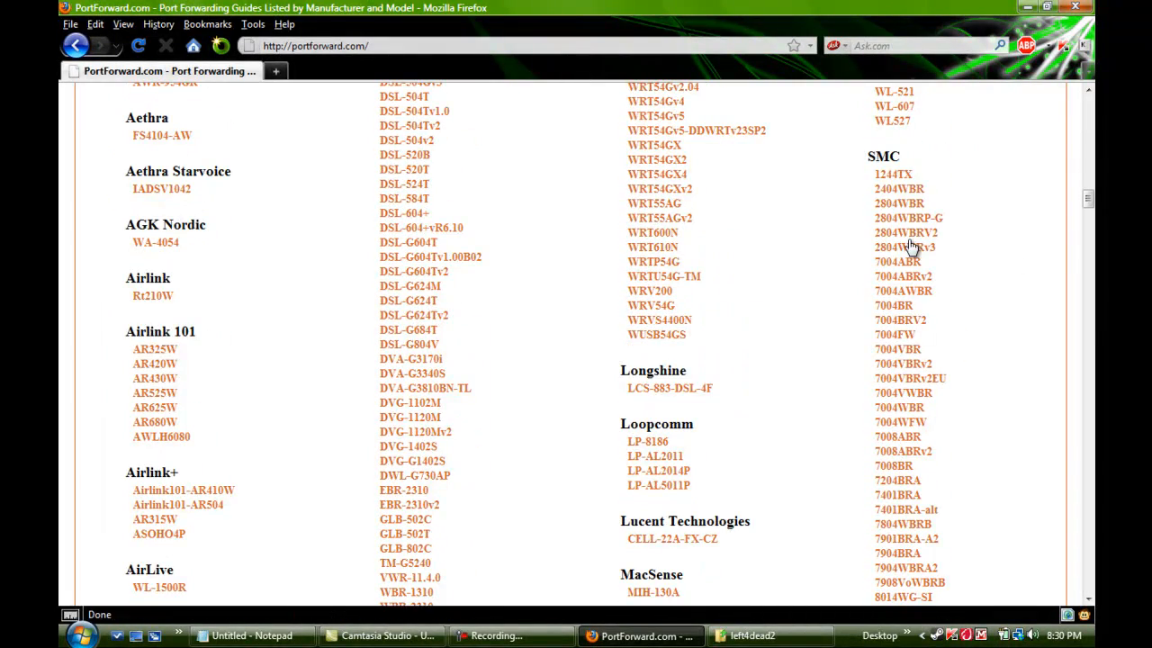
scroll(down, 3)
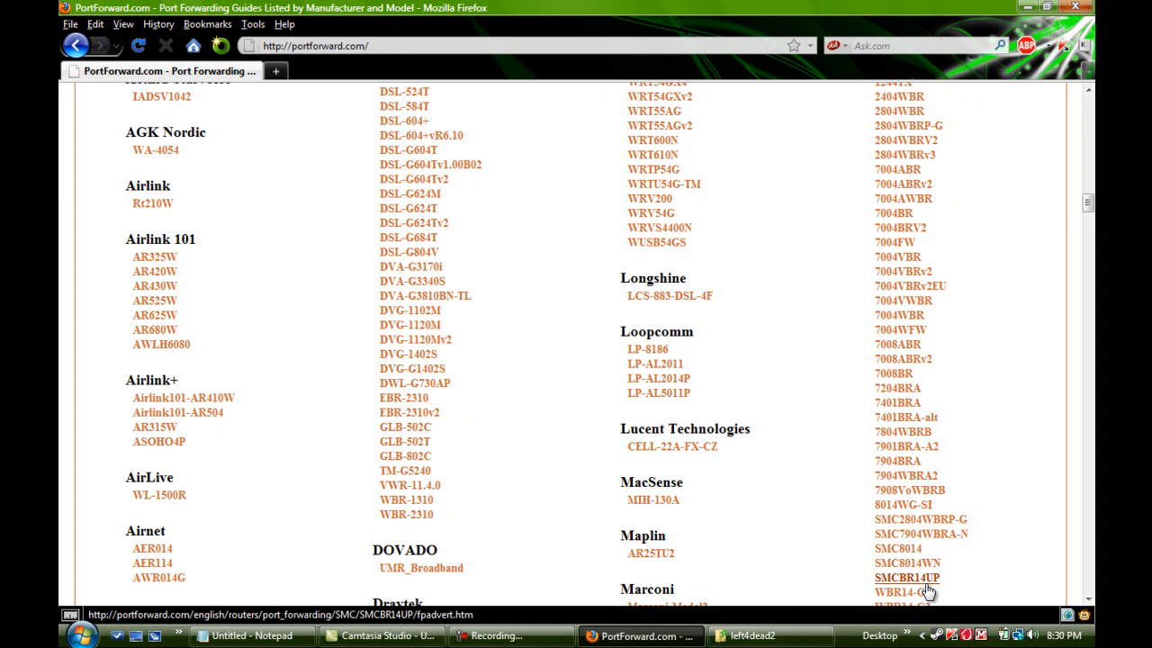
mouse_move(907, 563)
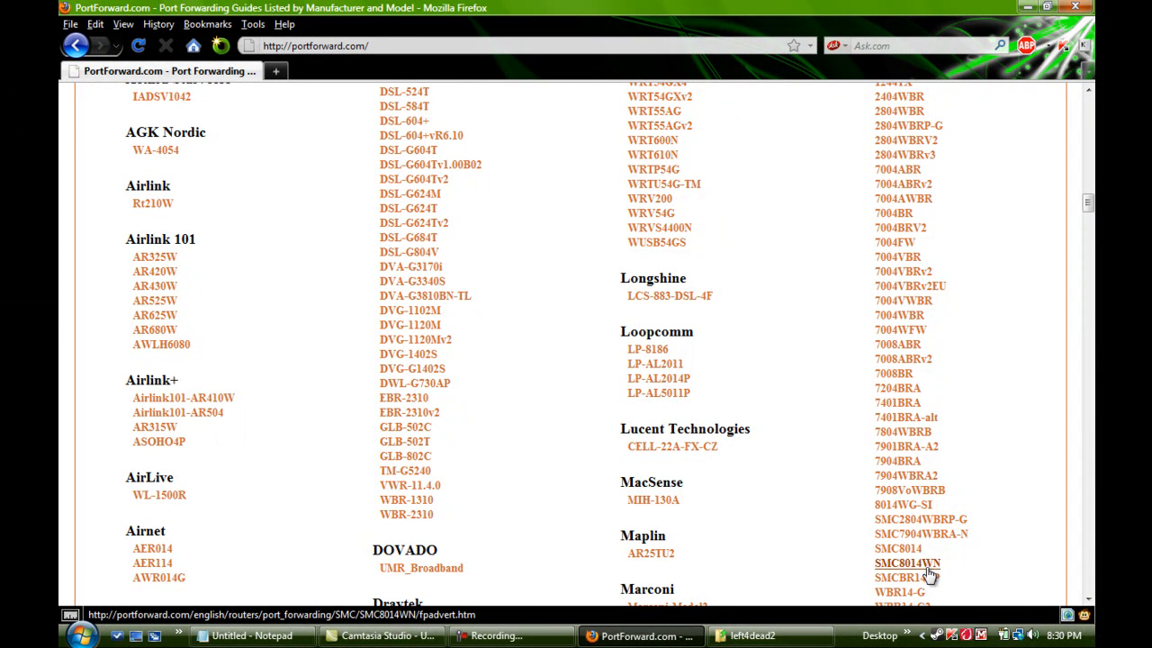
Step: Open the SMC8014WN router guides on PortForward.com, skipping the advertisement page
click(906, 563)
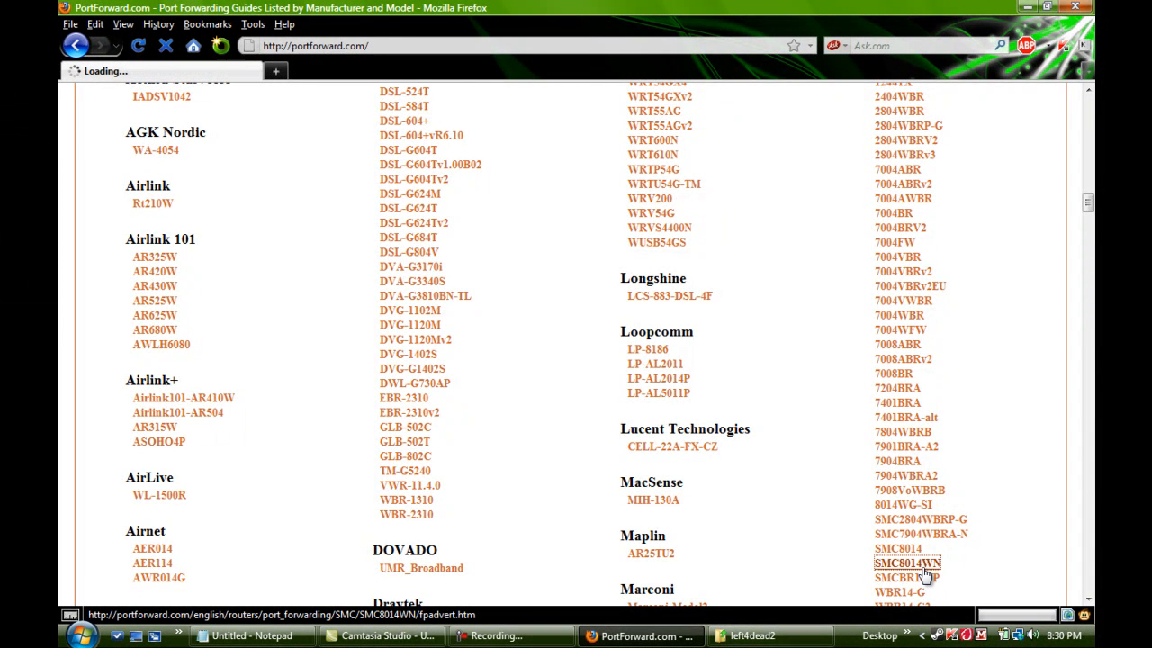
click(907, 563)
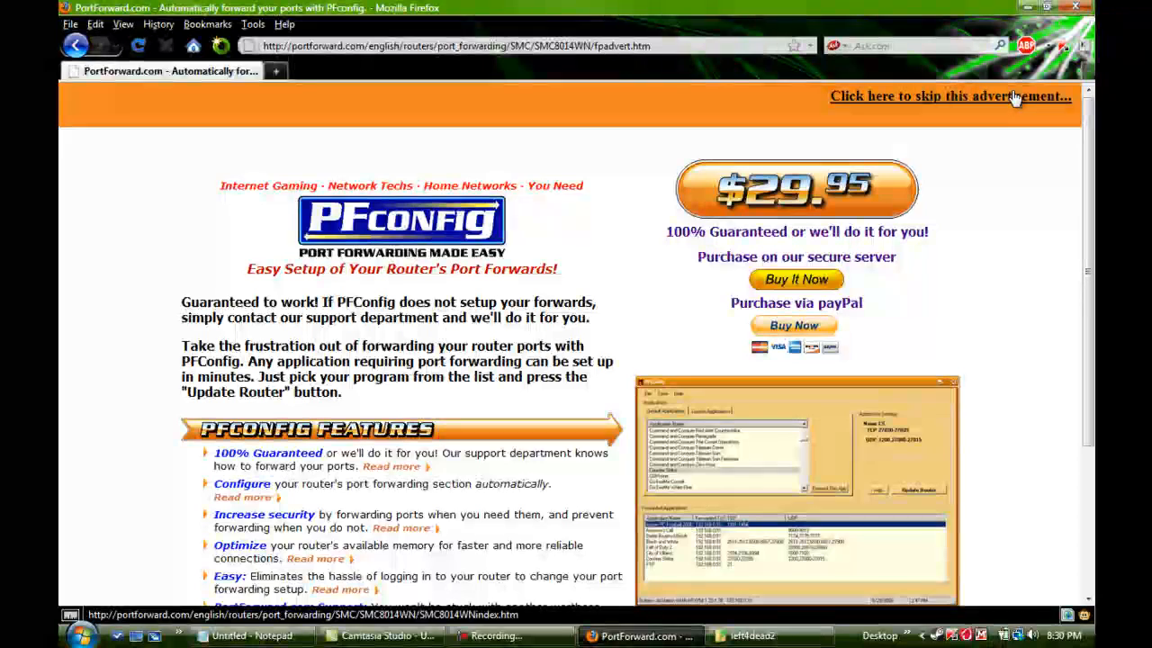
click(950, 96)
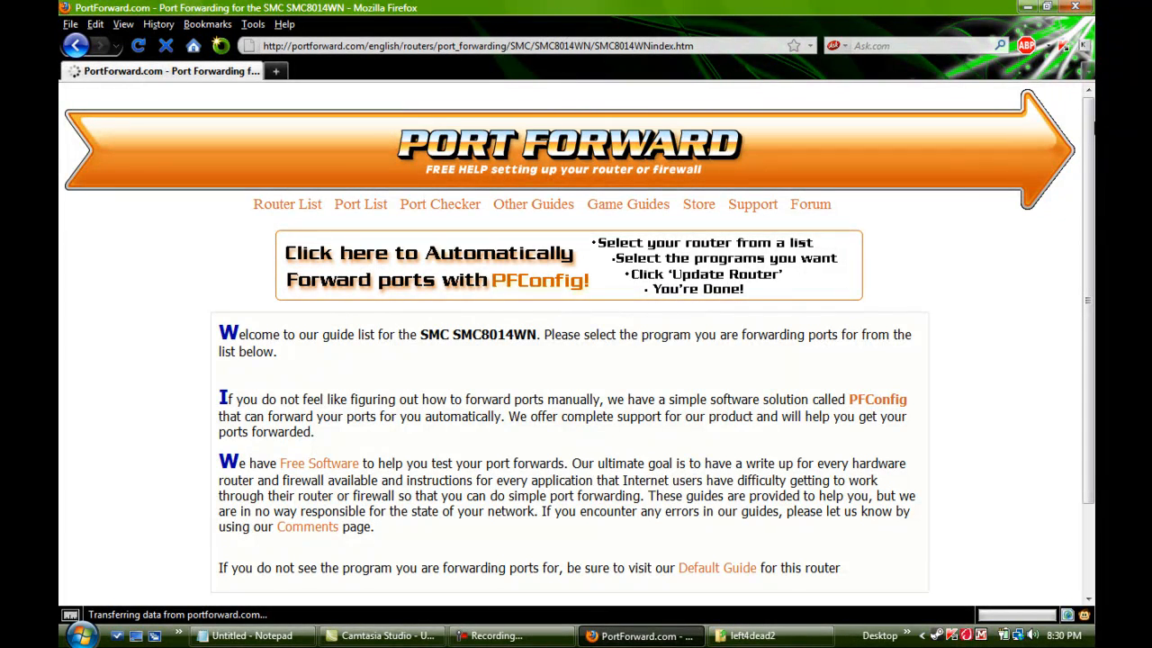
Step: Scroll to the L section of the SMC8014WN program list and open Left 4 Dead 2
scroll(down, 3)
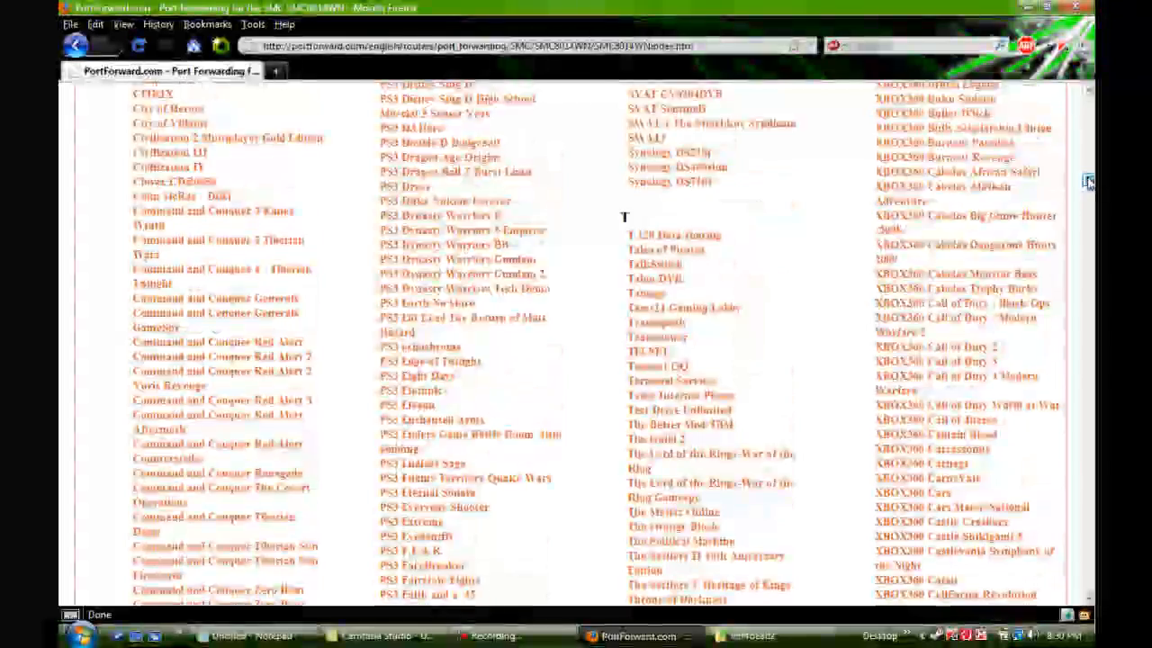
scroll(down, 3)
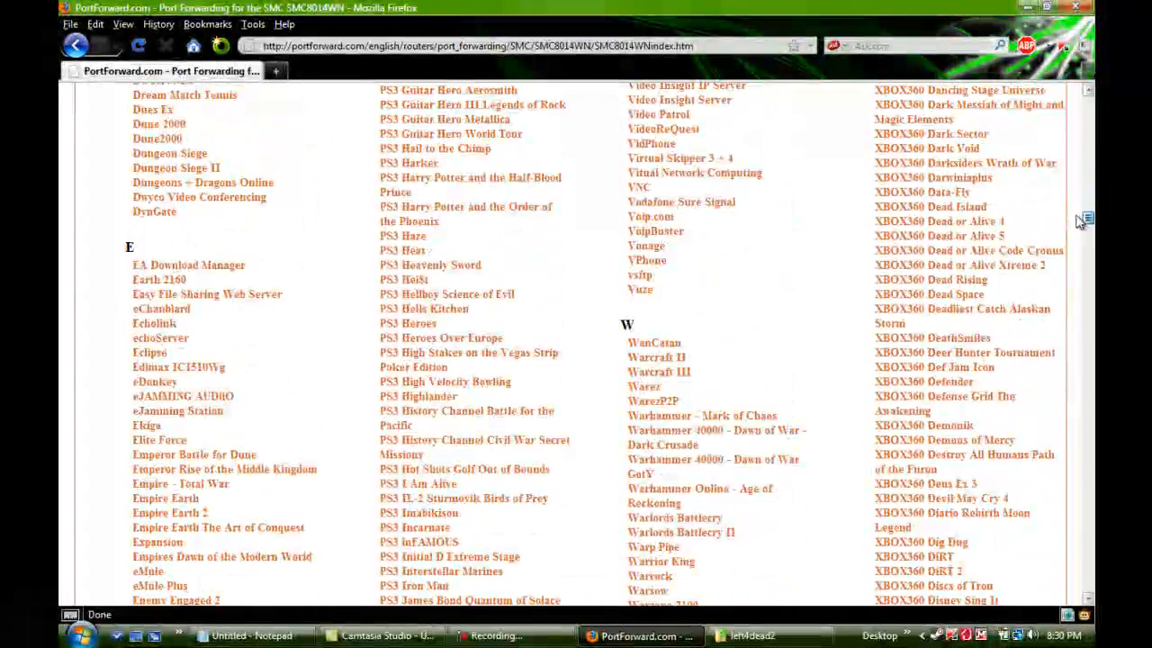
scroll(up, 3)
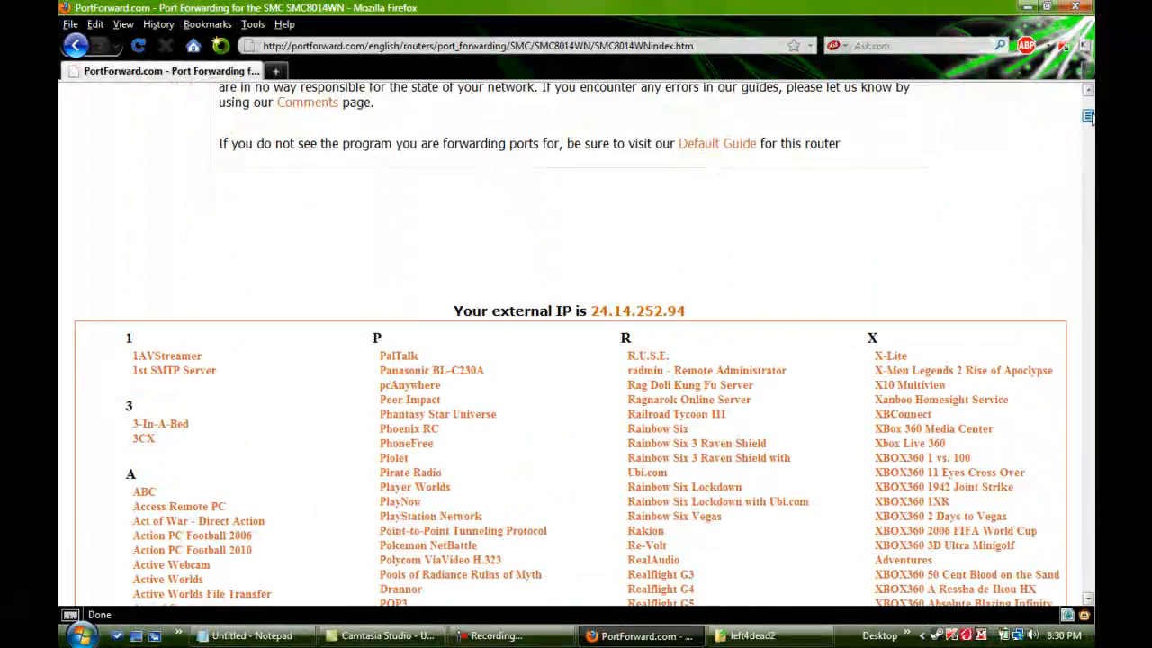
scroll(down, 3)
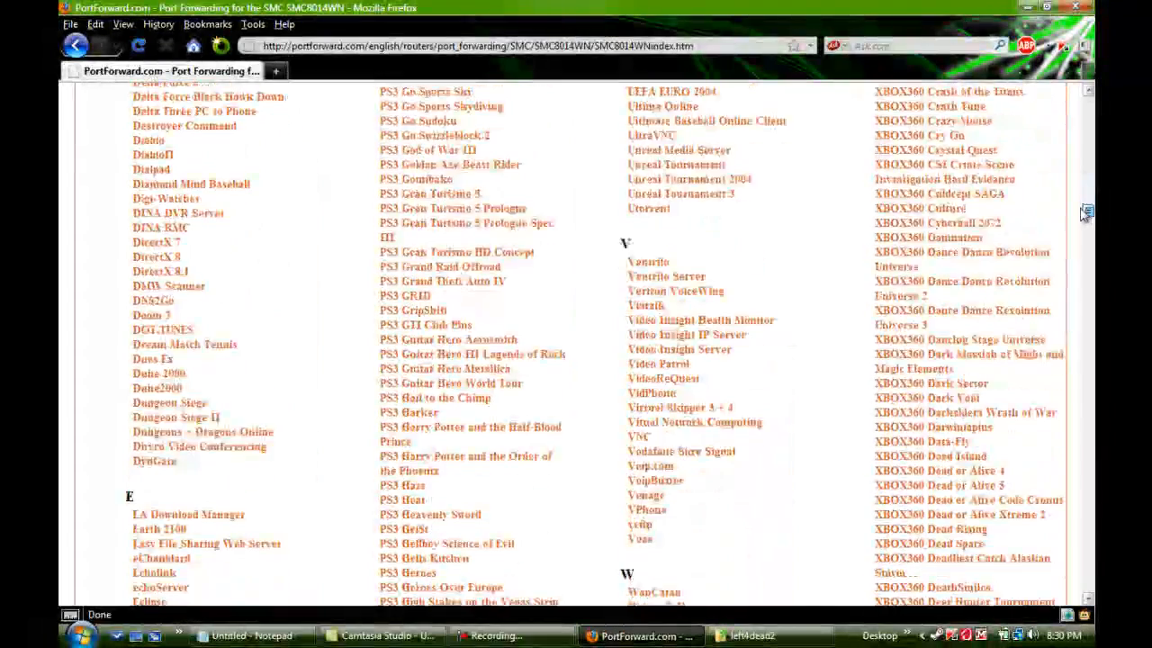
scroll(down, 3)
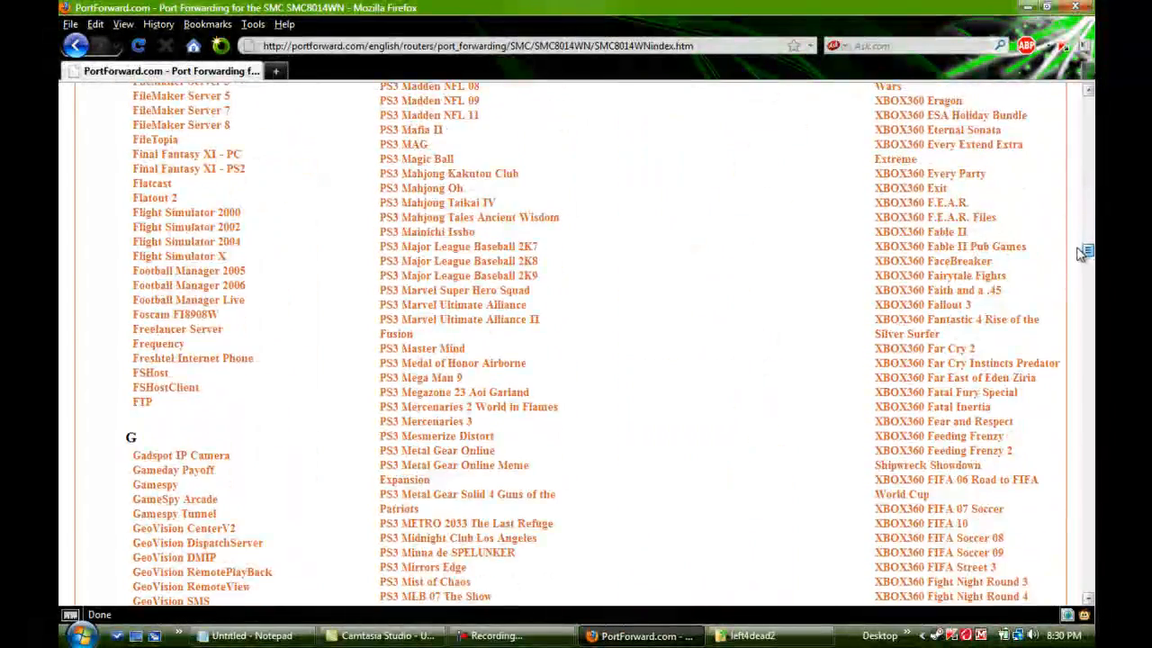
scroll(down, 3)
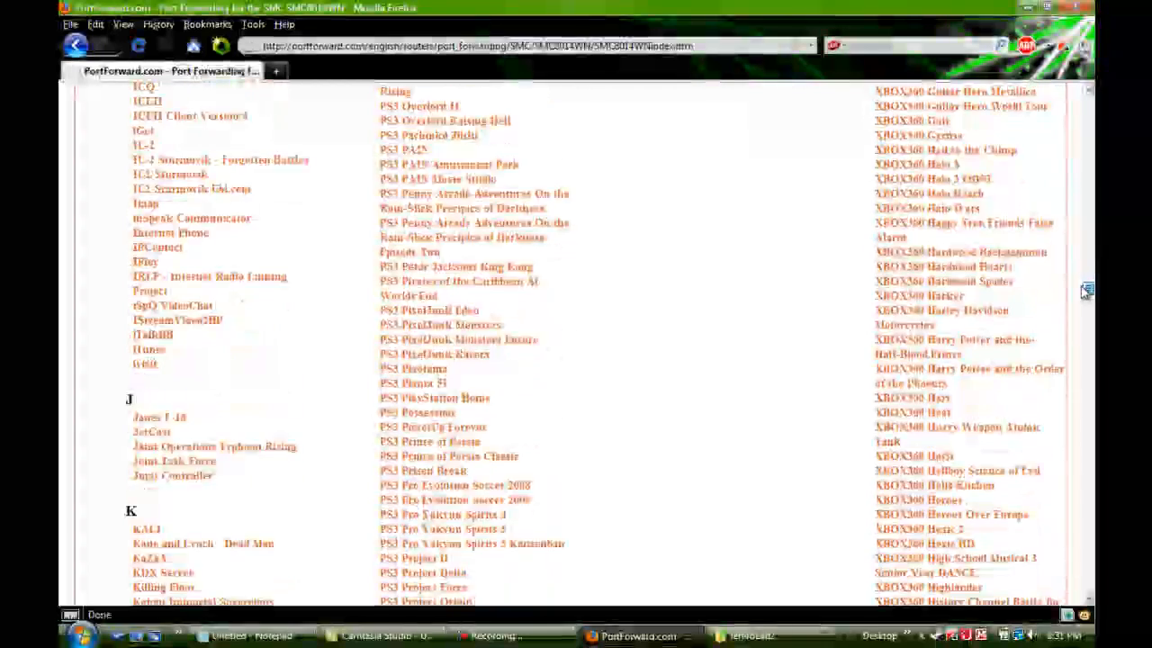
scroll(down, 3)
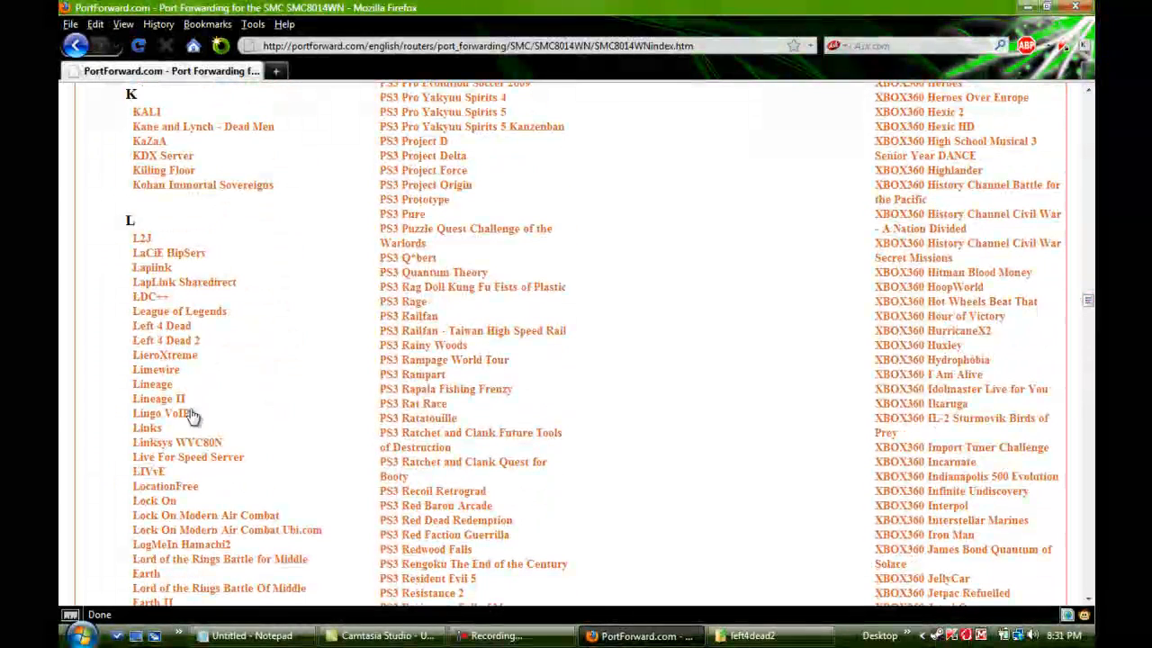
click(166, 340)
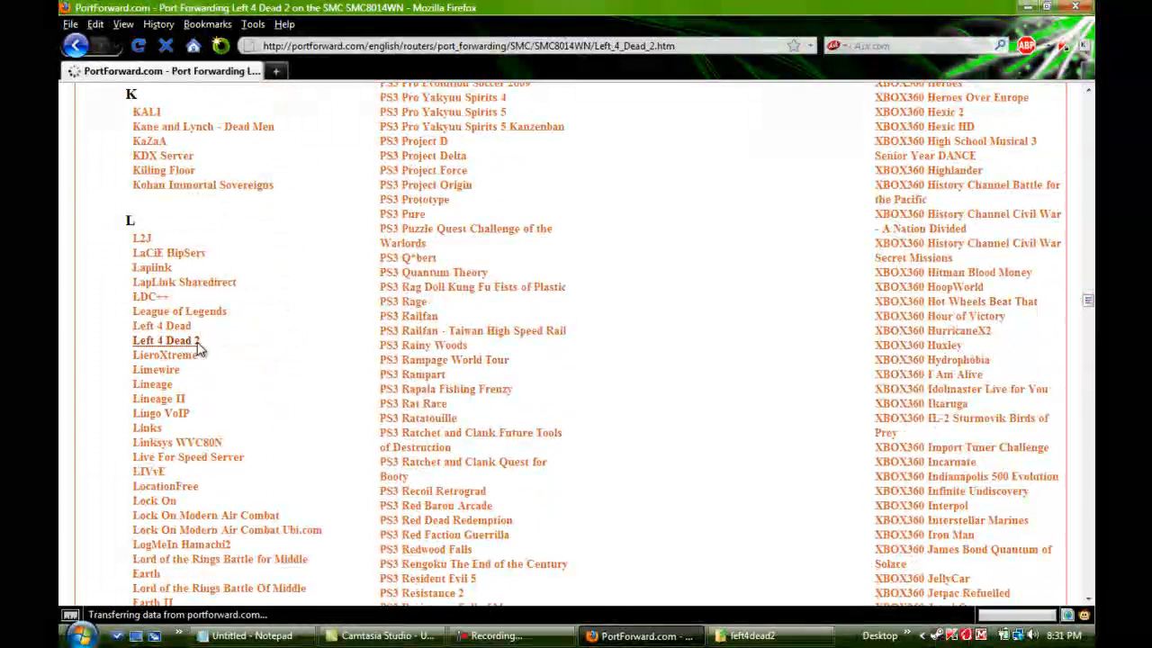
click(165, 341)
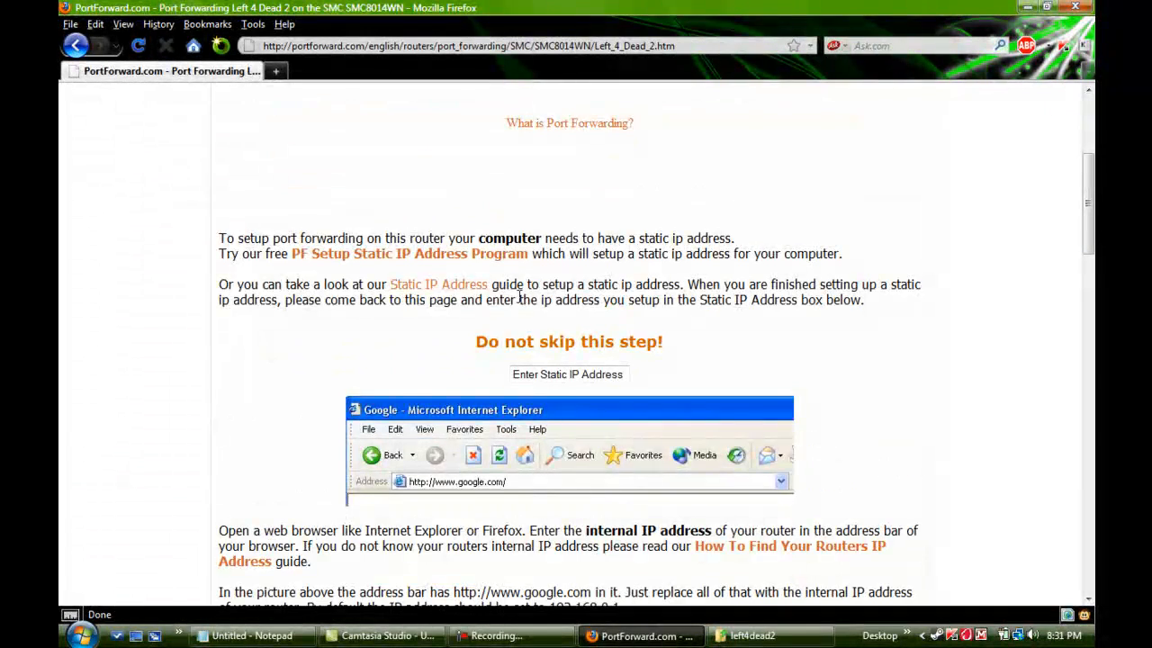
scroll(down, 3)
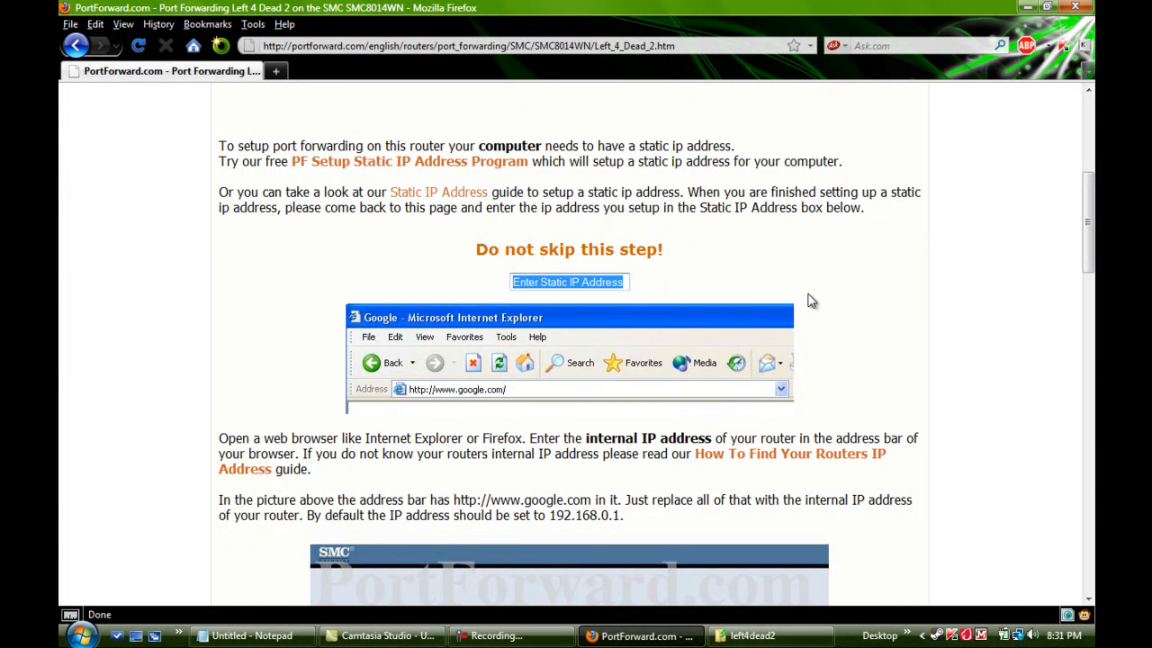
mouse_move(409, 169)
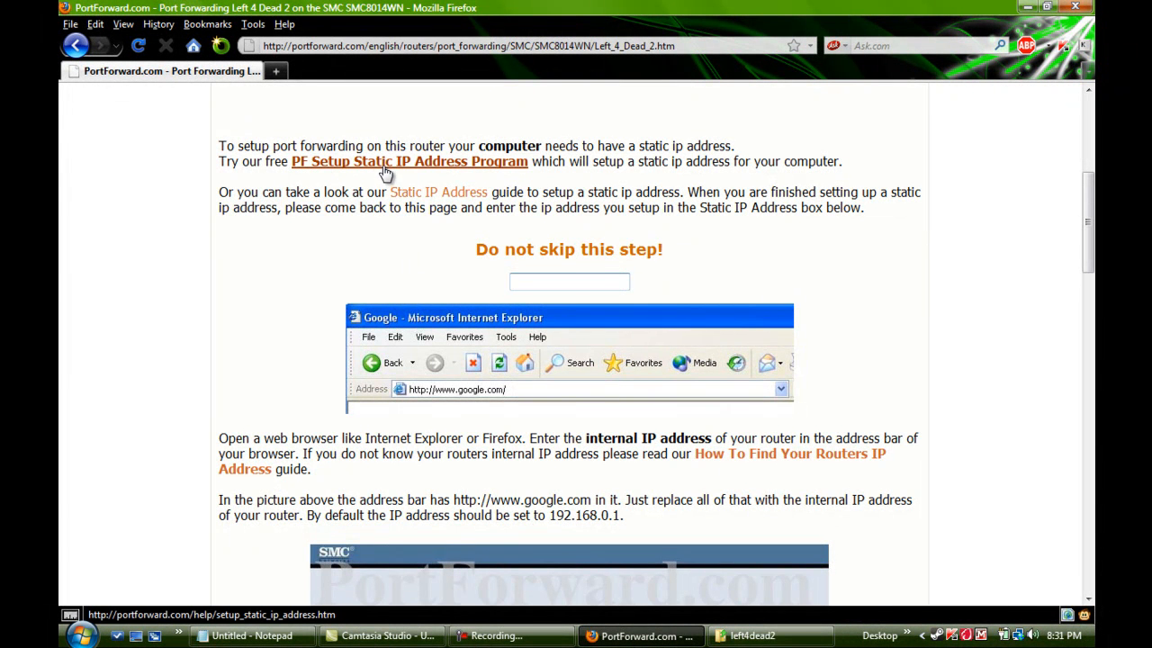
scroll(down, 3)
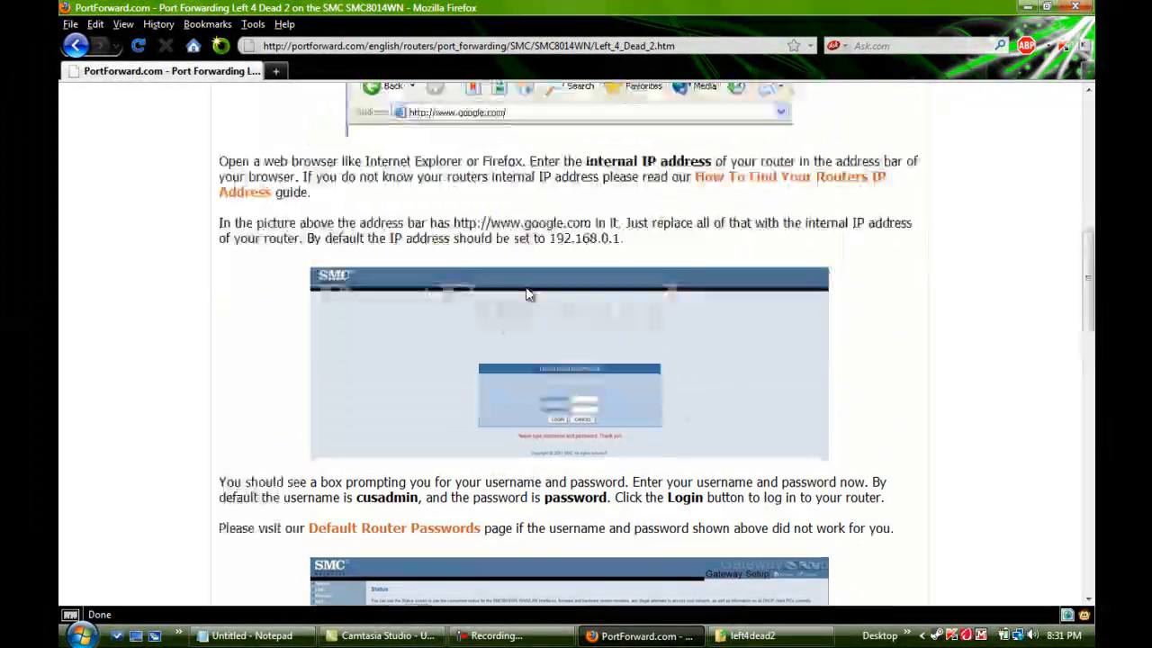
scroll(down, 3)
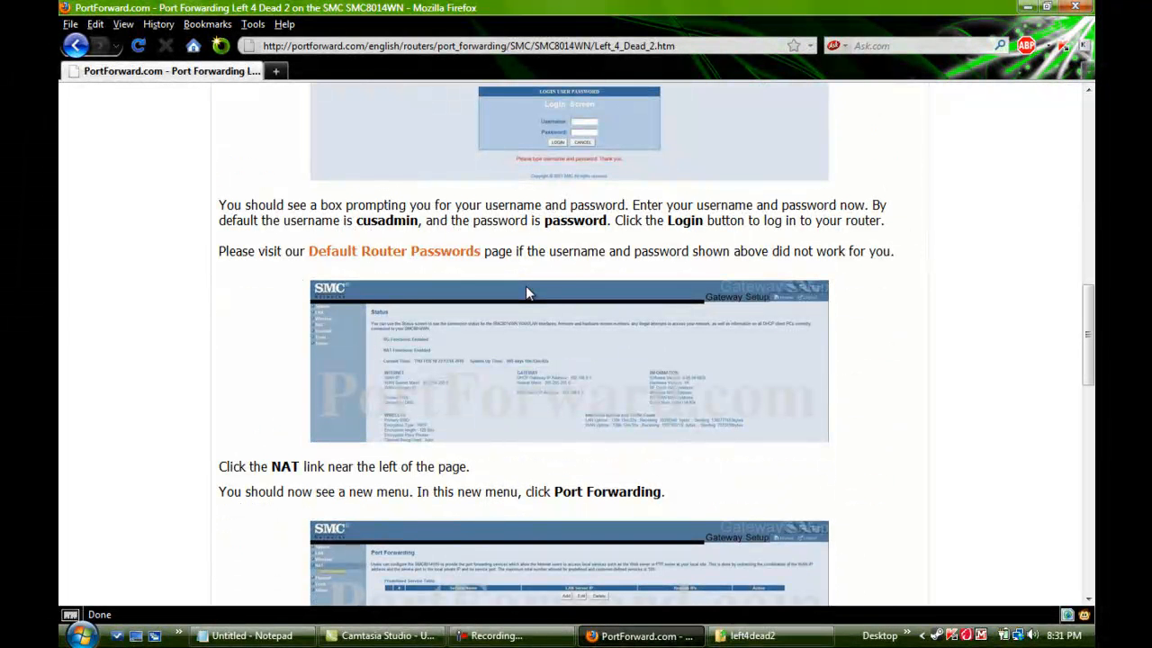
scroll(down, 3)
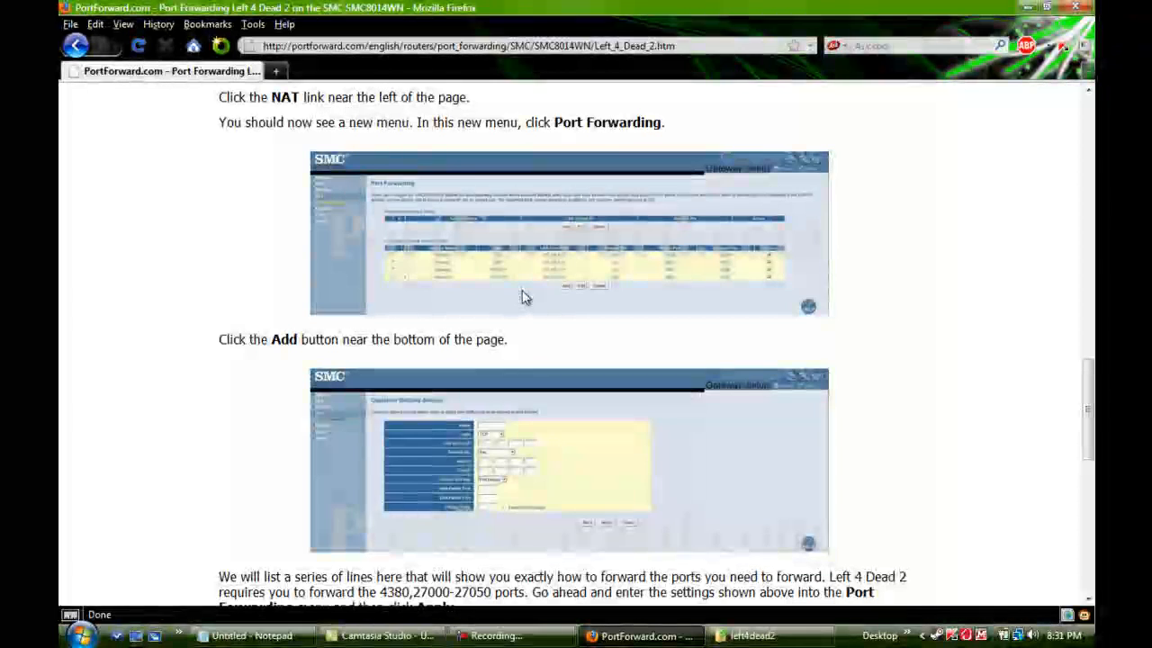
scroll(down, 3)
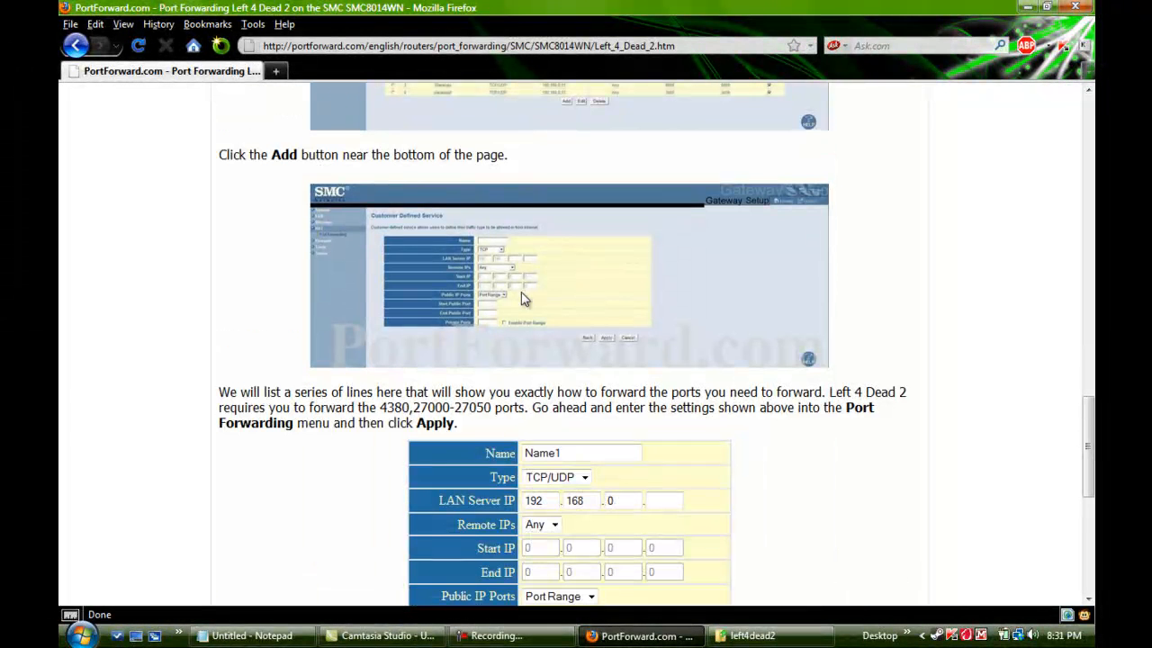
scroll(down, 3)
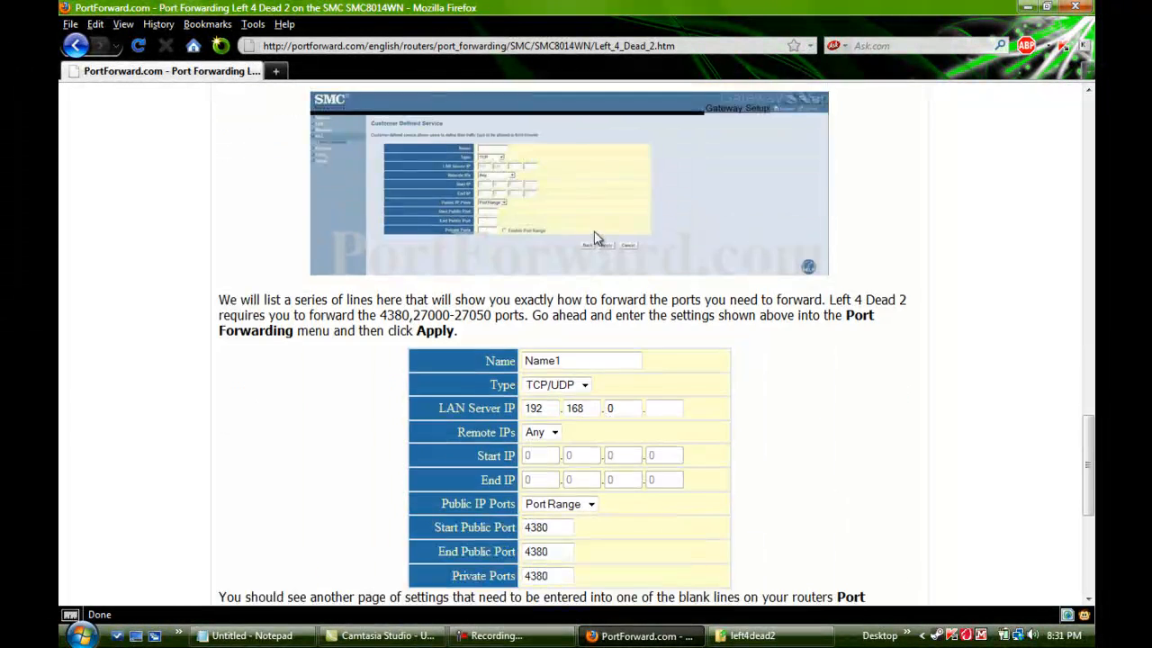
scroll(down, 3)
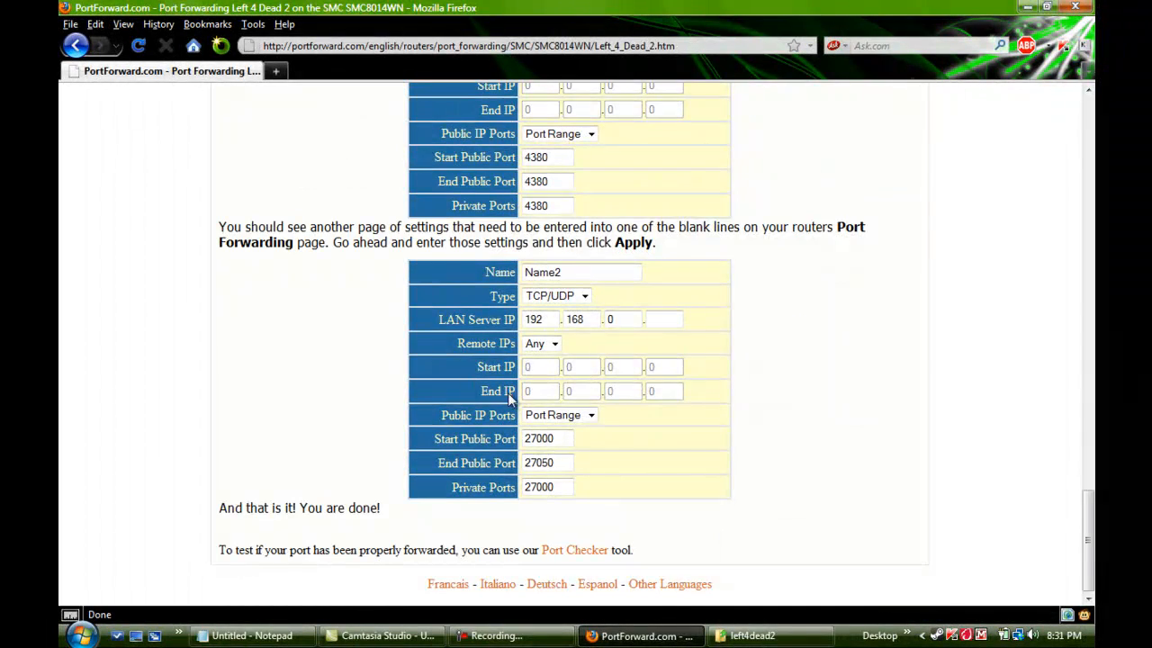
scroll(up, 3)
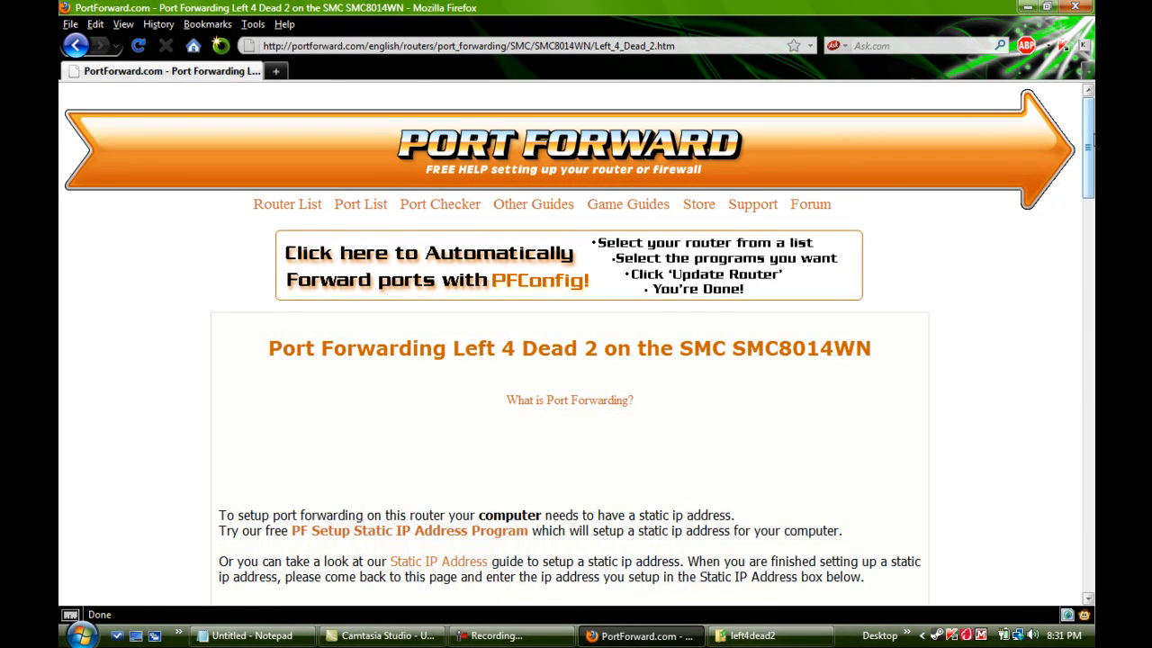
scroll(down, 3)
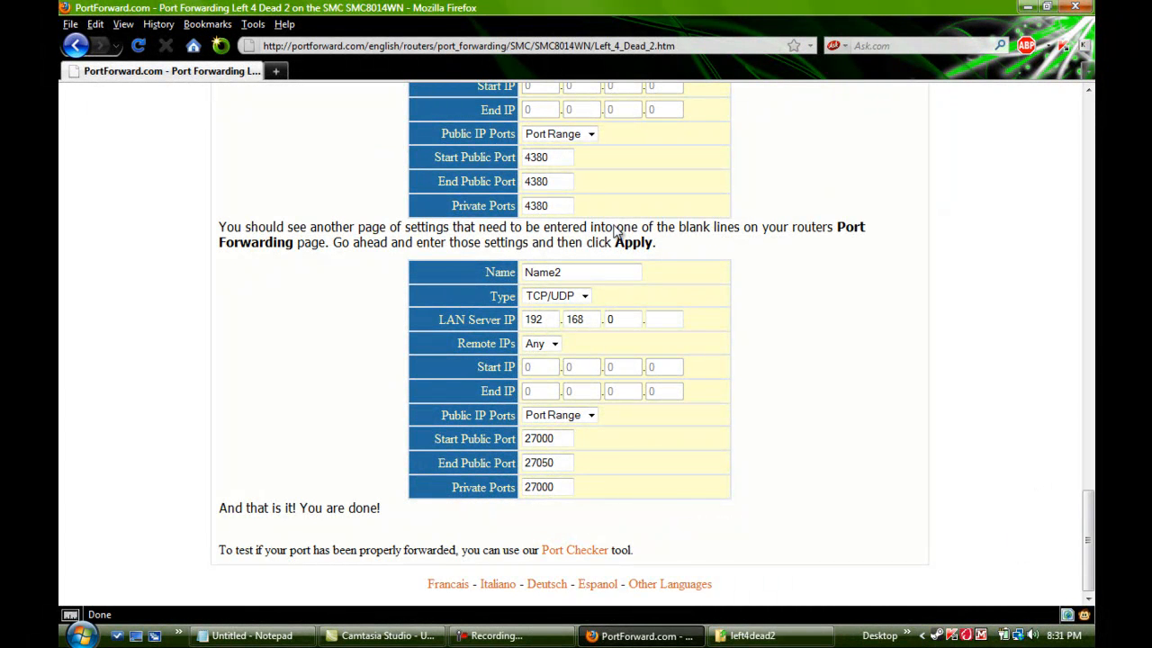
mouse_move(1028, 461)
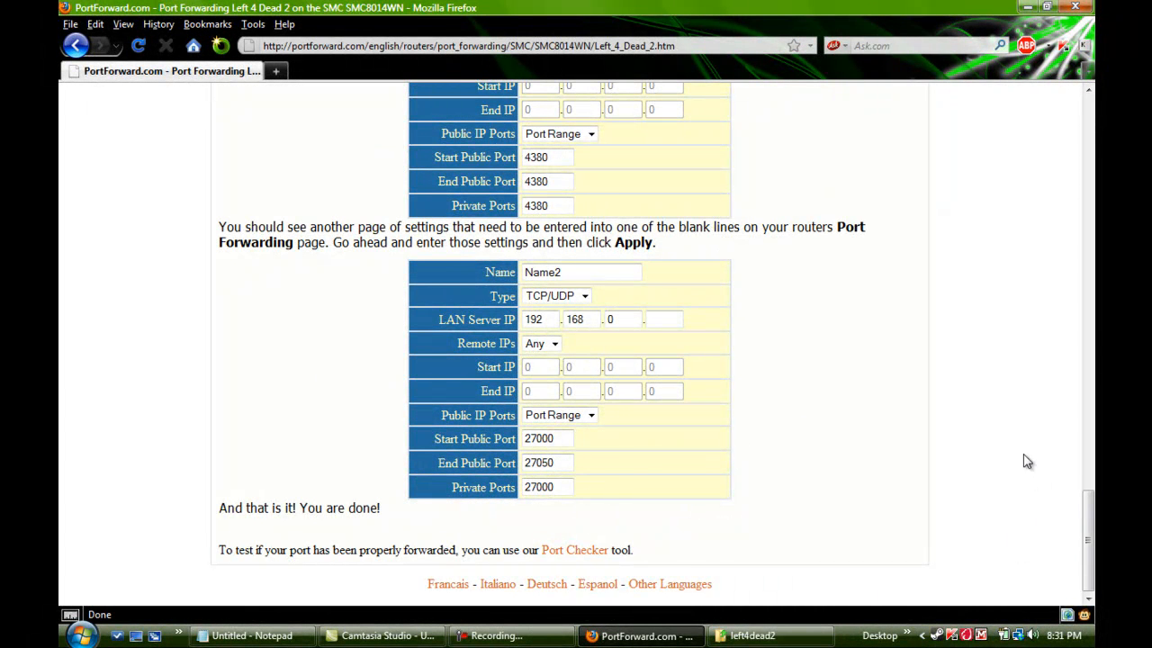
scroll(up, 3)
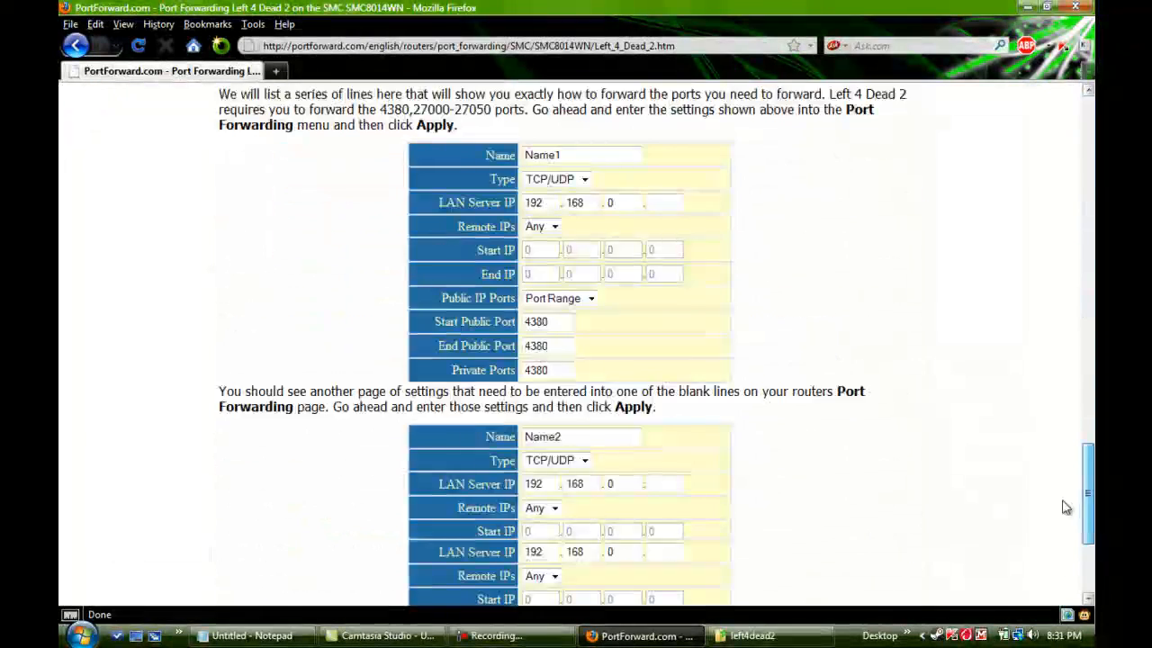
scroll(down, 3)
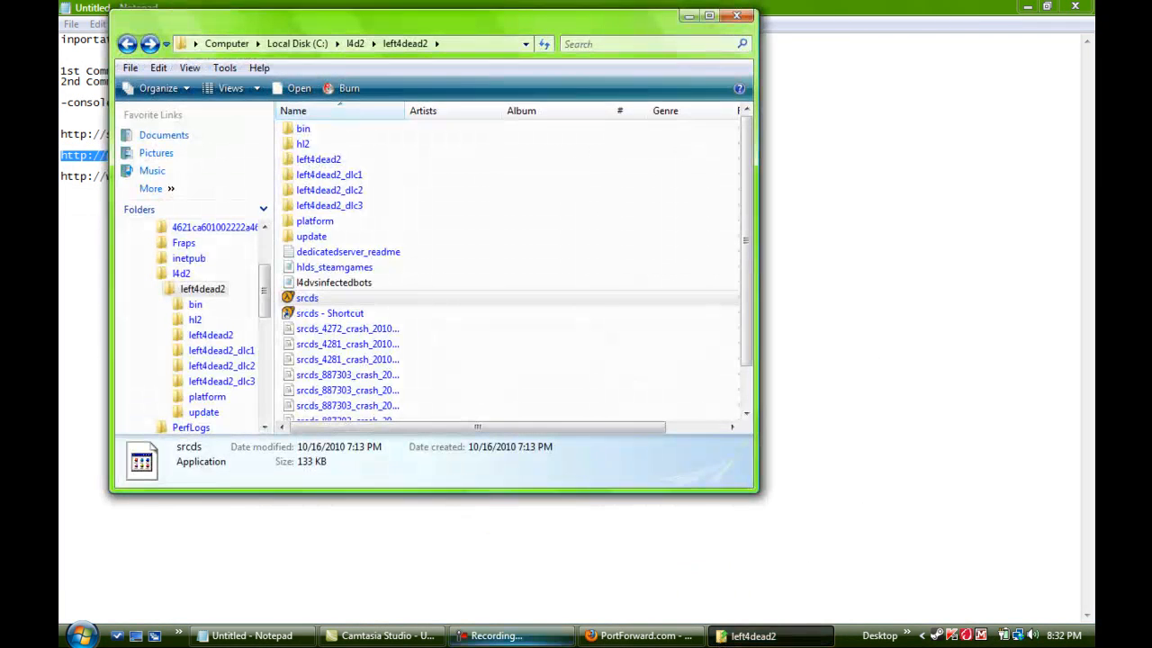
Step: Switch to the left4dead2 Explorer window from the taskbar
click(511, 635)
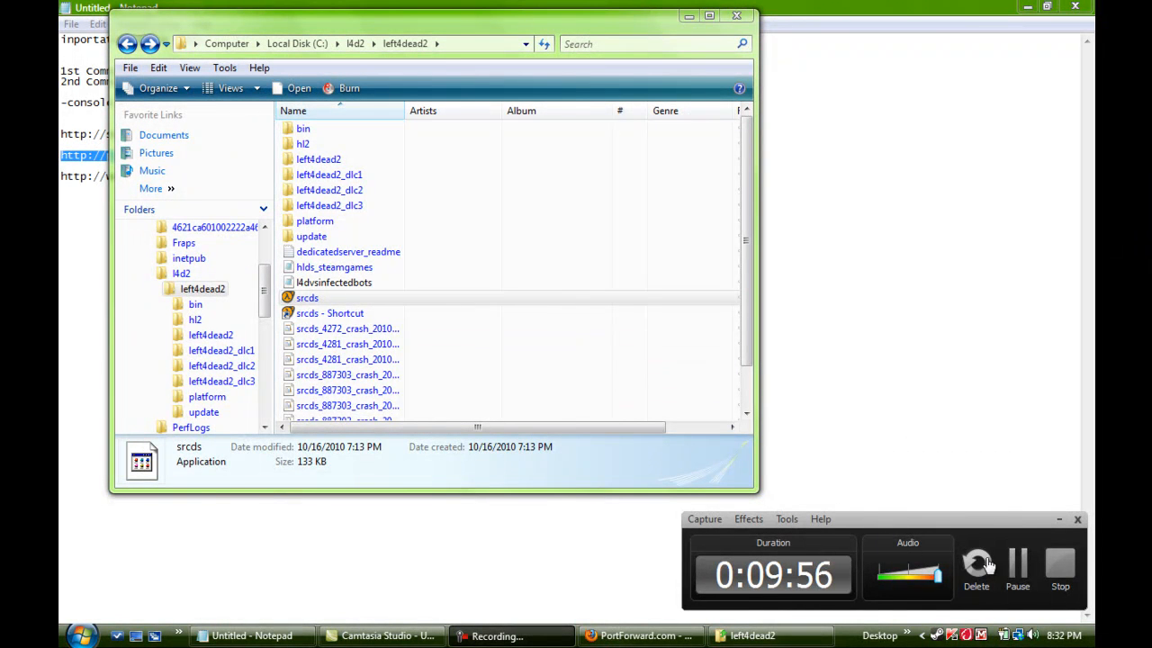